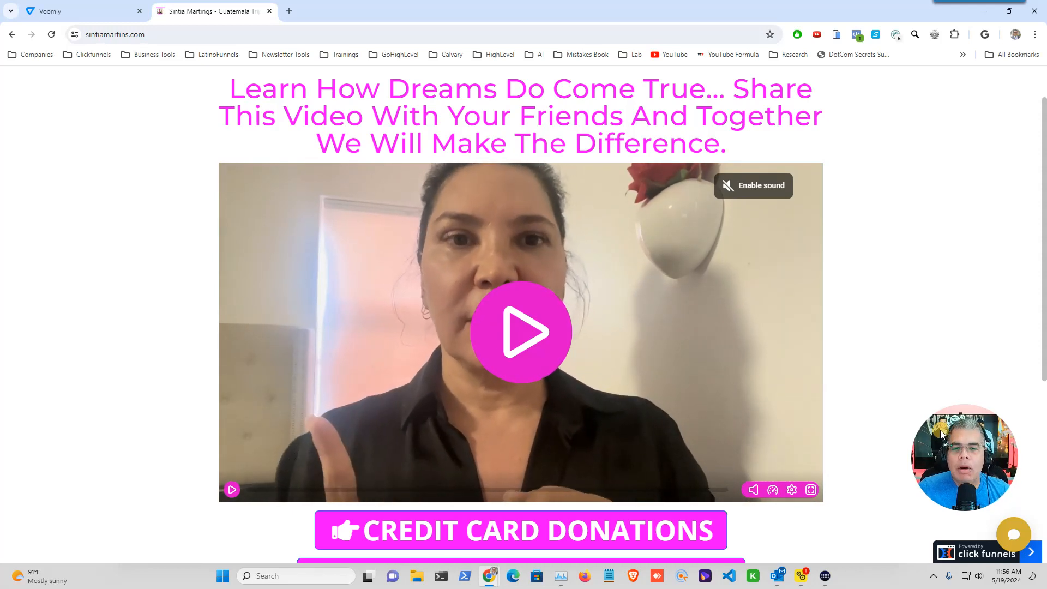
On the ClickFunnels page, play the menu video, choose English, then play and pause it
click(520, 332)
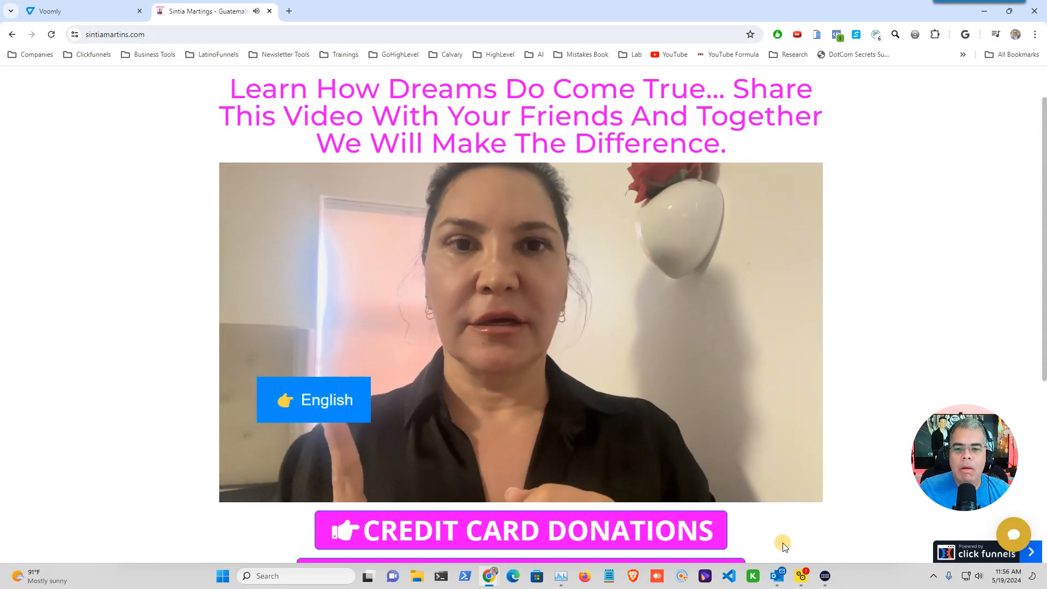
mouse_move(791, 526)
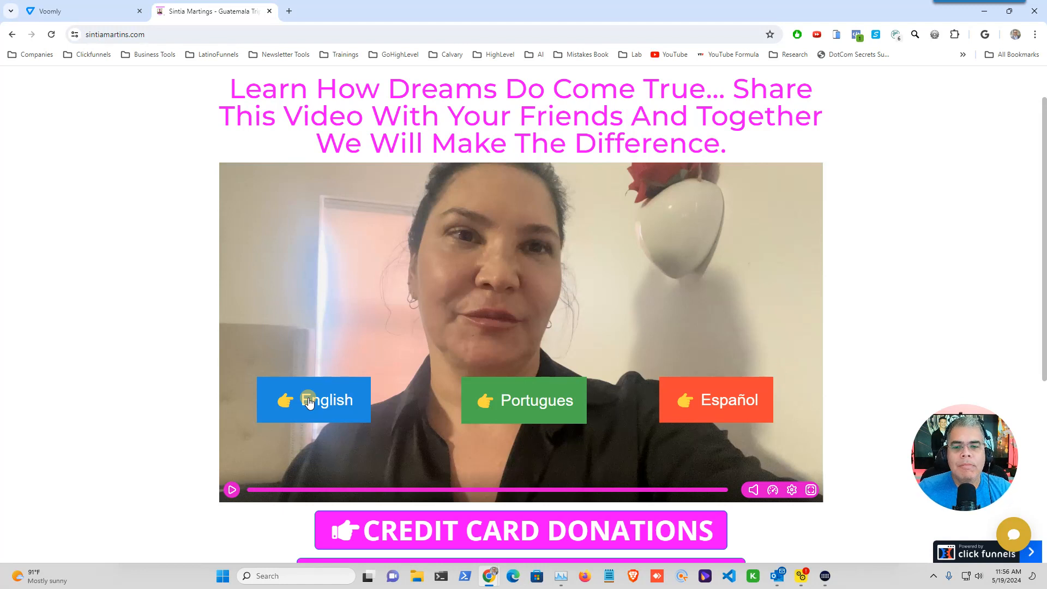
mouse_move(494, 407)
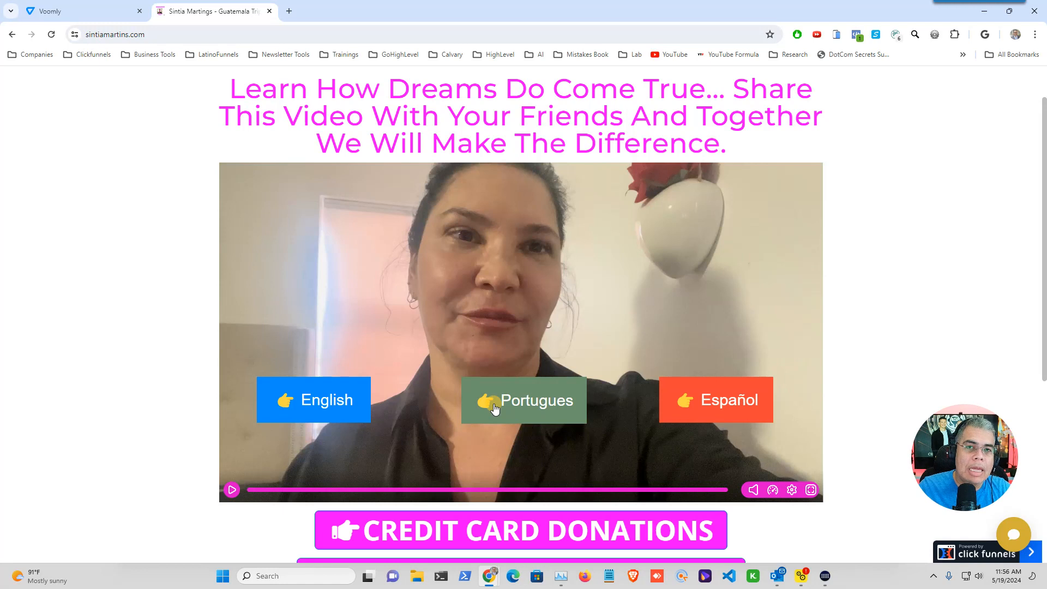
mouse_move(613, 413)
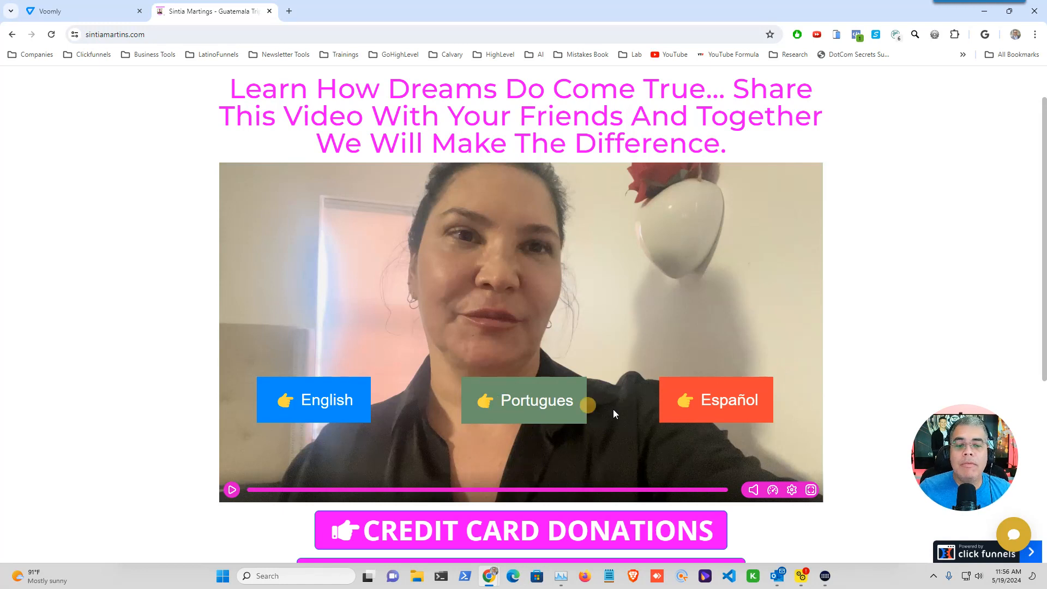
mouse_move(737, 410)
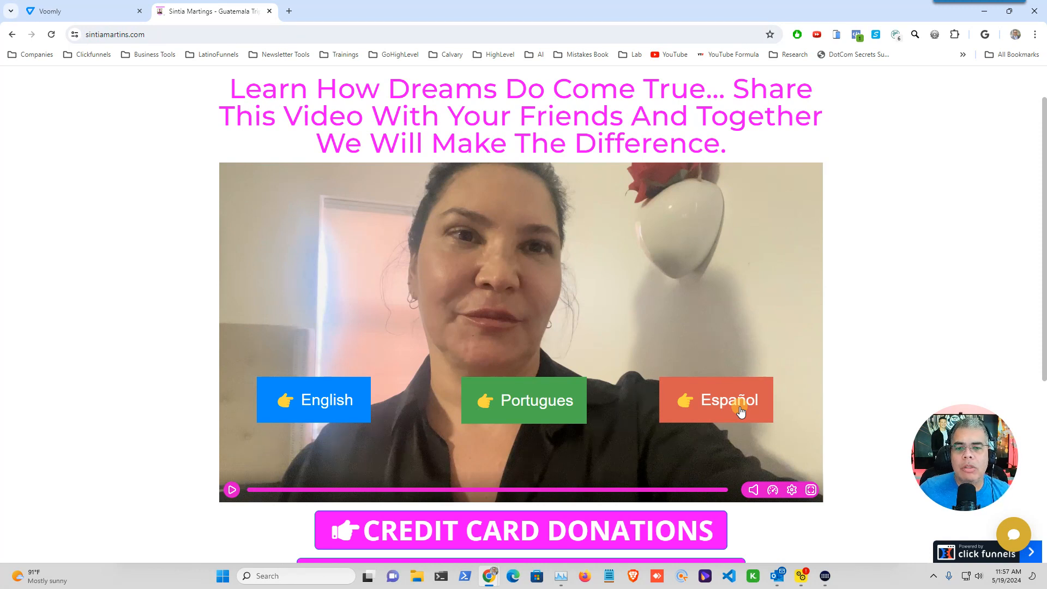
mouse_move(313, 400)
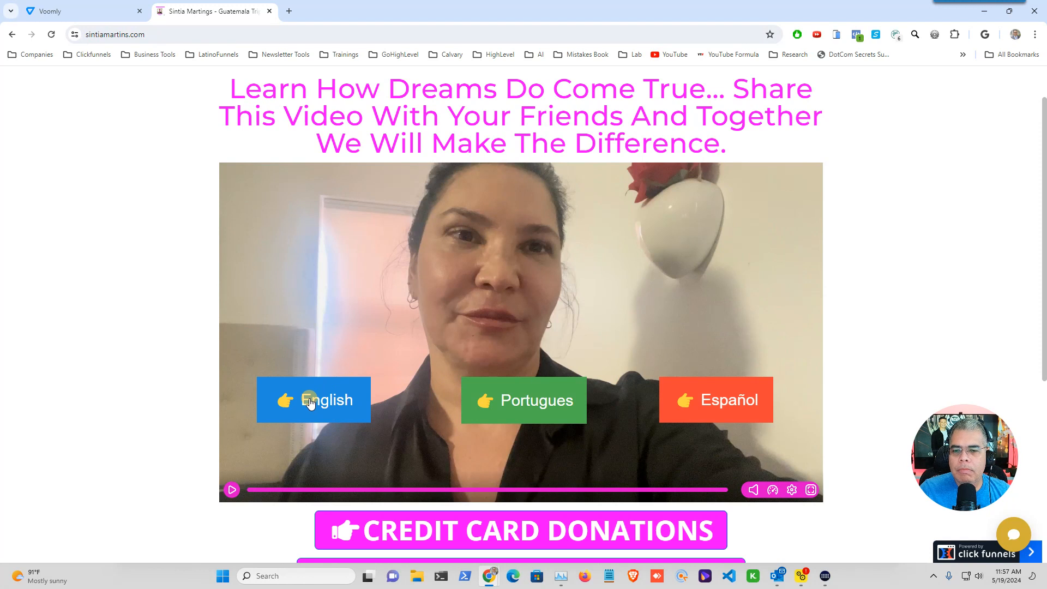
click(313, 400)
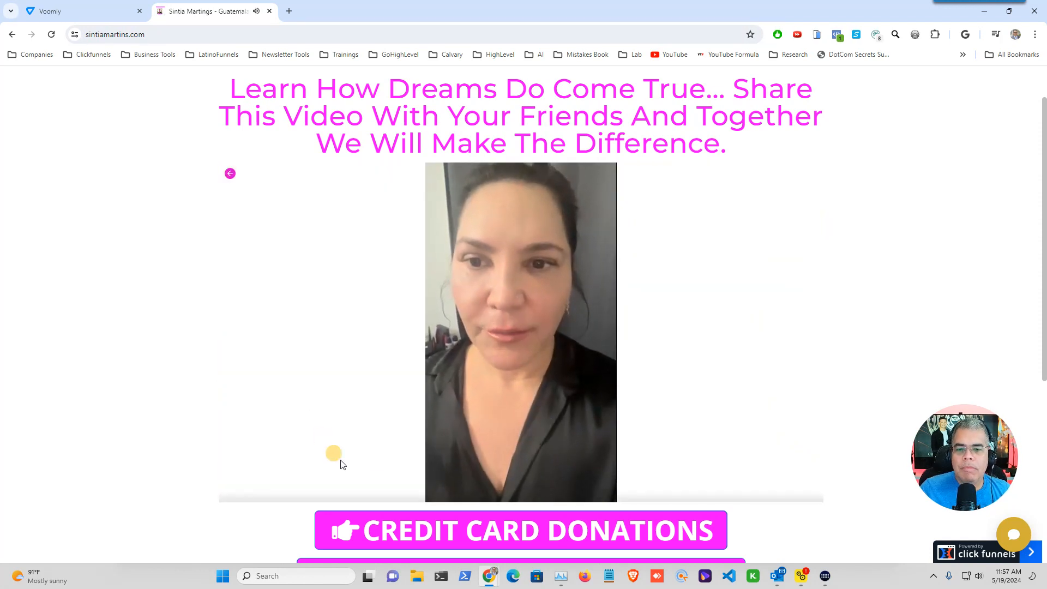
click(521, 332)
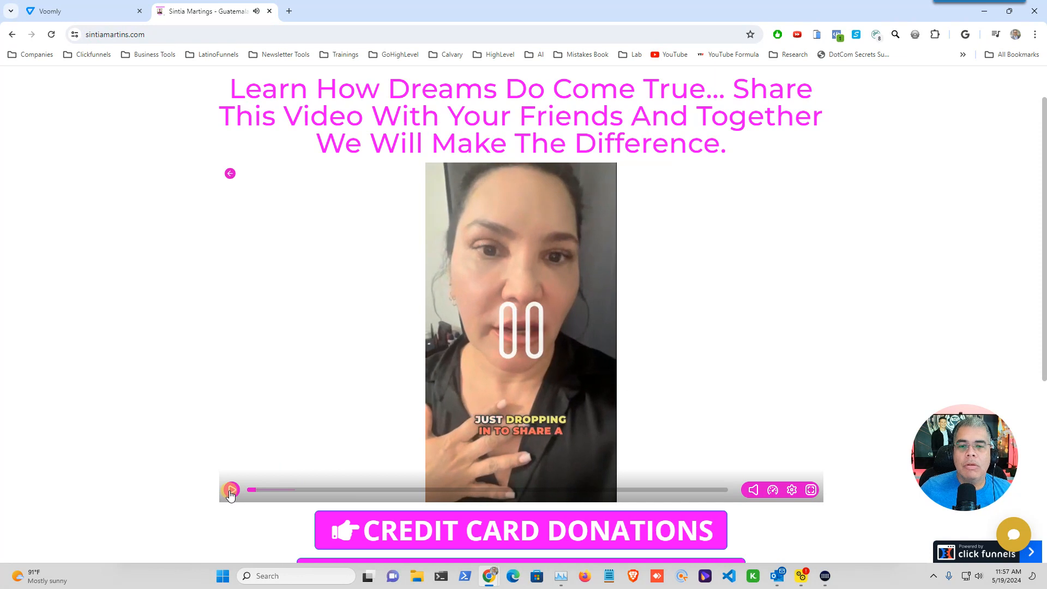
click(230, 490)
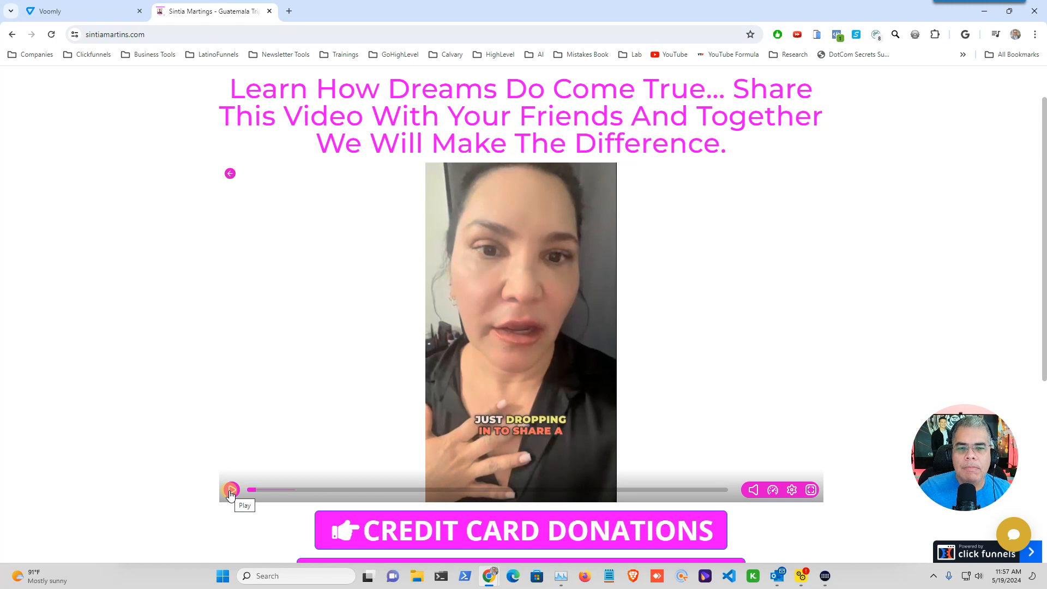
Switch to the Voomly tab showing the Sintia Mission Trip video folder
click(77, 12)
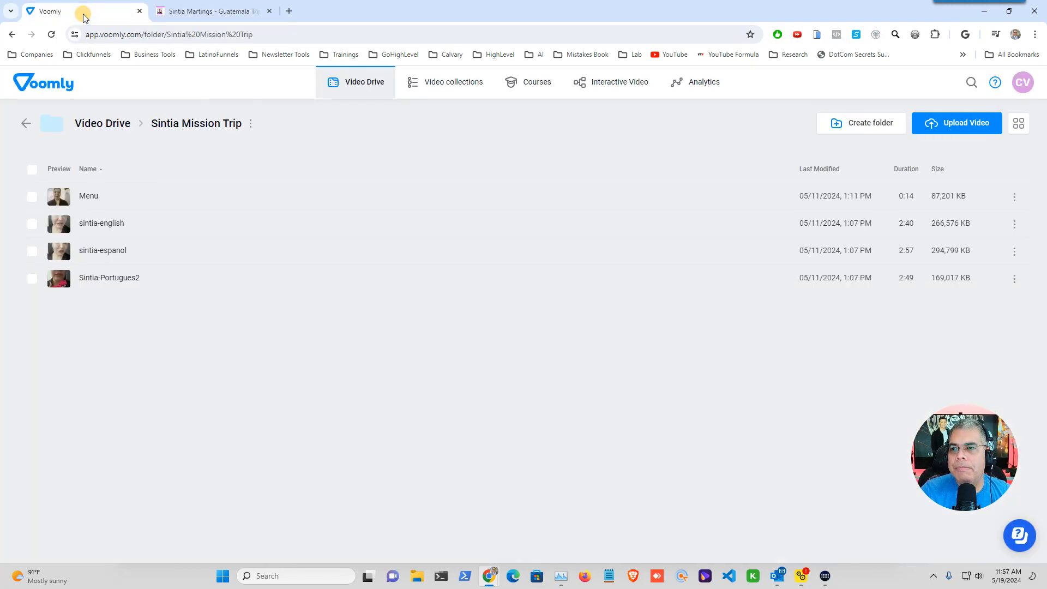
mouse_move(405, 376)
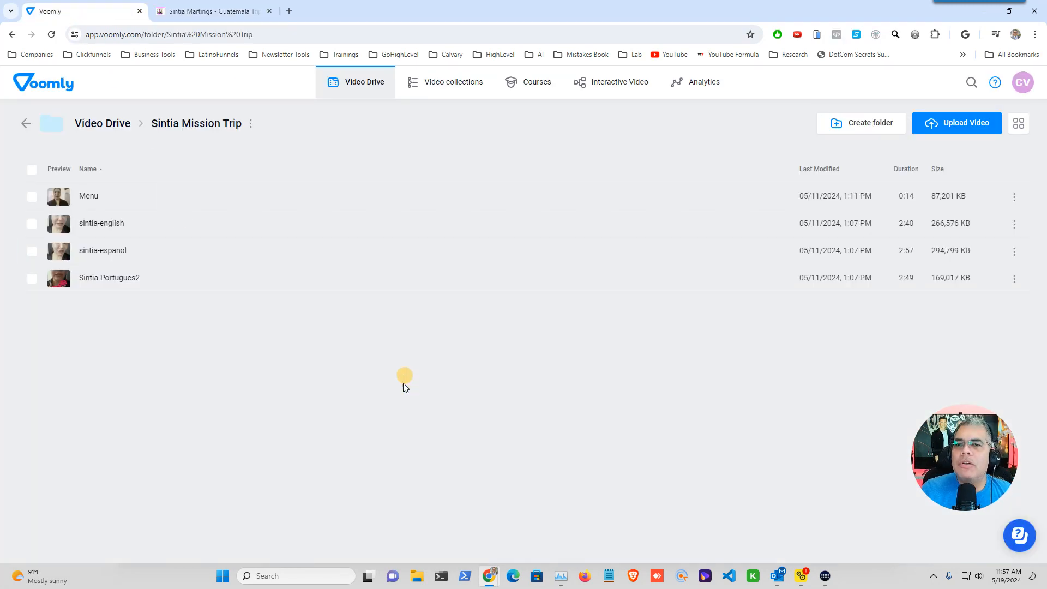
mouse_move(390, 436)
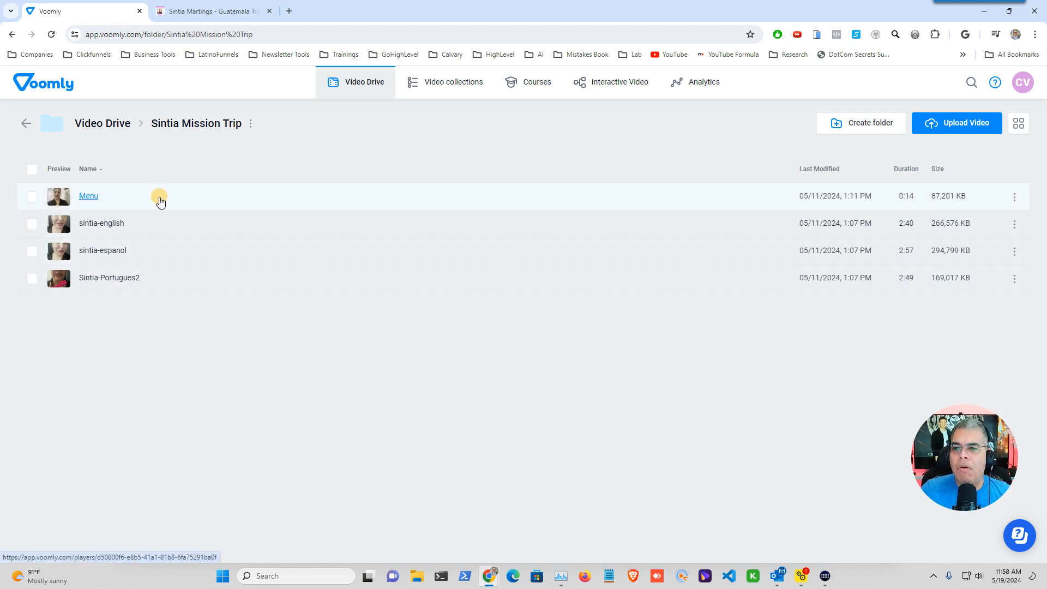
mouse_move(152, 127)
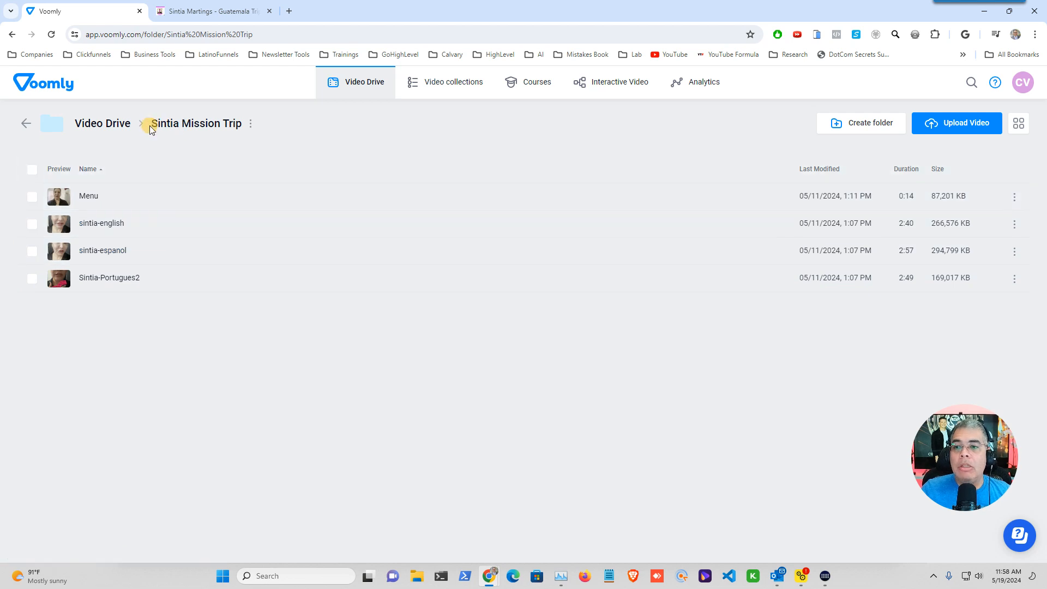
mouse_move(225, 137)
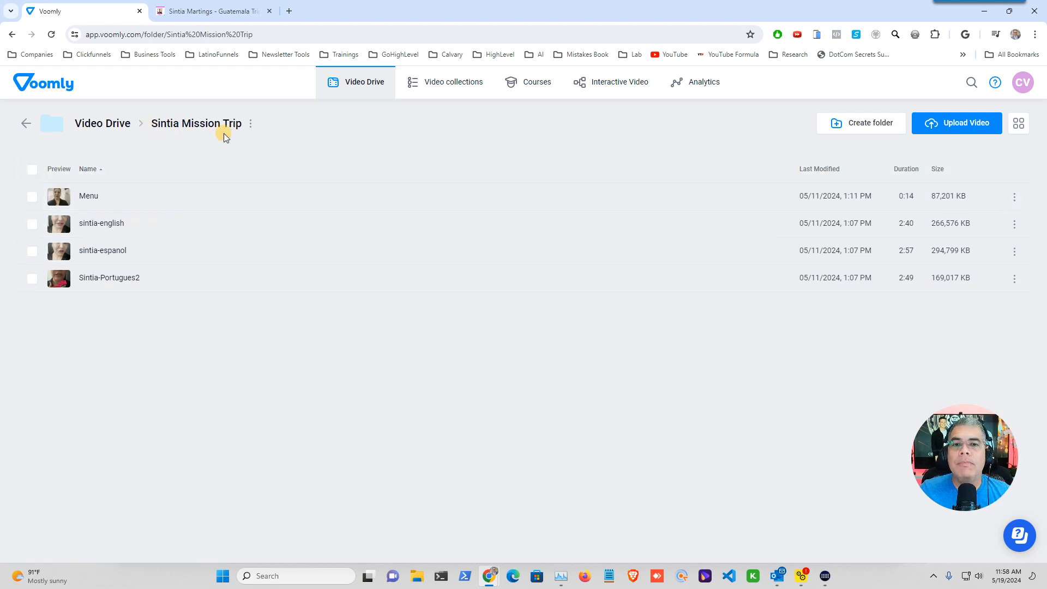
mouse_move(609, 82)
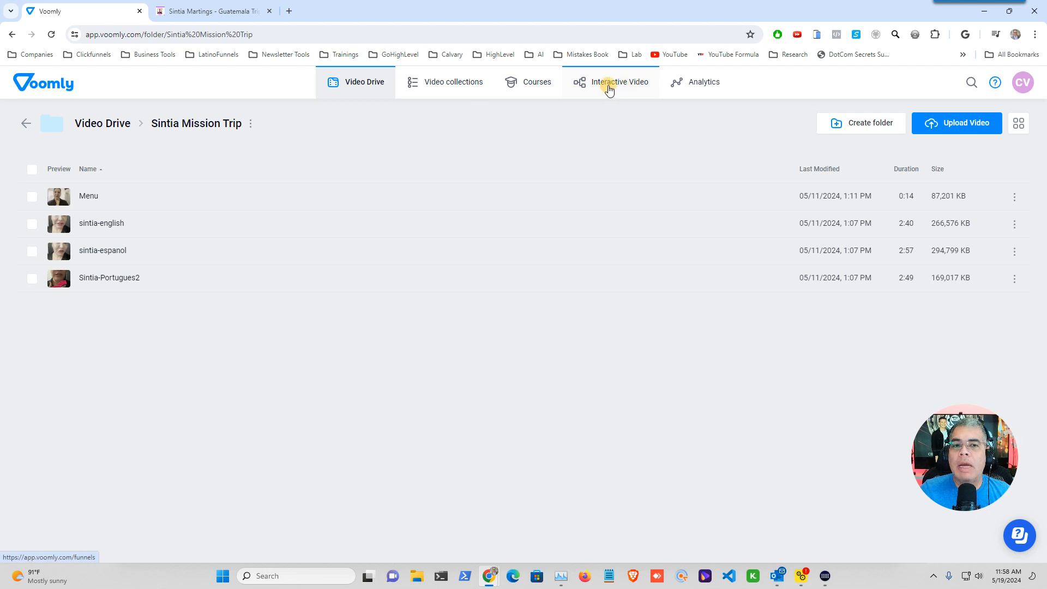
From Interactive Video, create a project named 'Demo Video Funnel - Interactive Video'
click(618, 81)
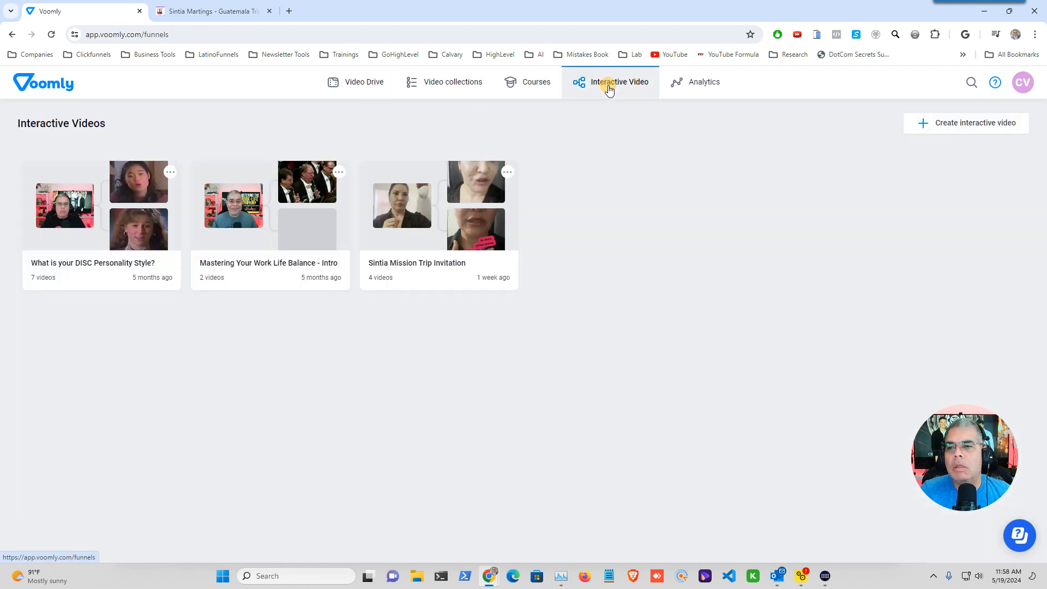
mouse_move(935, 147)
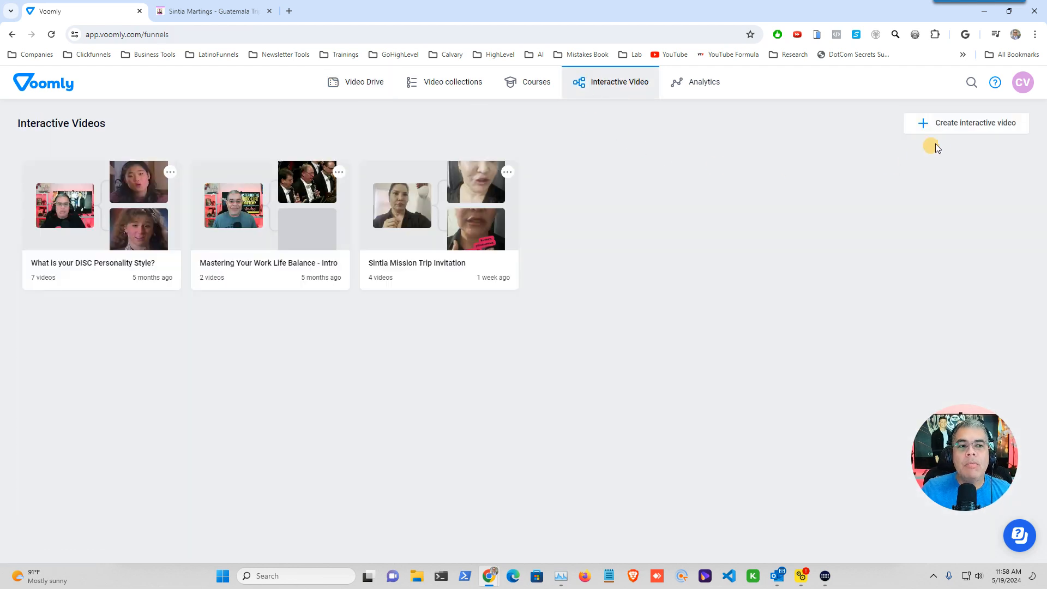
click(970, 122)
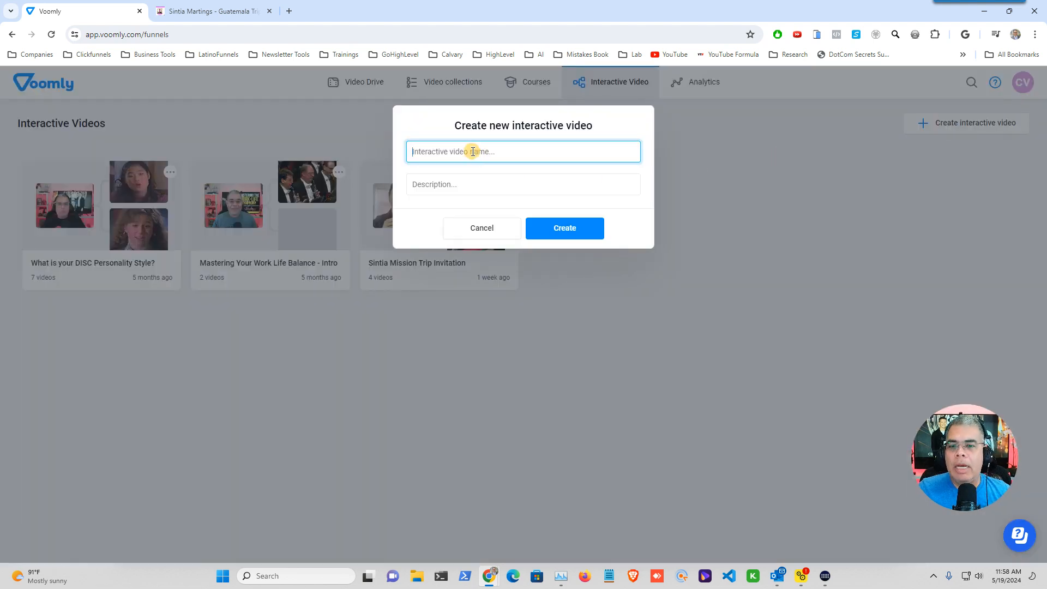
text(Demo Video Funnel)
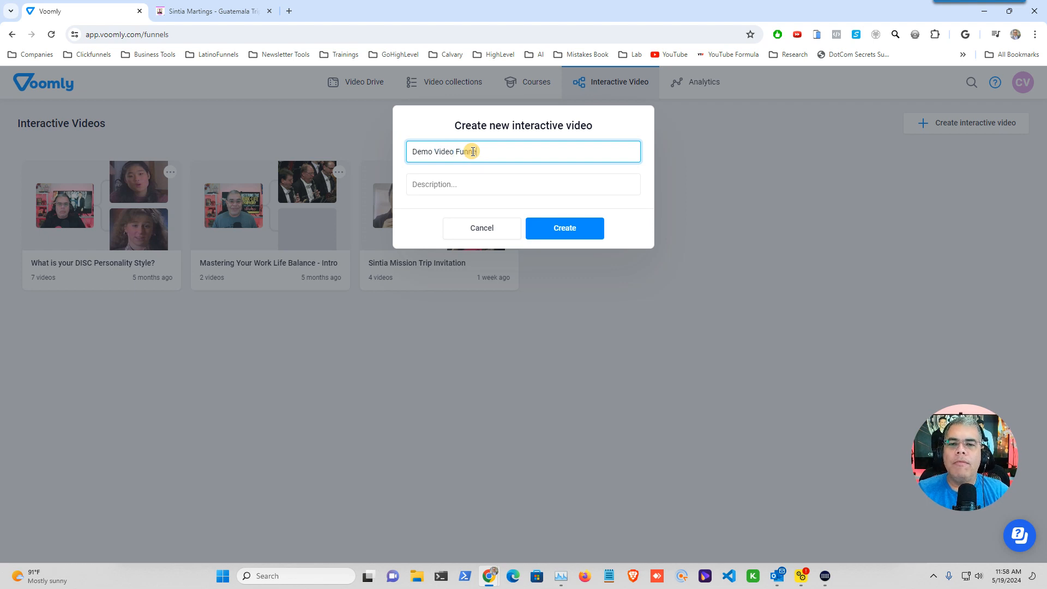
text(- Interacti)
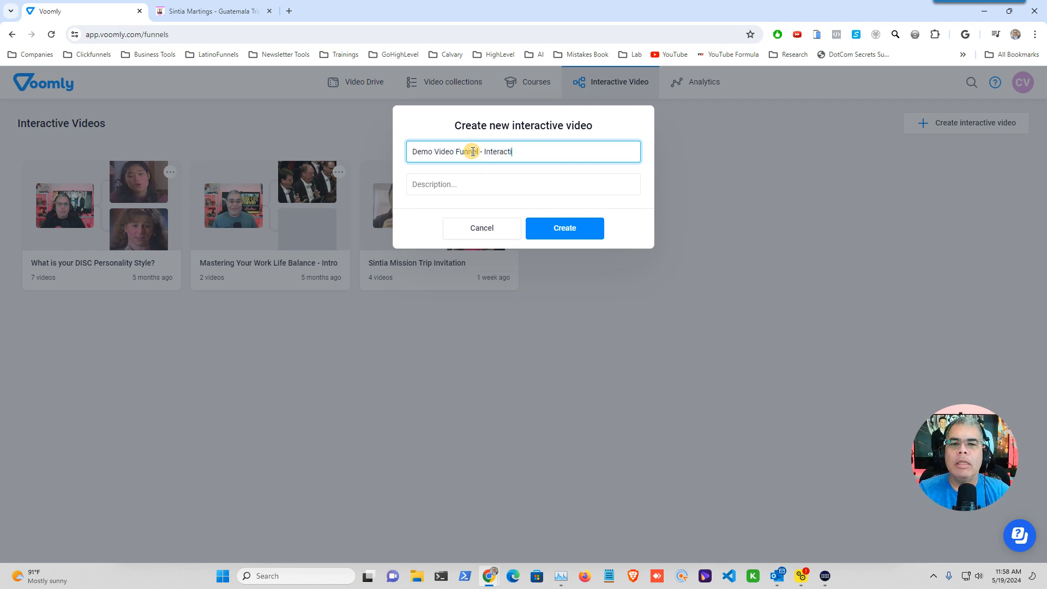
click(523, 184)
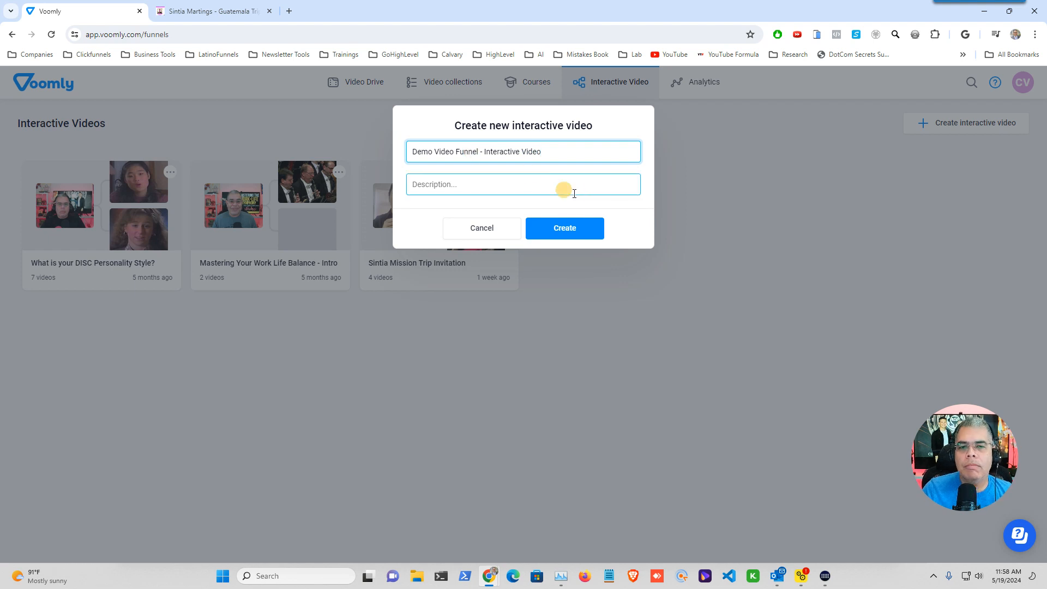
click(563, 228)
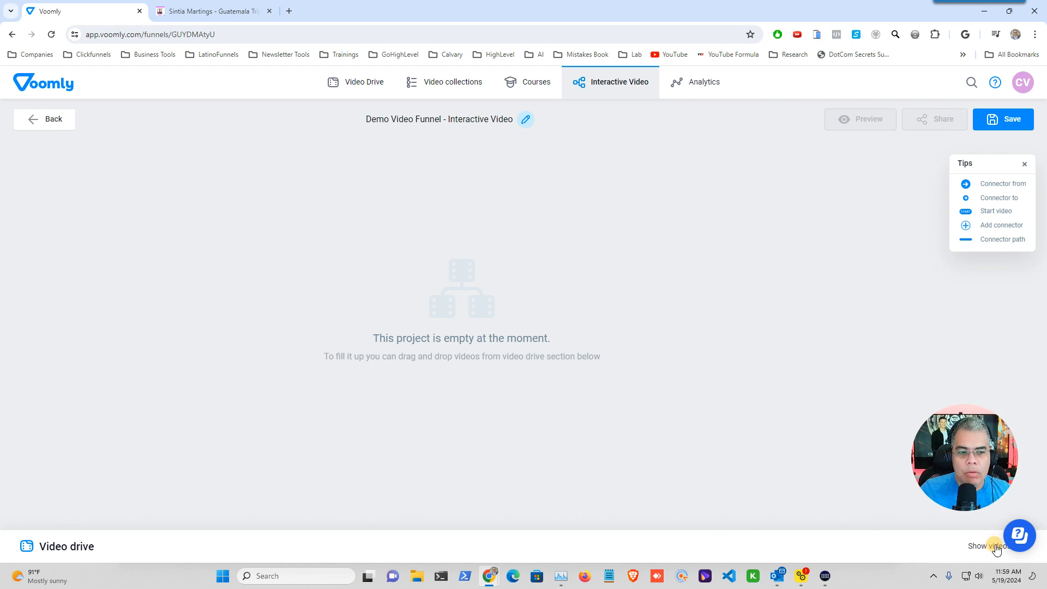
Show the video drive below the project and open the Sintia Mission Trip folder
click(989, 545)
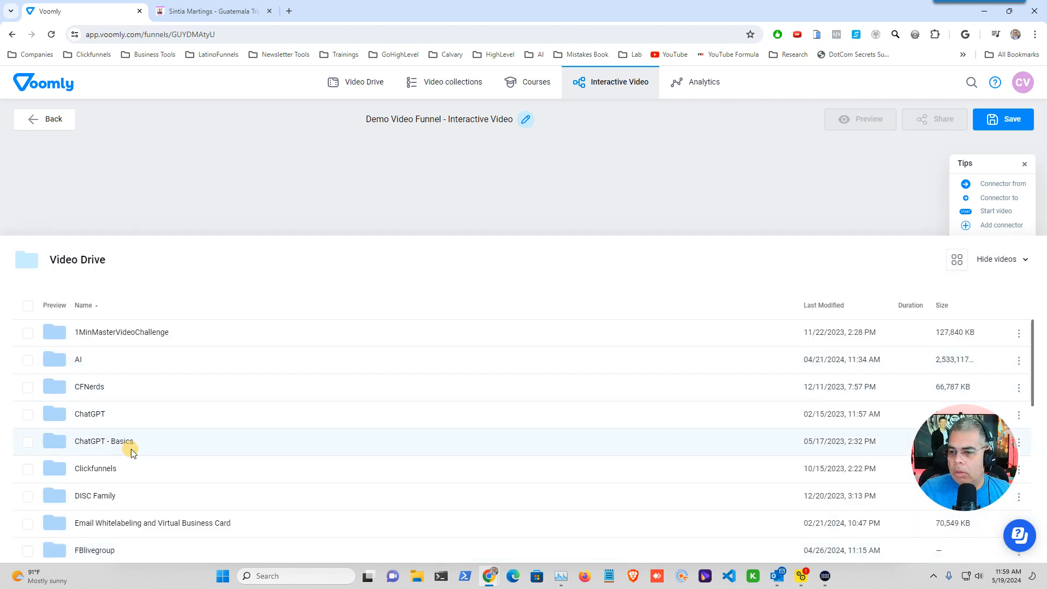
scroll(down, 3)
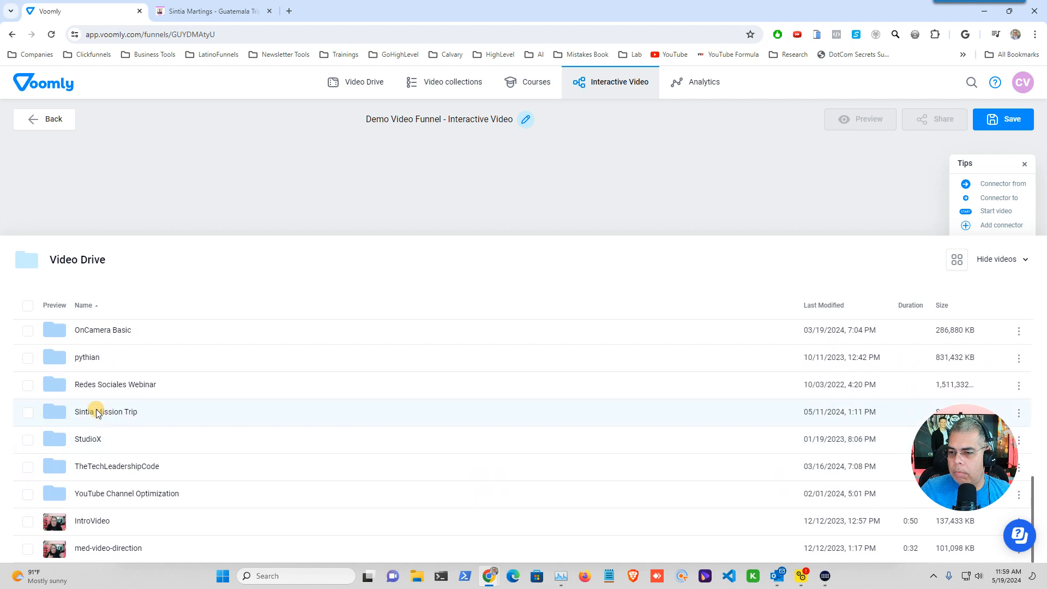
double_click(105, 411)
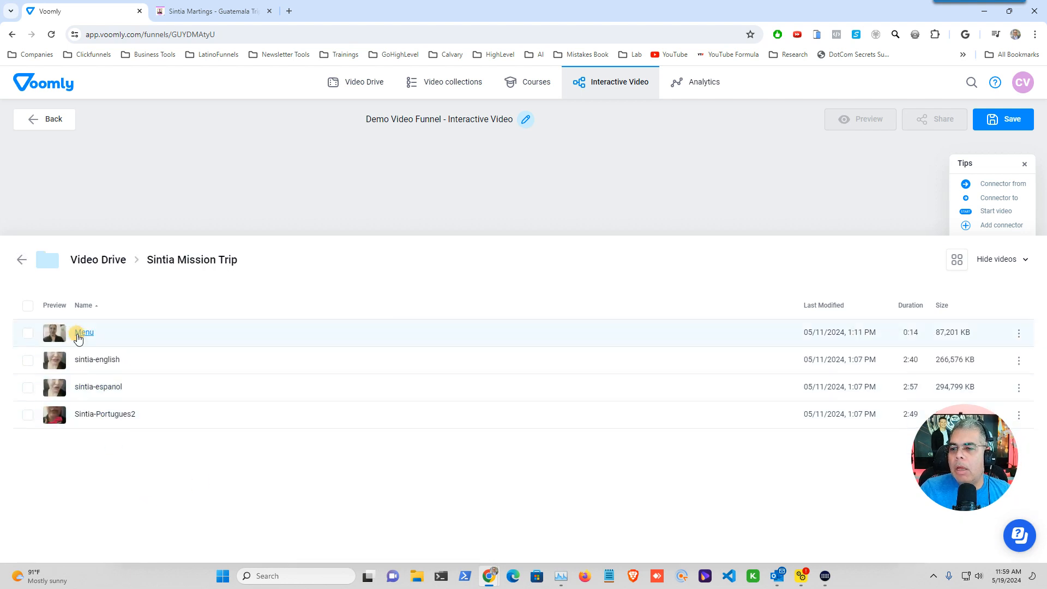
mouse_move(168, 191)
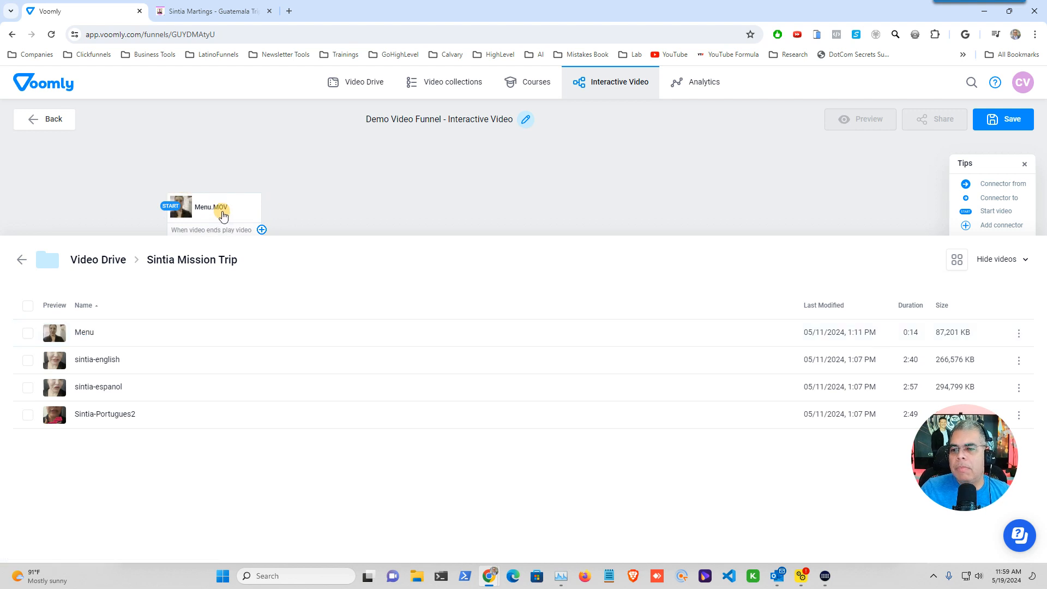
mouse_move(96, 360)
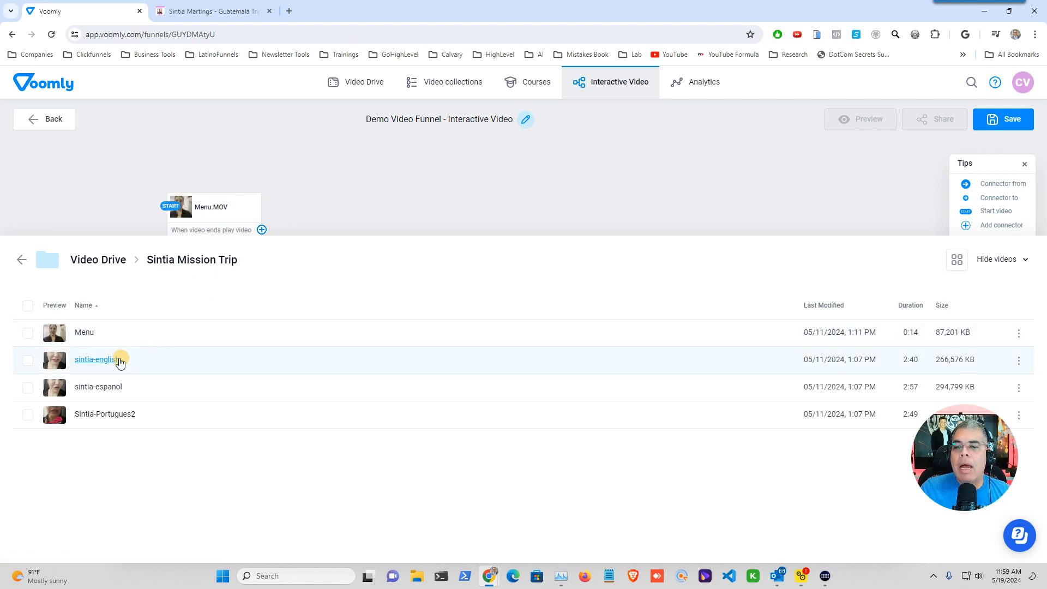
mouse_move(95, 360)
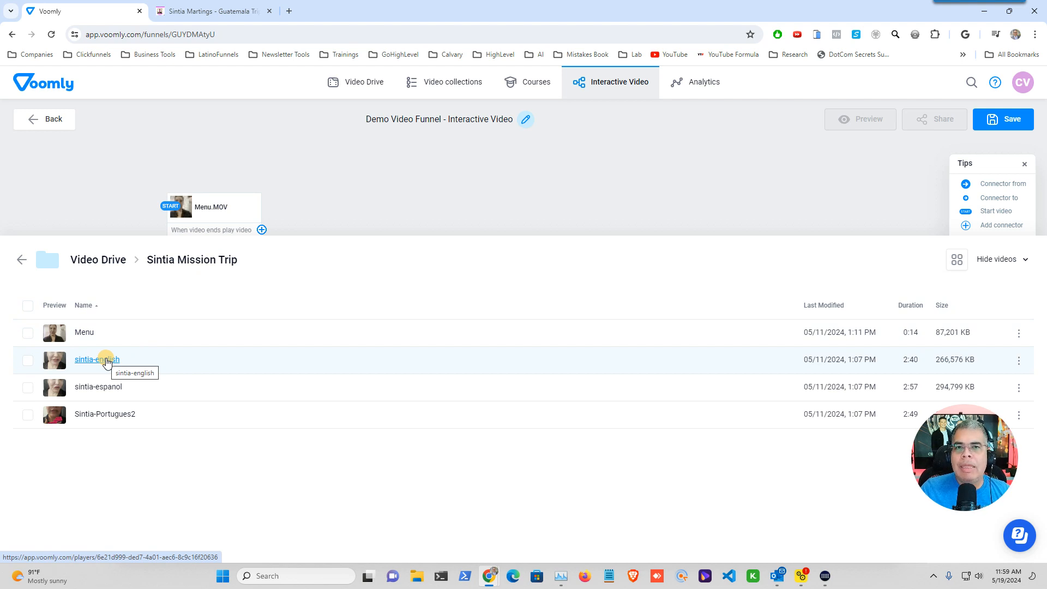
mouse_move(156, 341)
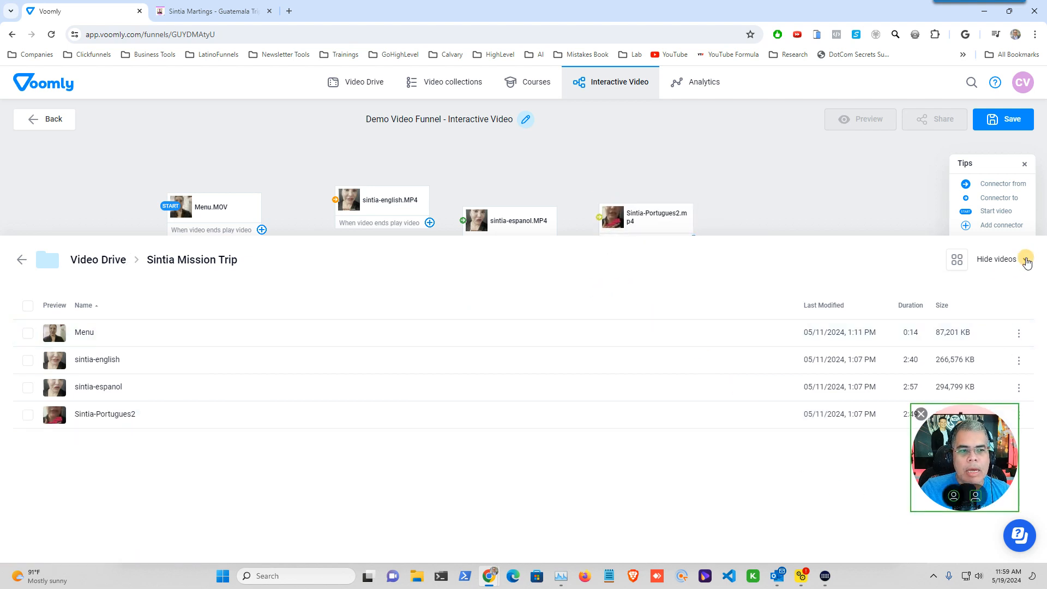
Hide the video library and start a connector from the English video node
click(1027, 259)
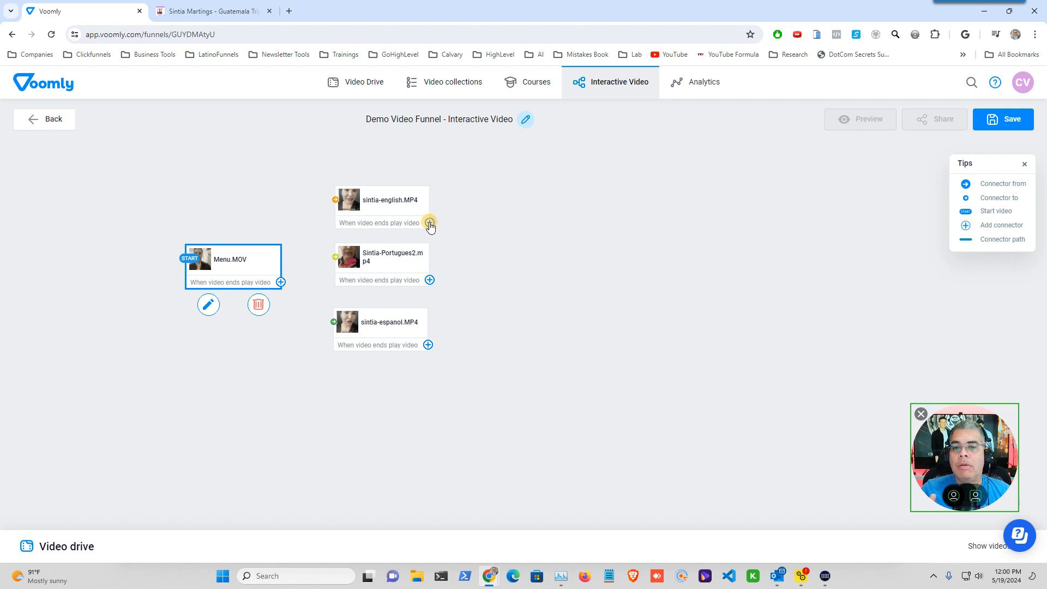
click(429, 223)
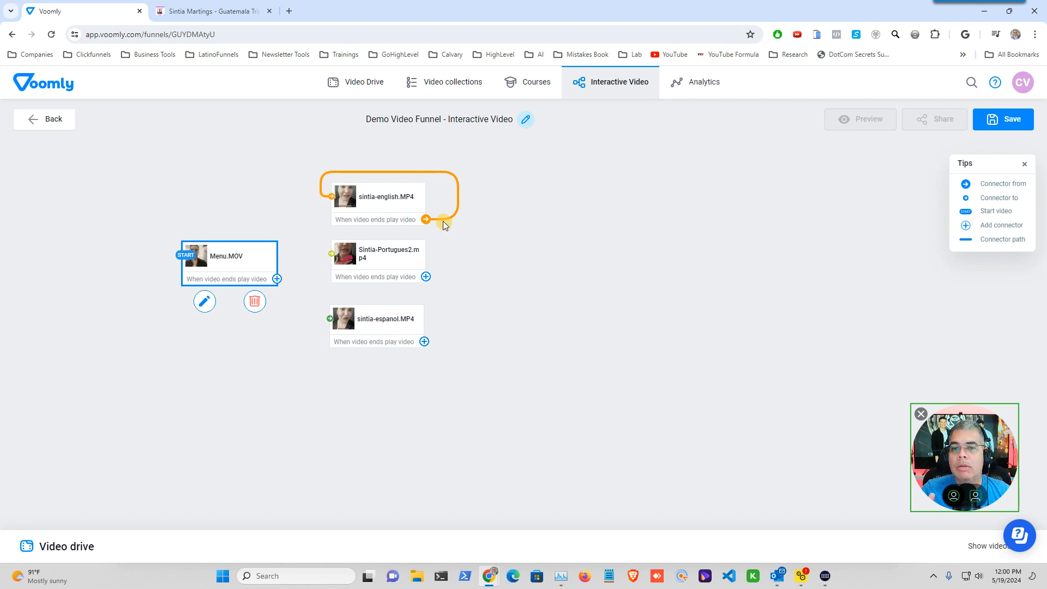
mouse_move(327, 179)
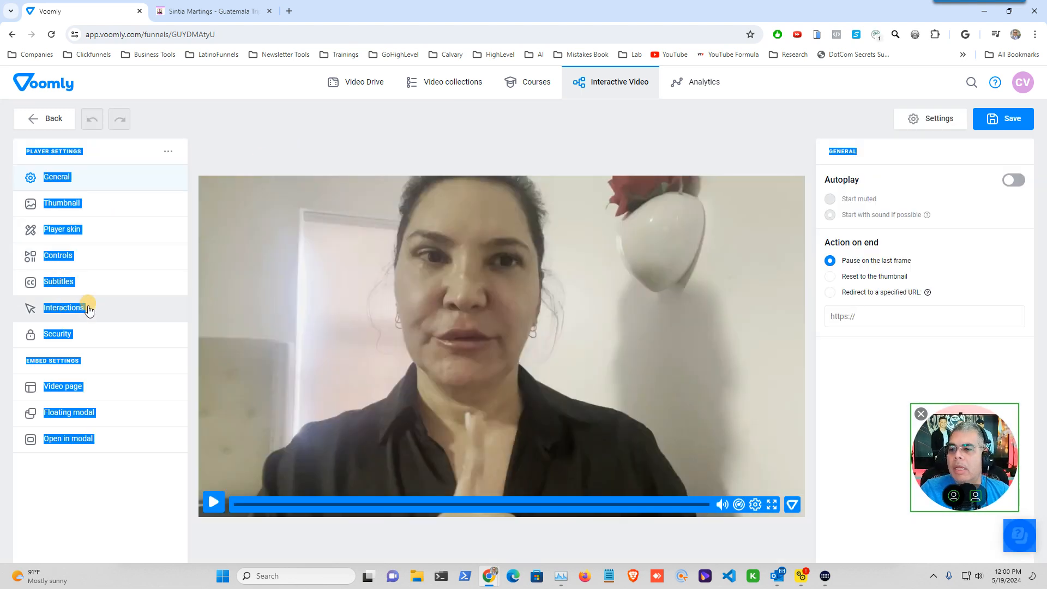
Show the Interactions elements and play the Menu video, pausing around 0:02
click(63, 308)
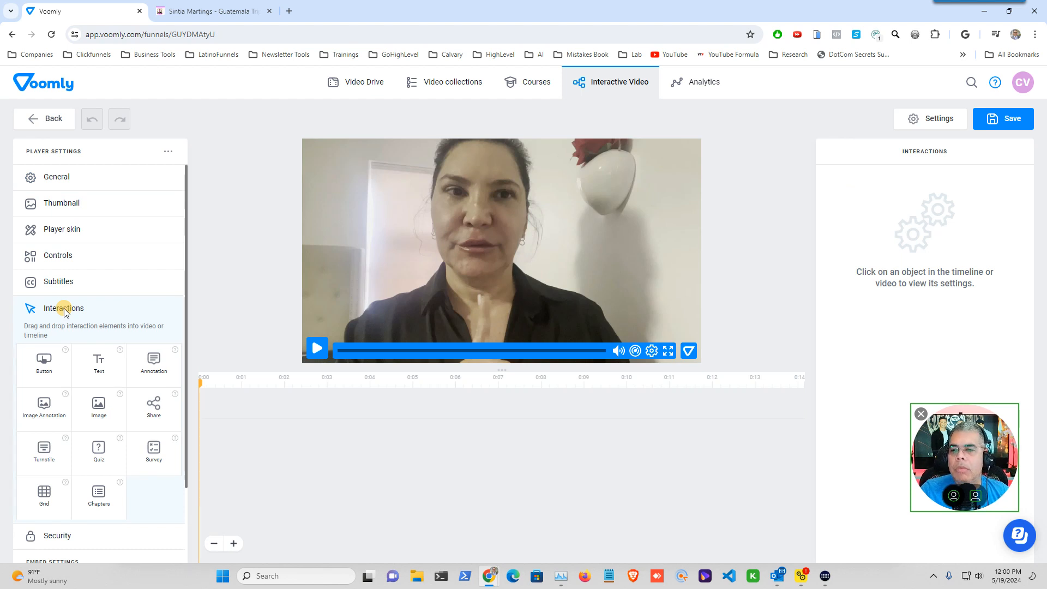
mouse_move(356, 469)
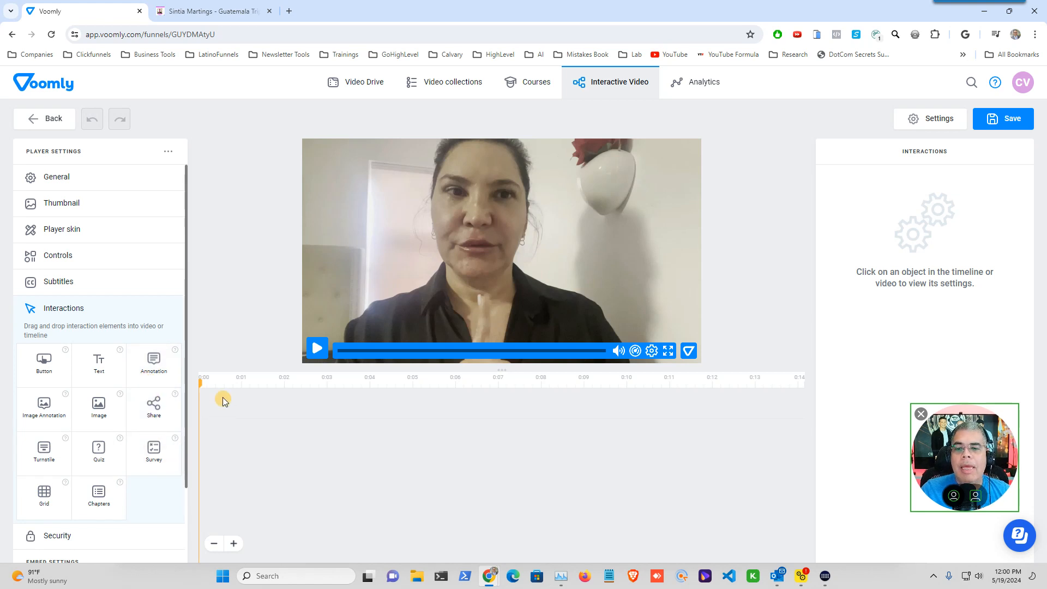
mouse_move(235, 393)
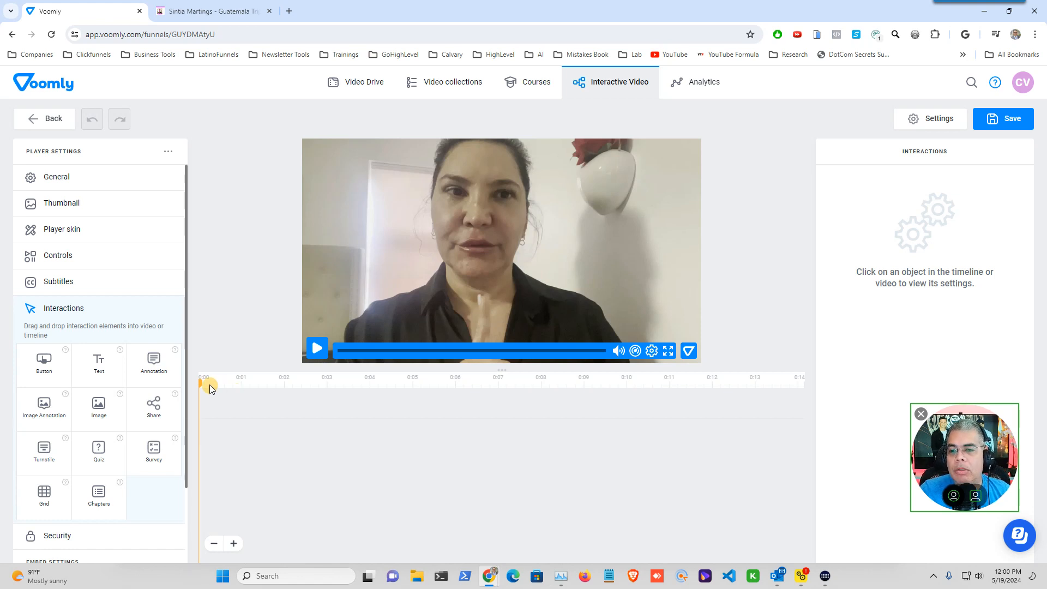
click(317, 347)
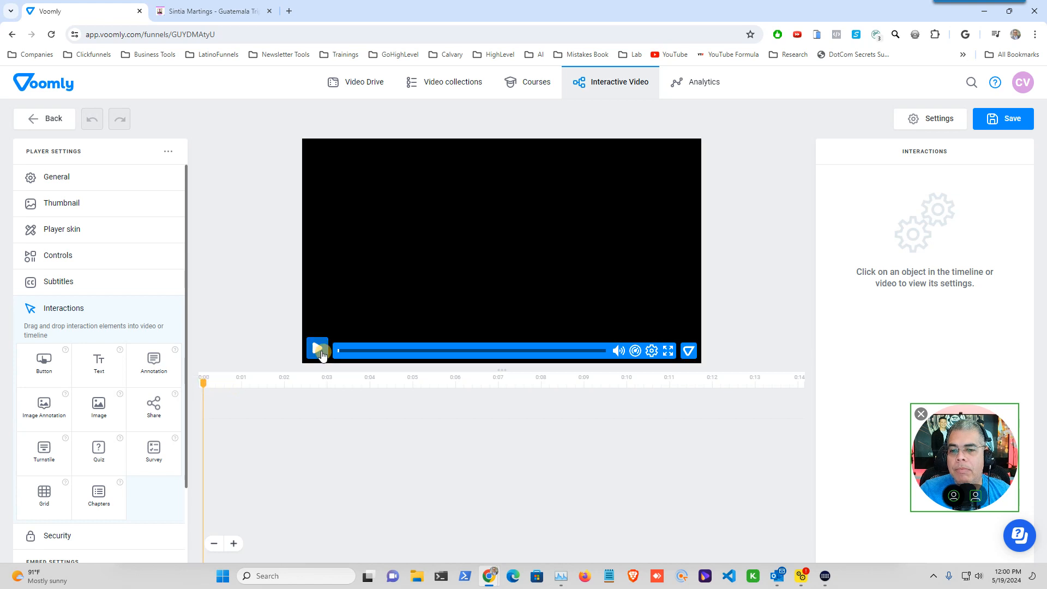
click(318, 351)
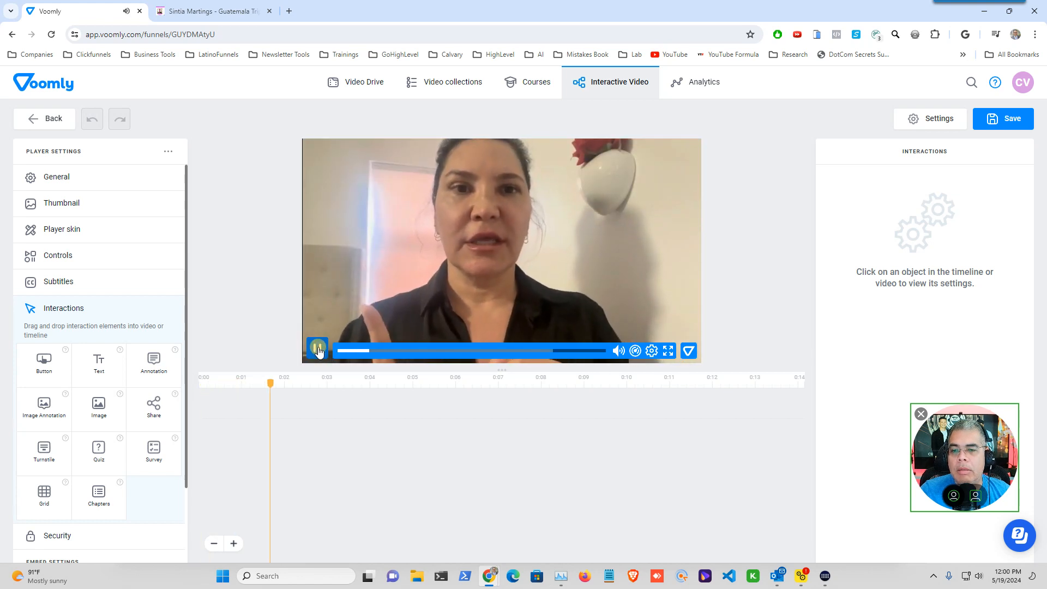
click(318, 348)
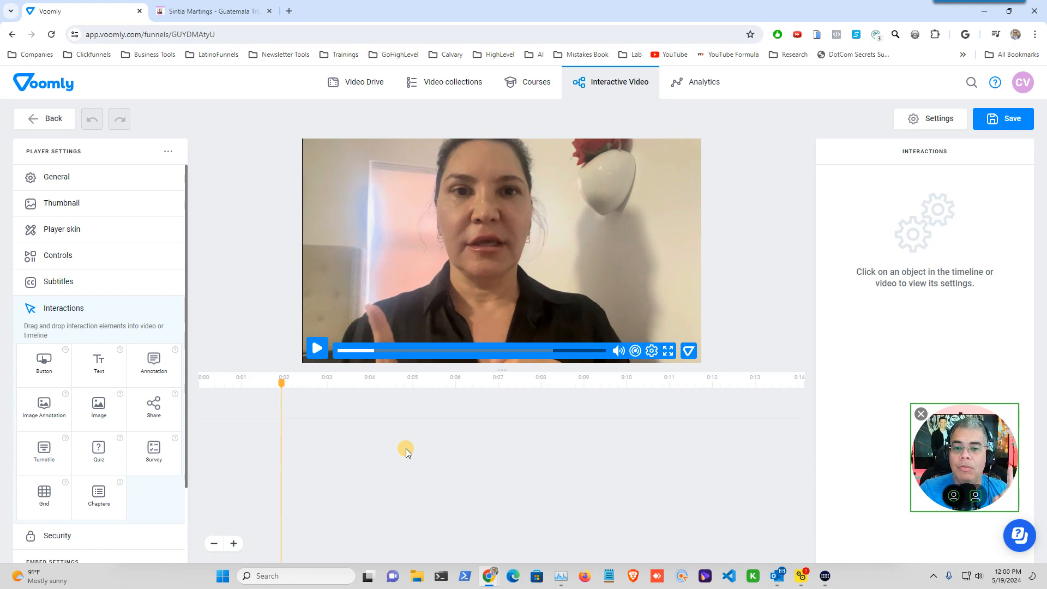
mouse_move(304, 449)
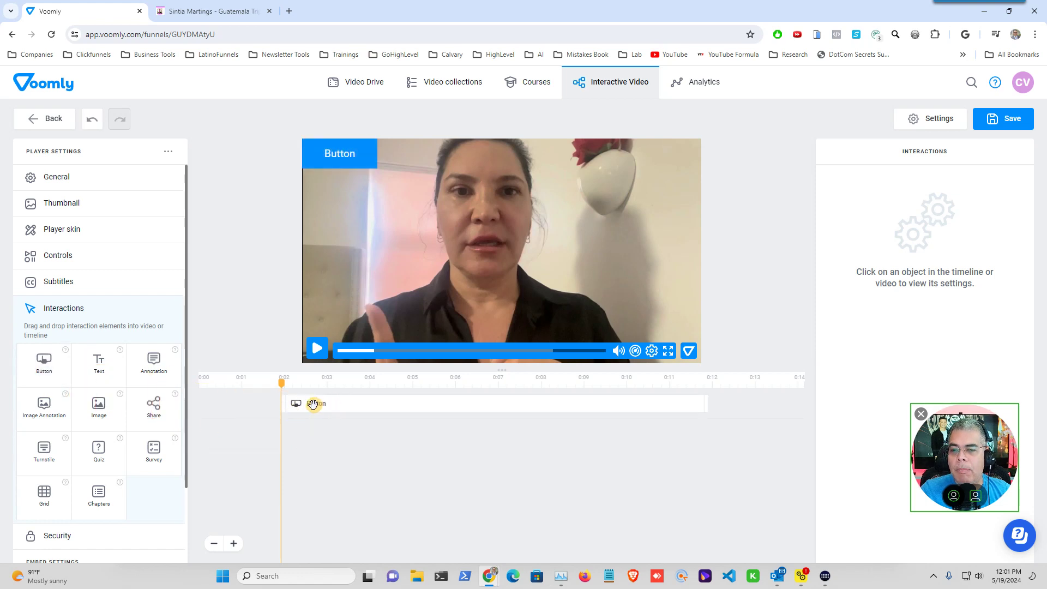
mouse_move(357, 285)
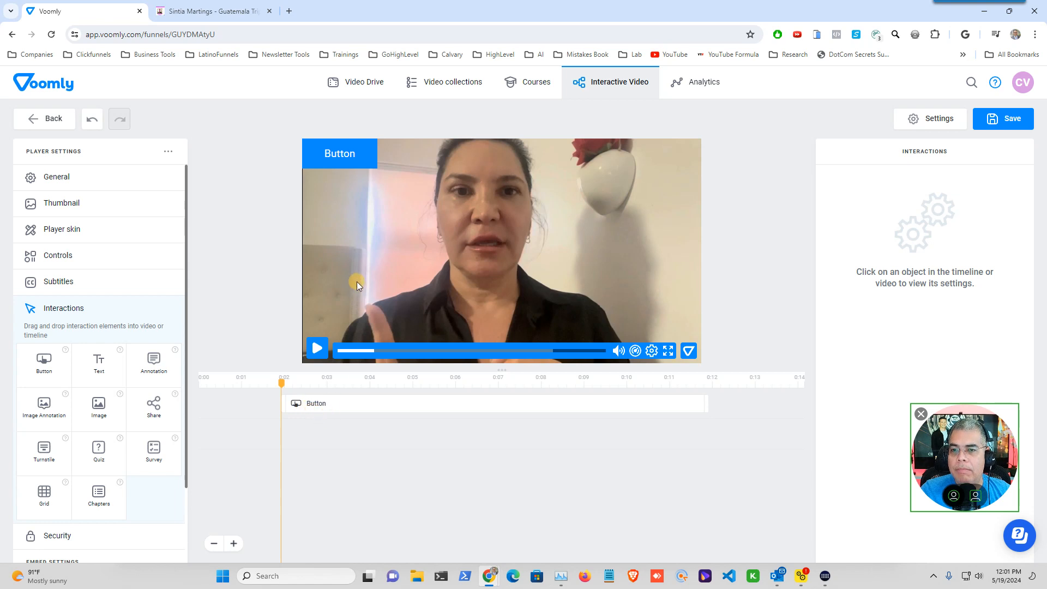
mouse_move(264, 273)
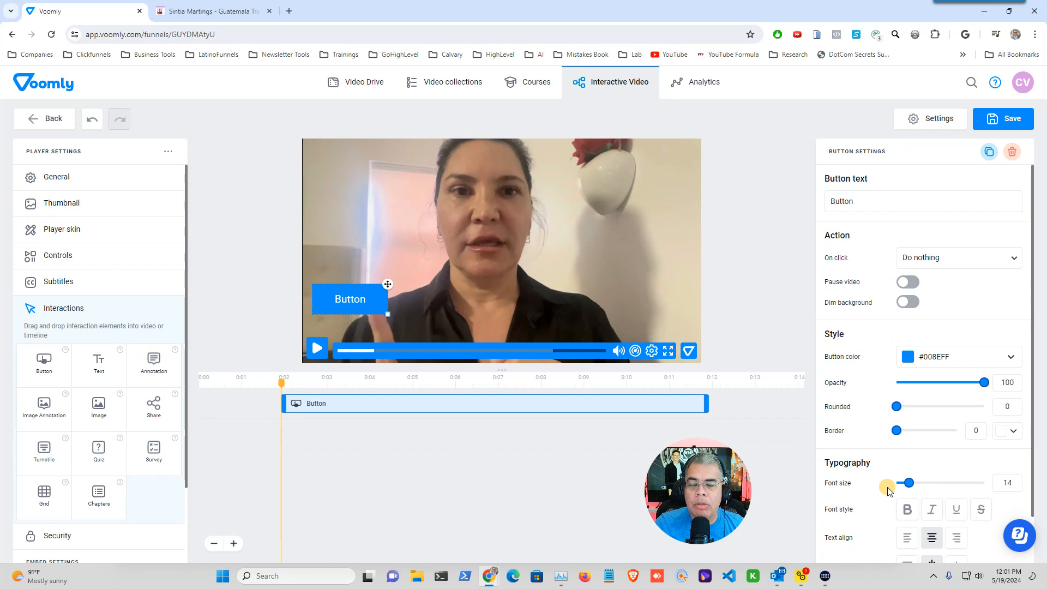
mouse_move(888, 225)
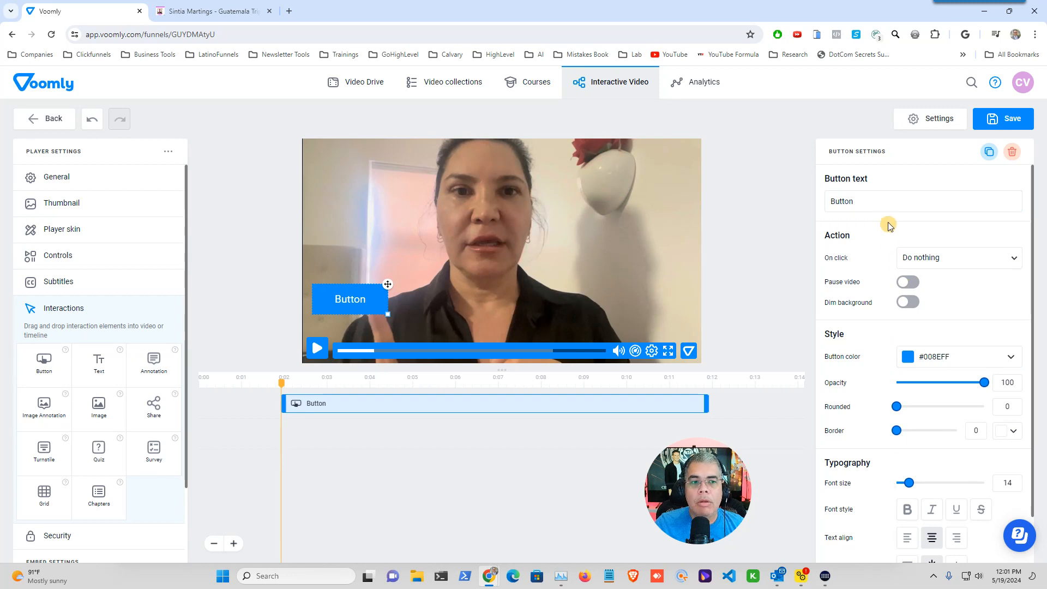
Change the button label to 'English' and open its On click options
triple_click(922, 201)
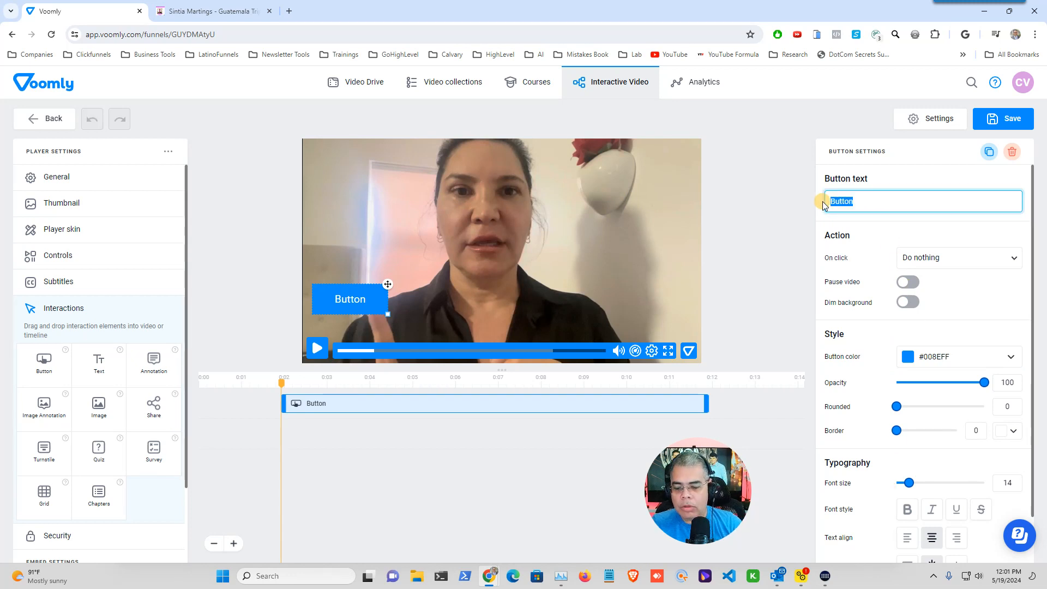
text(English)
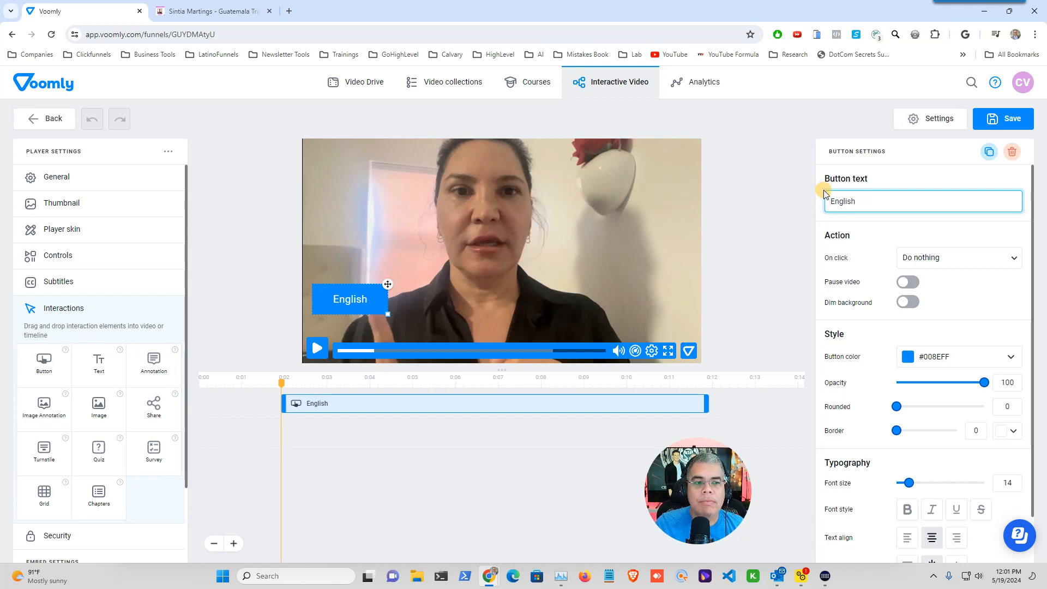
mouse_move(834, 258)
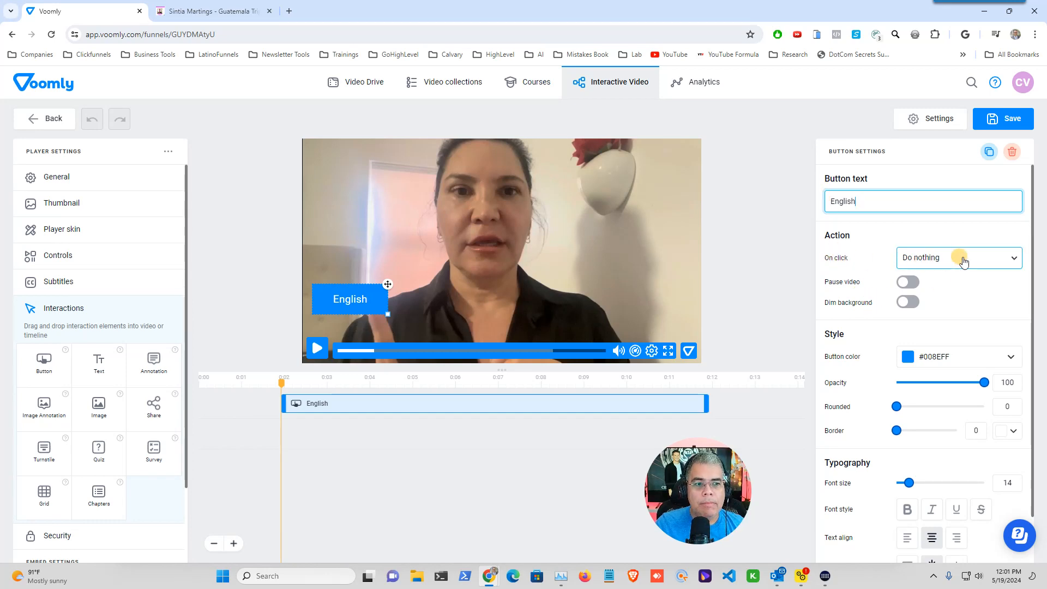
click(958, 258)
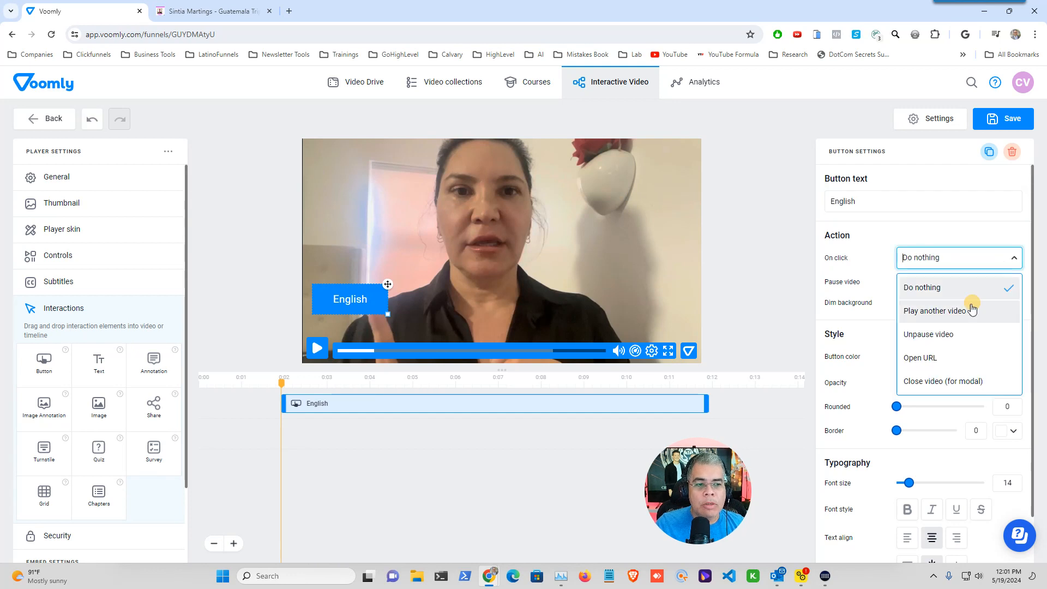
mouse_move(958, 318)
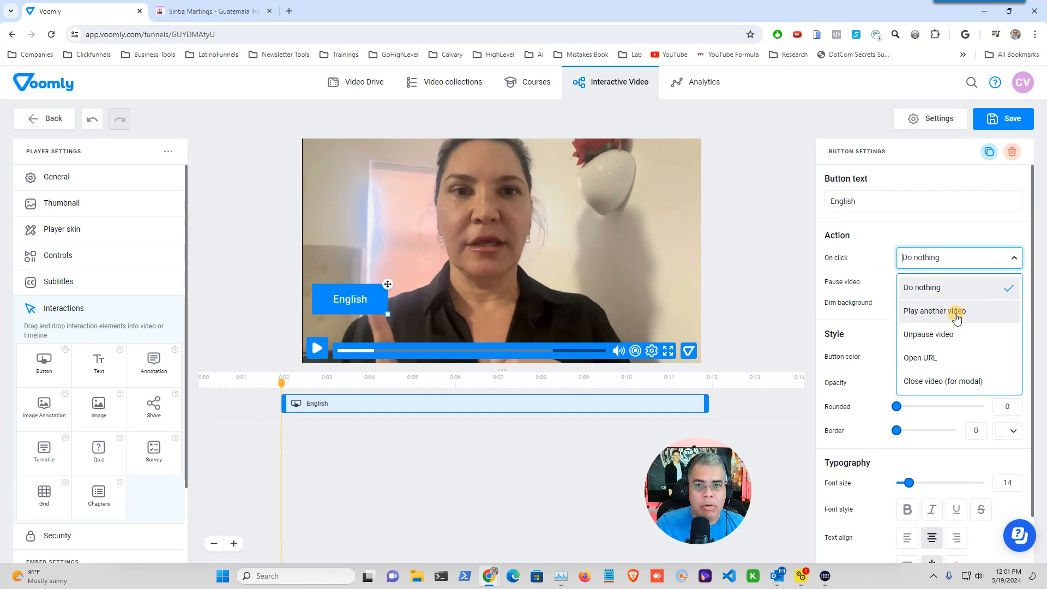
mouse_move(958, 334)
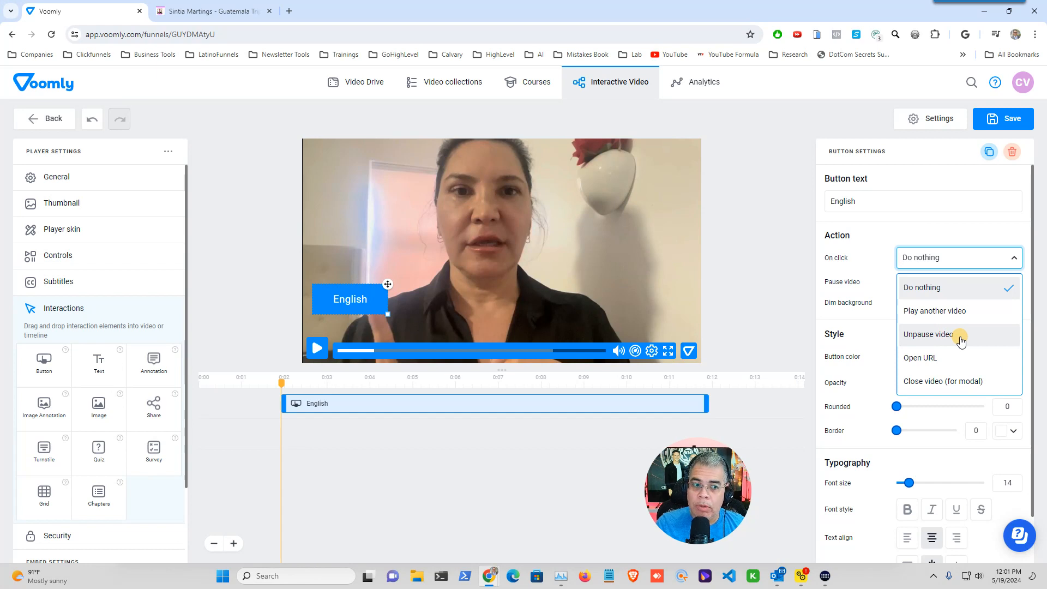
mouse_move(927, 364)
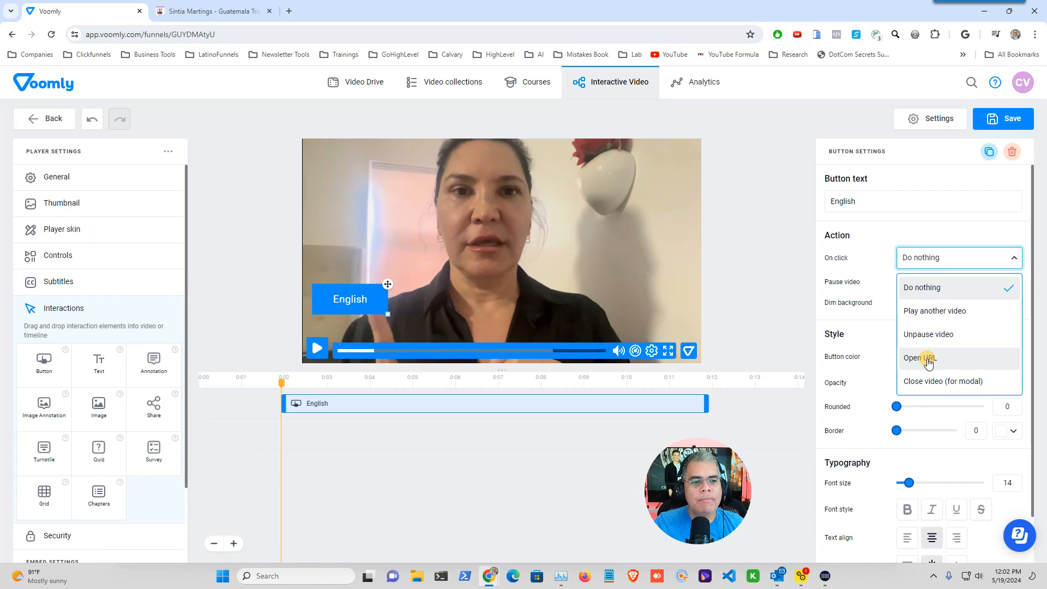
mouse_move(942, 381)
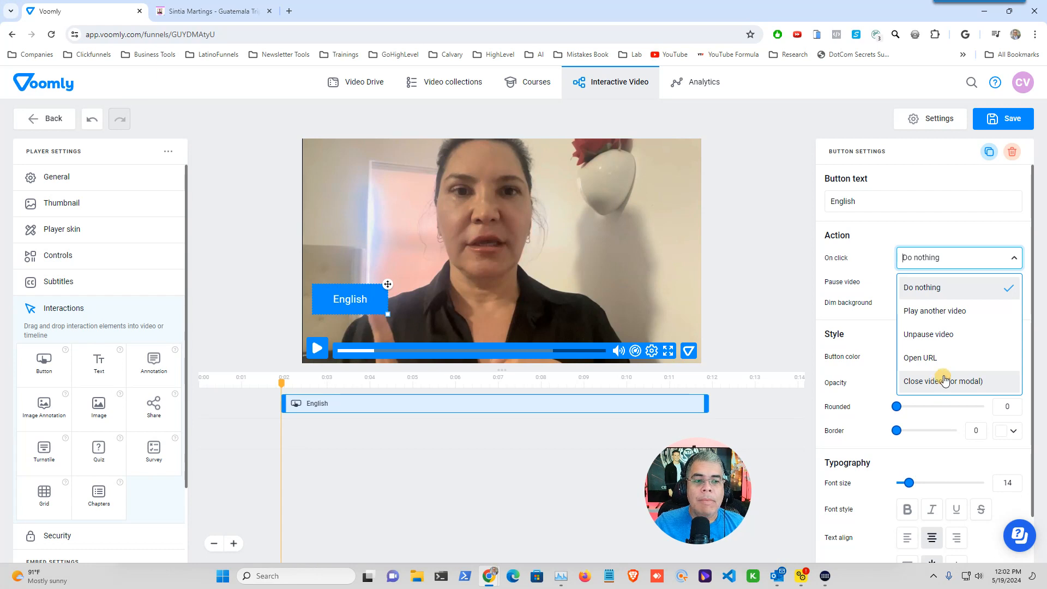
mouse_move(945, 314)
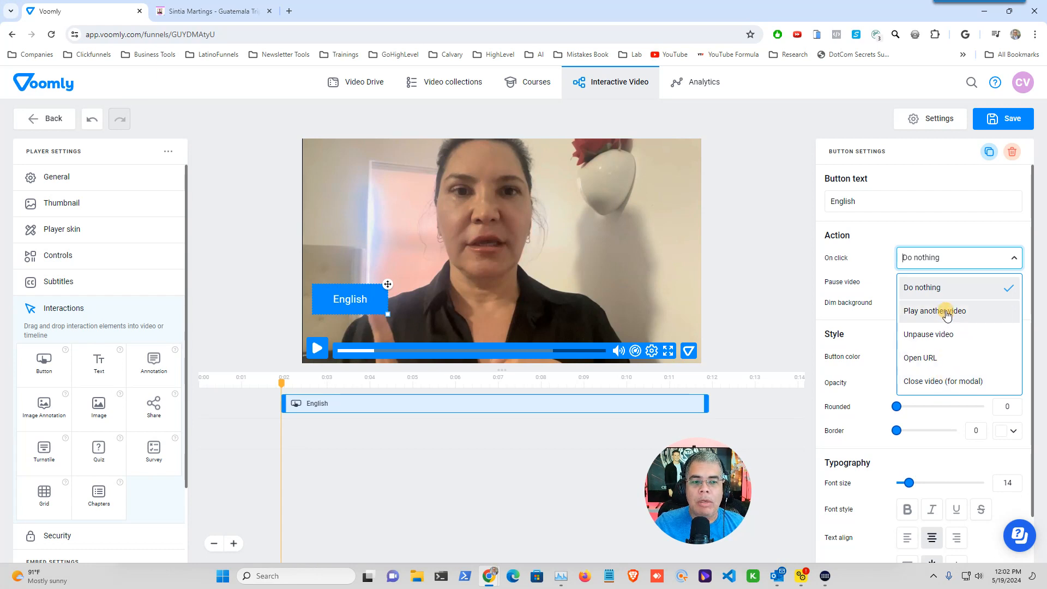
Set the English button's On click to 'Play another video' with sintia-english.MP4
click(933, 312)
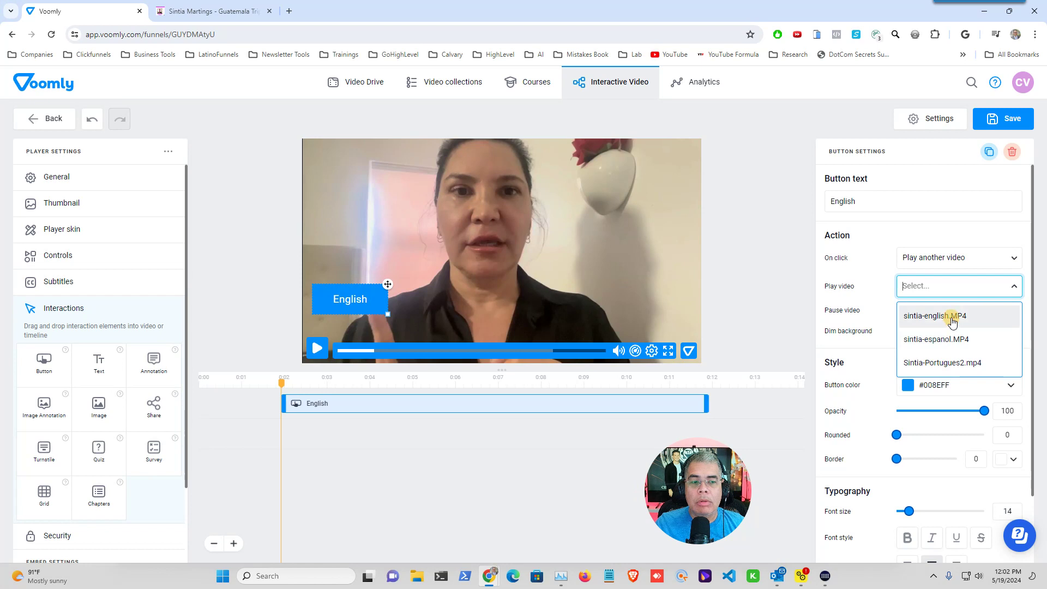
mouse_move(955, 315)
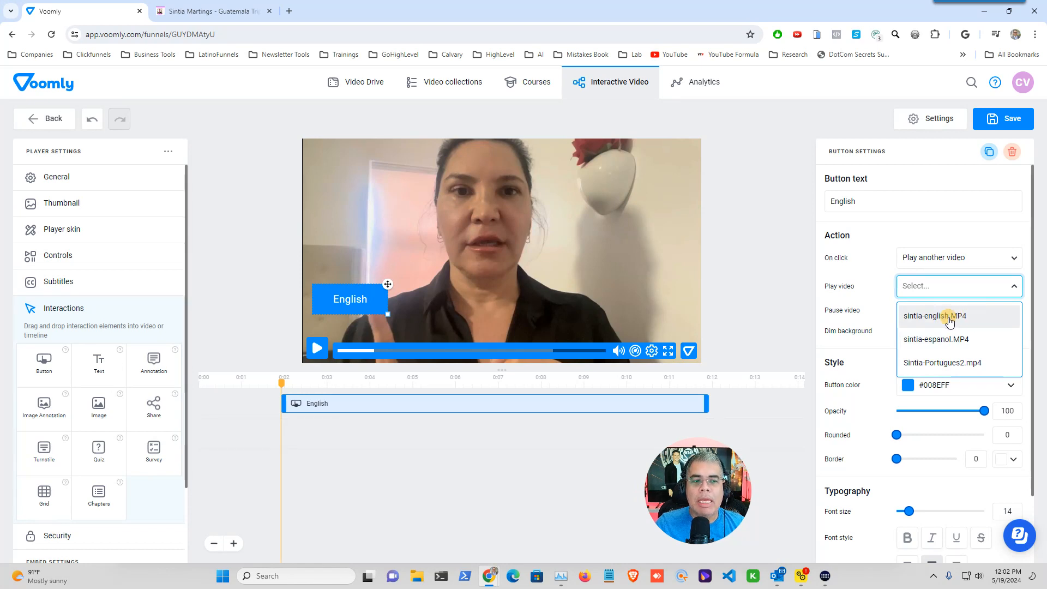
click(934, 315)
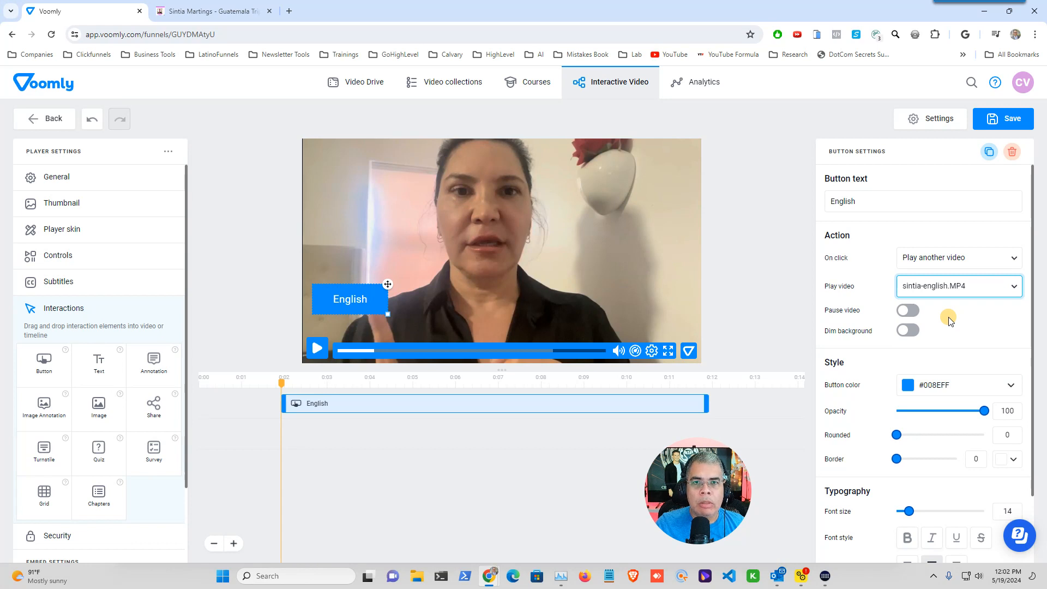
click(957, 257)
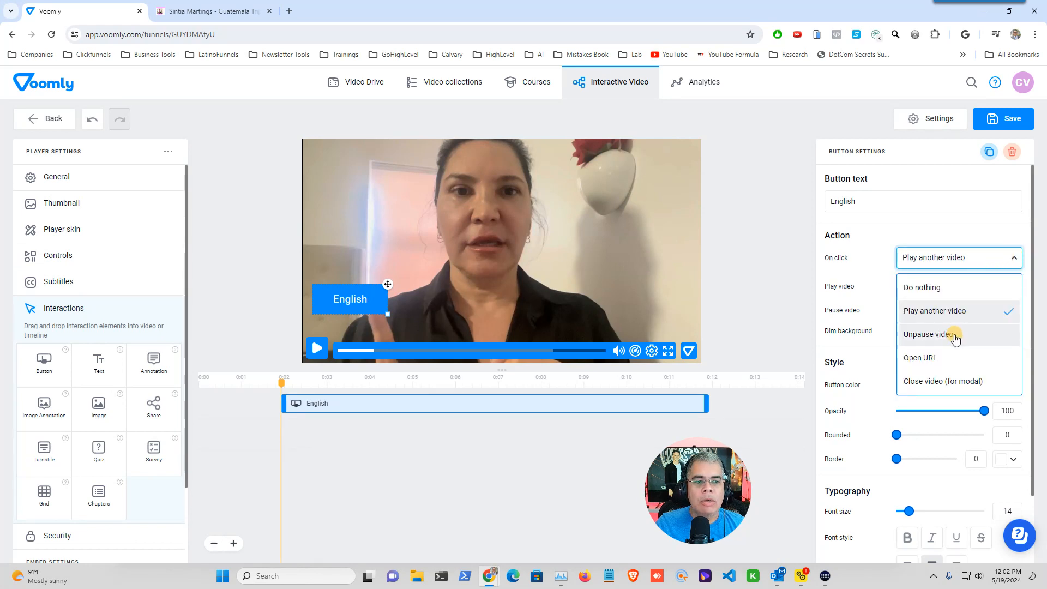
click(920, 357)
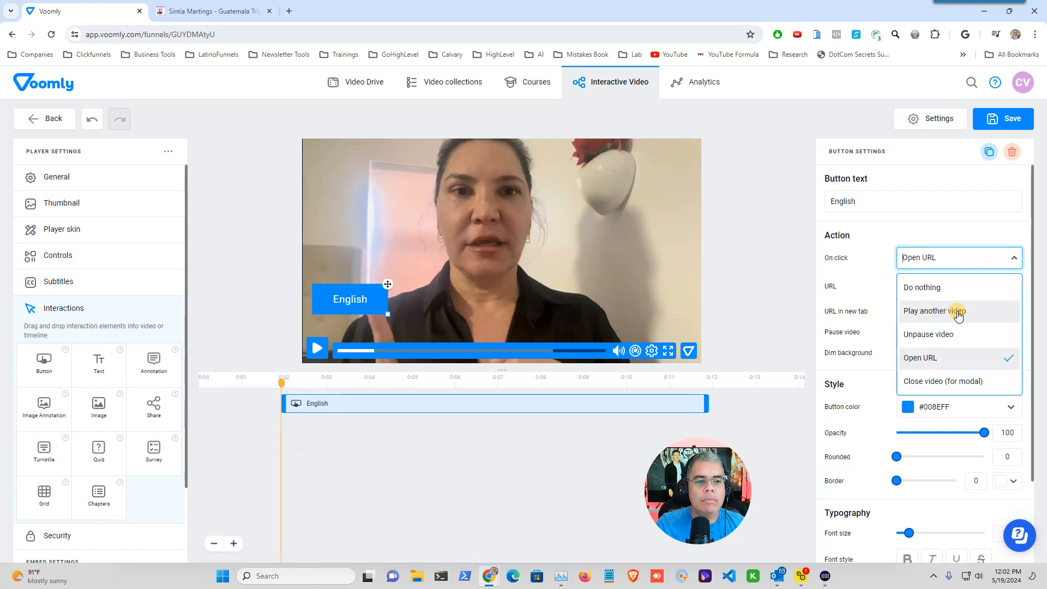
click(934, 310)
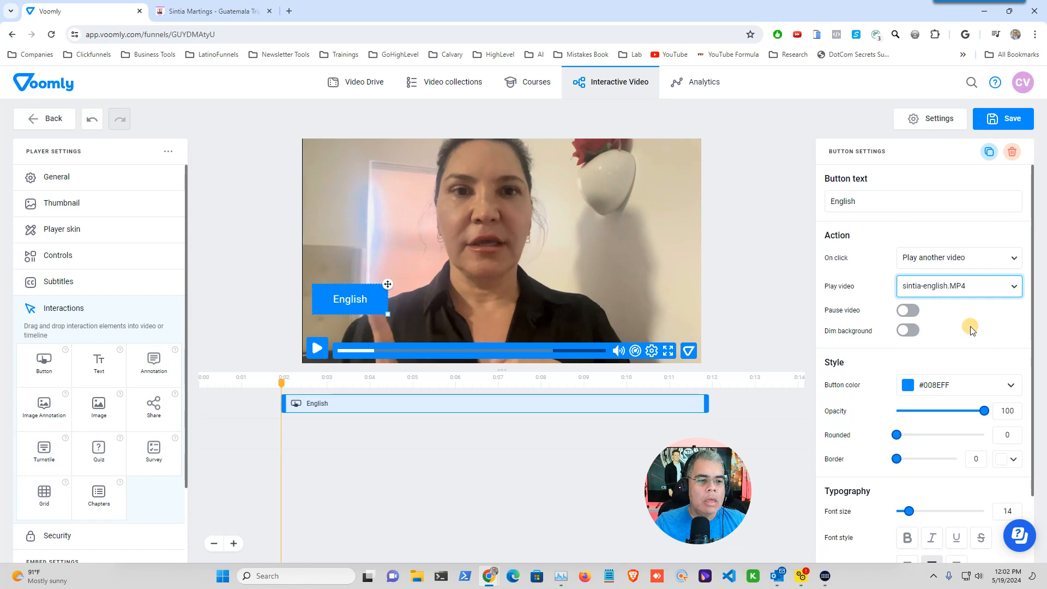
Give the English button color #4CAF50, rounded 65 and border 2, then save
scroll(down, 3)
text(65)
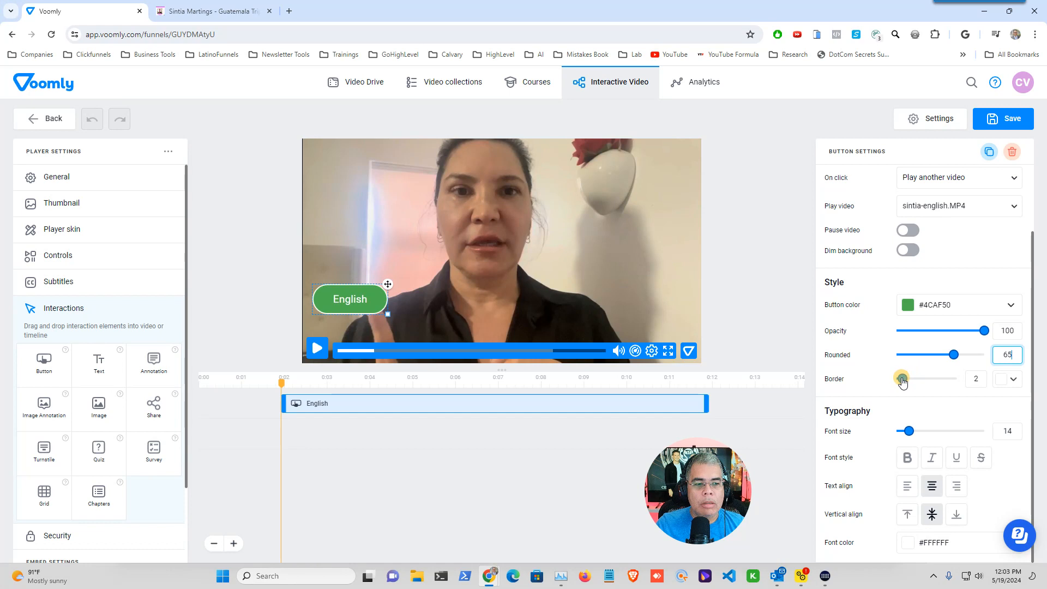
click(976, 379)
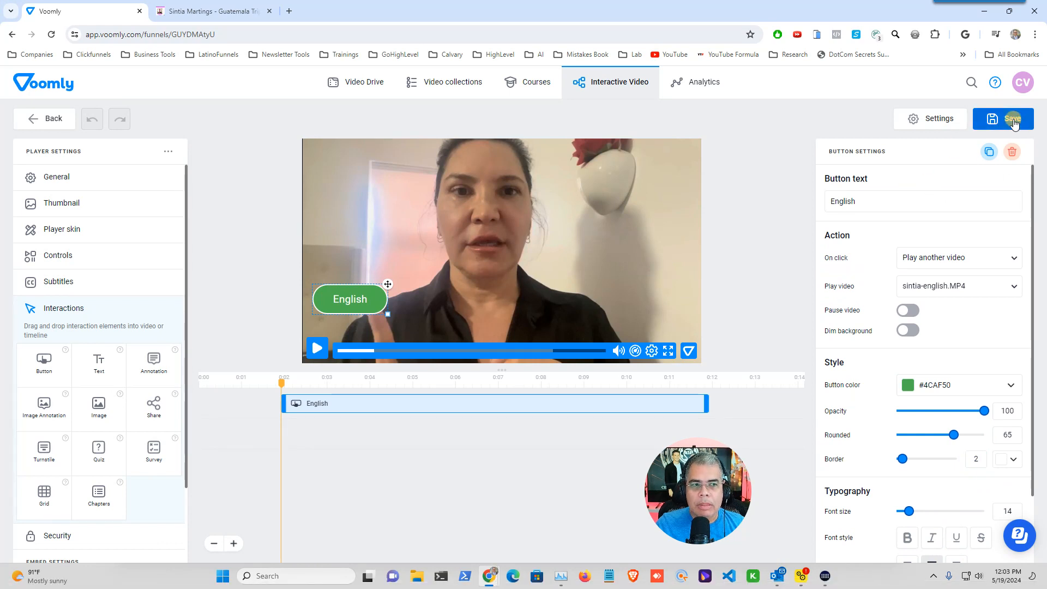
click(1003, 118)
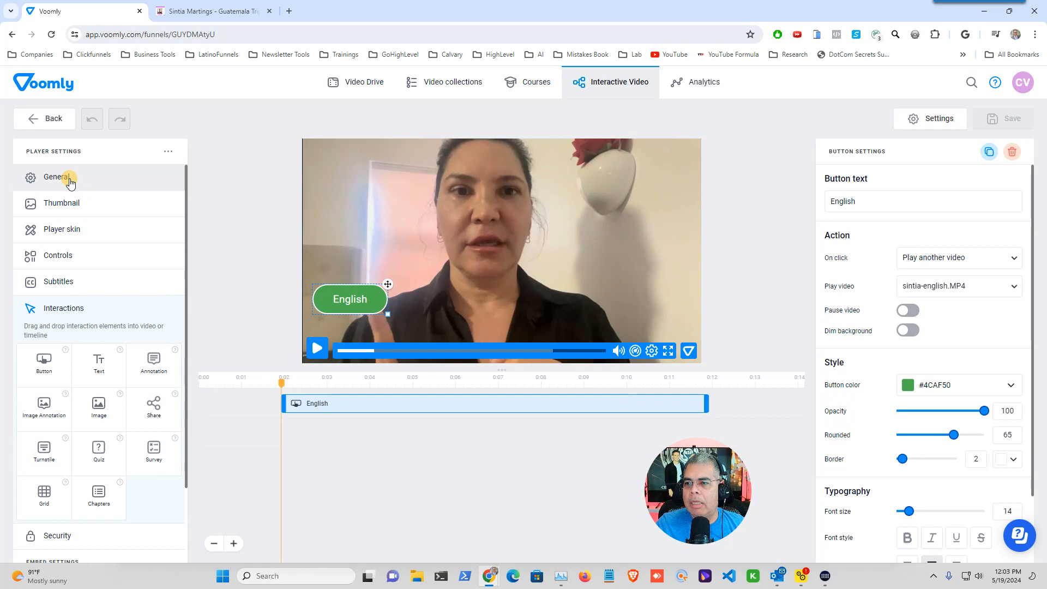
Leave the player editor through General and Back, choosing Yes to save changes
click(57, 176)
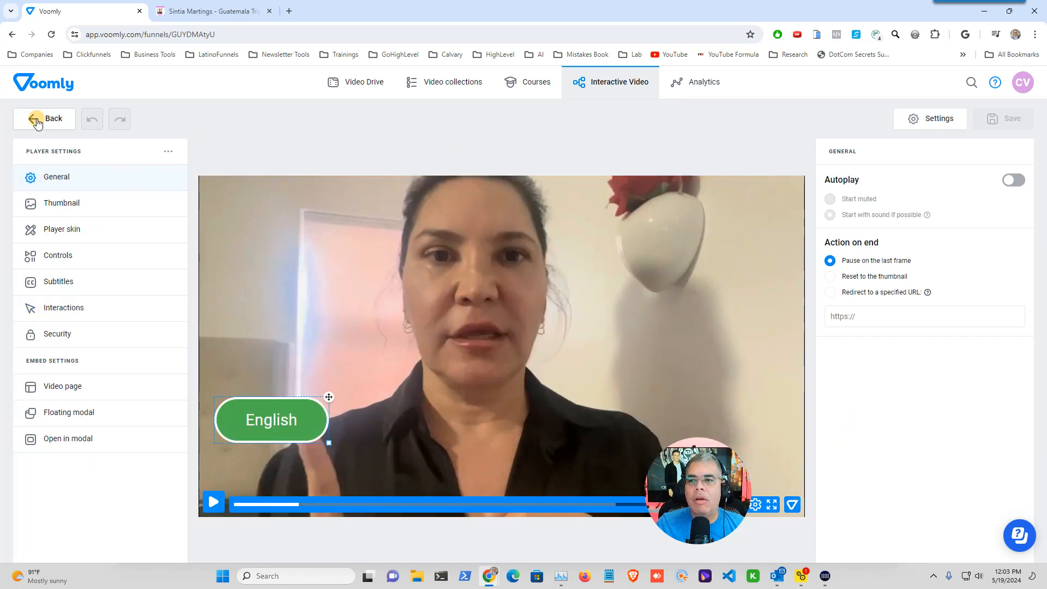
click(44, 119)
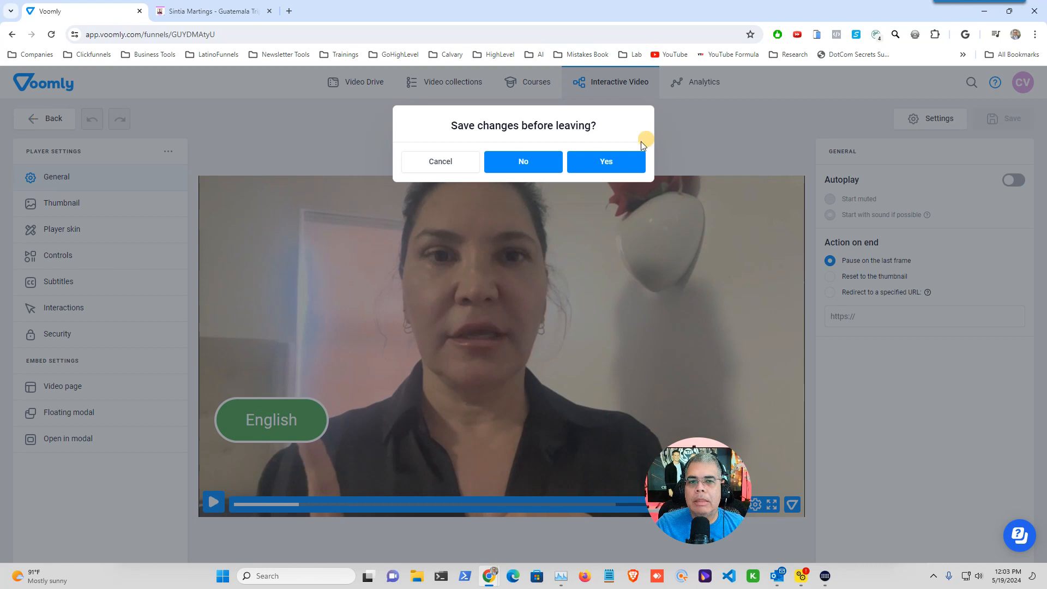
click(605, 161)
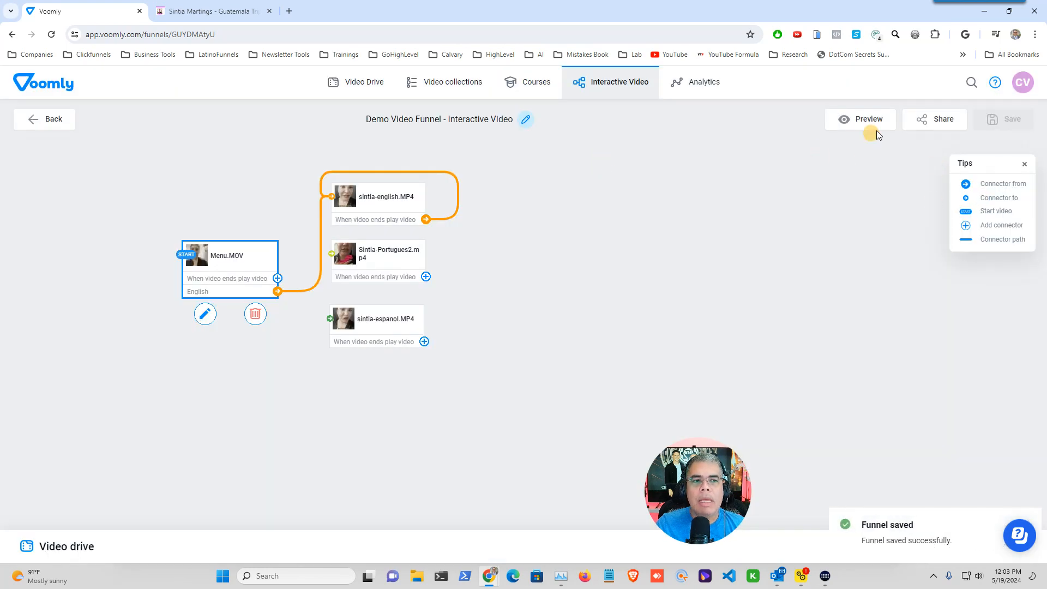
mouse_move(869, 118)
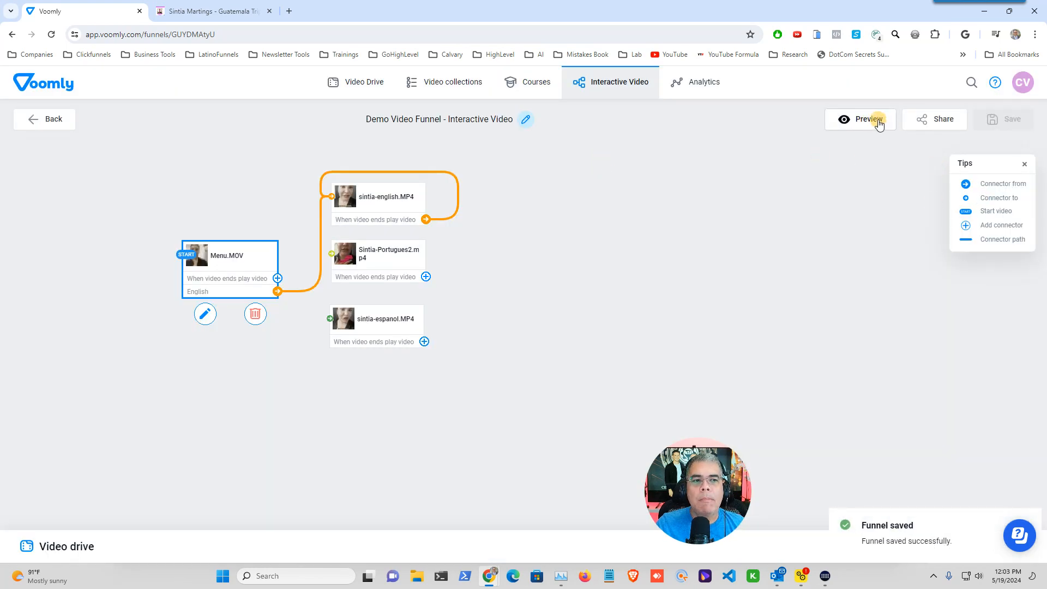
Preview the funnel, play the Menu video to check the English button, then close the preview
click(869, 119)
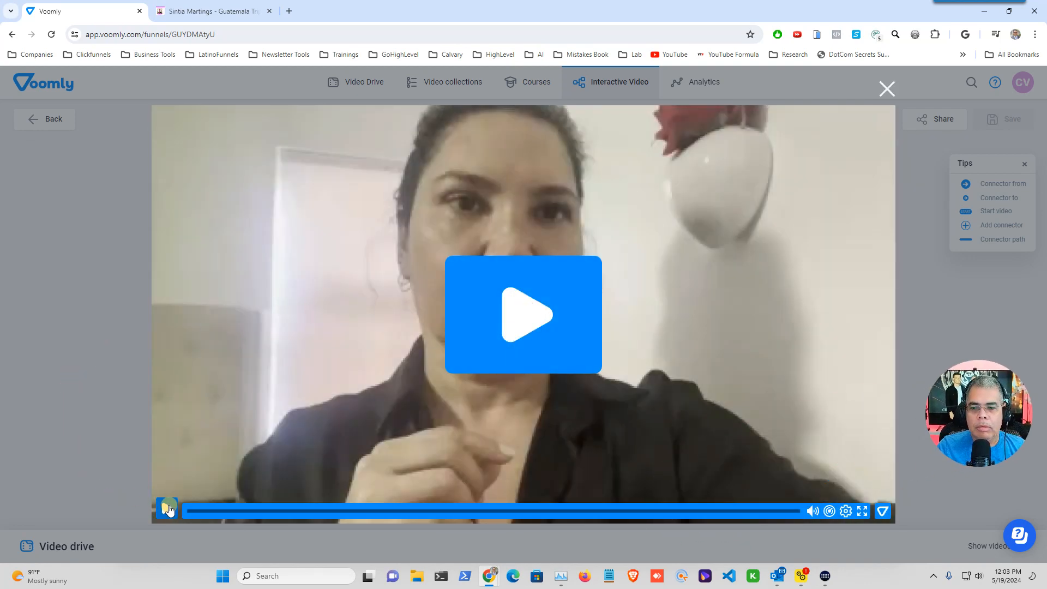
click(523, 315)
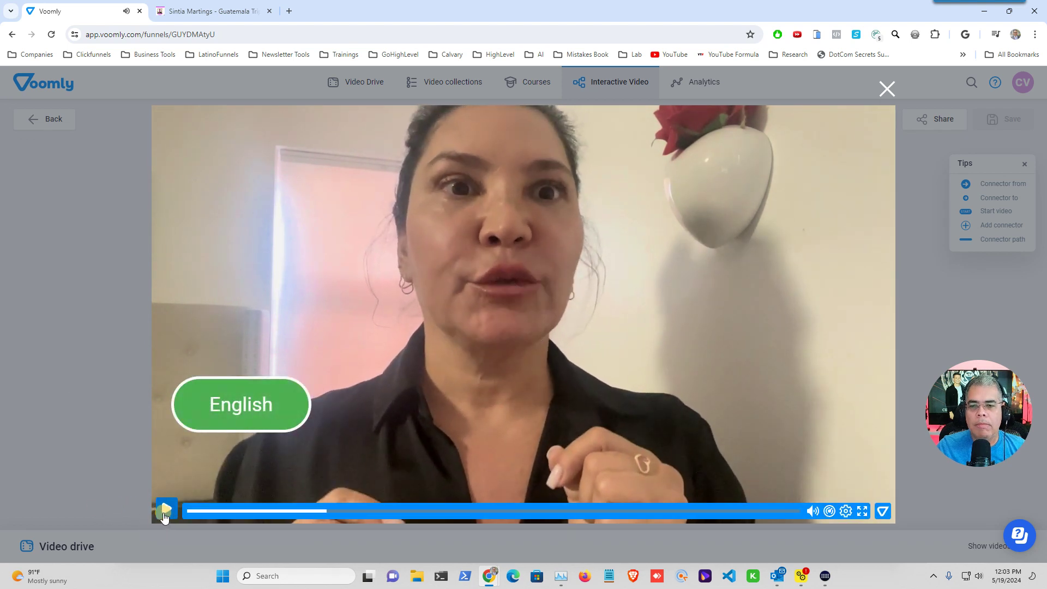
mouse_move(166, 511)
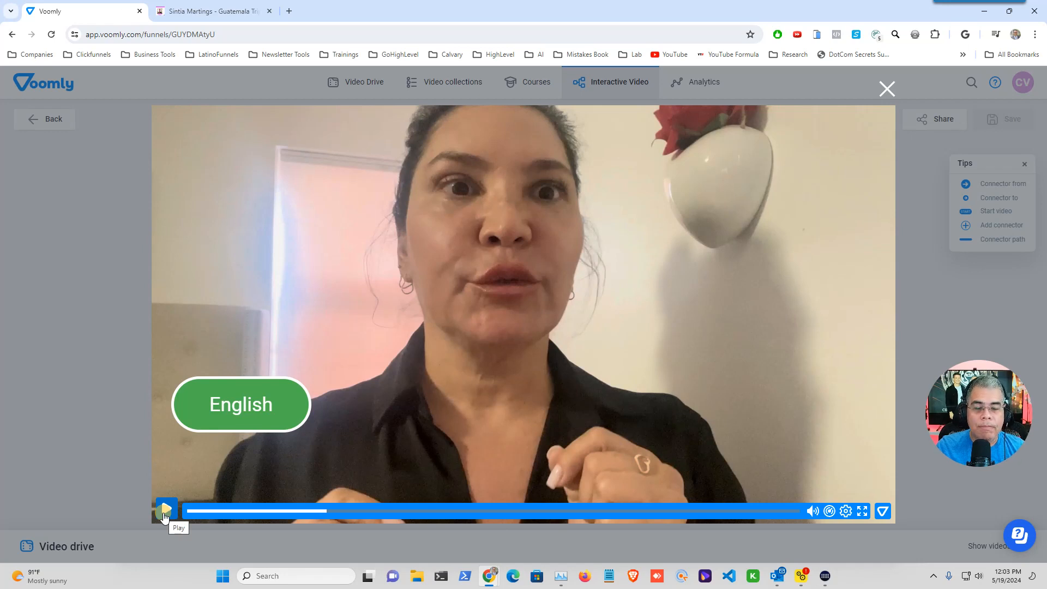
mouse_move(887, 89)
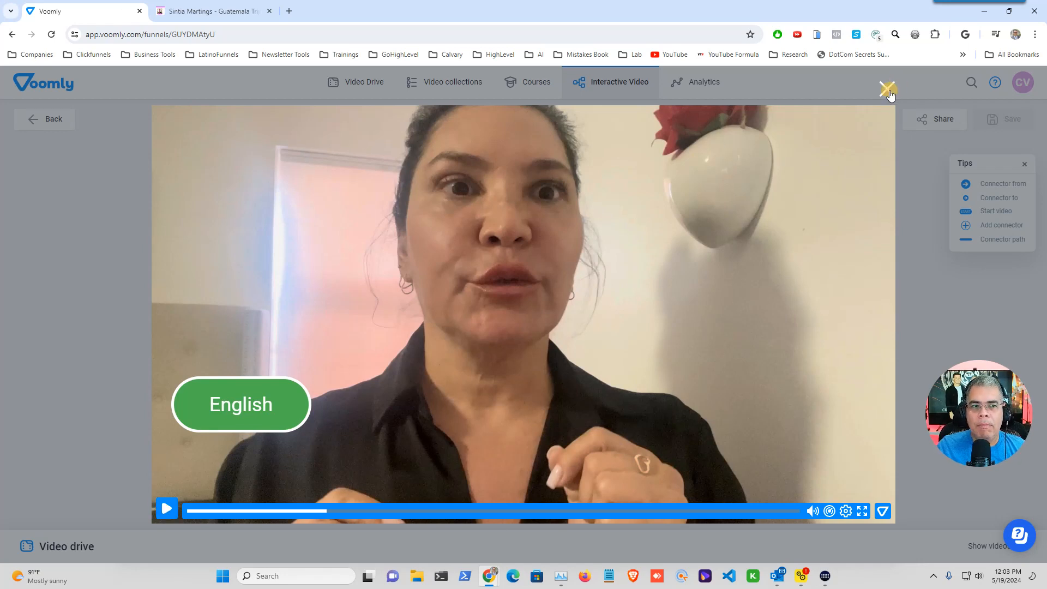
click(887, 90)
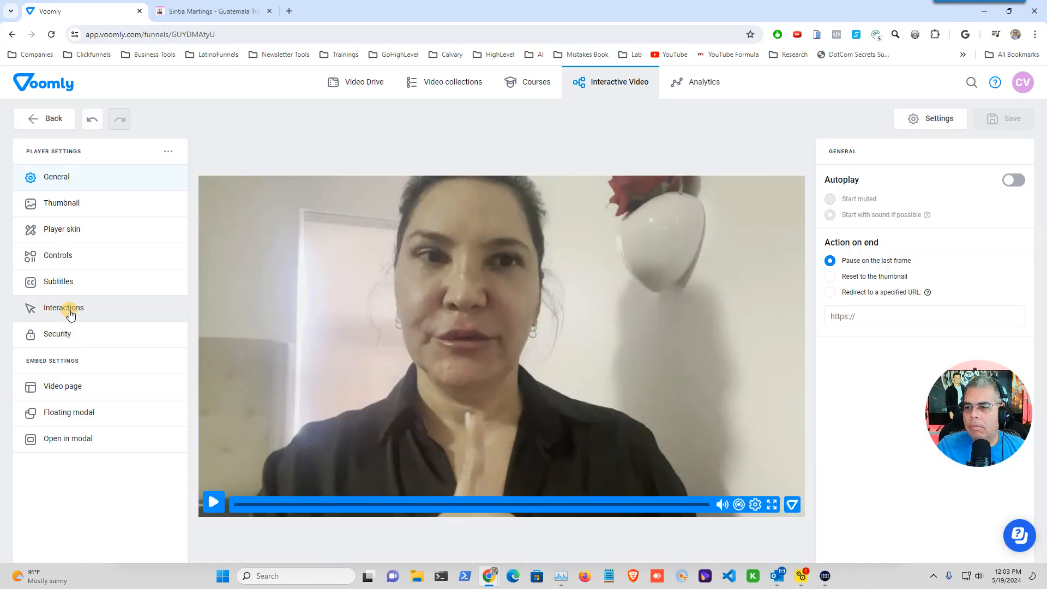
Add a Portuguese button that plays Sintia-Portugues2.mp4 and make it red
click(63, 308)
text(Portuguese)
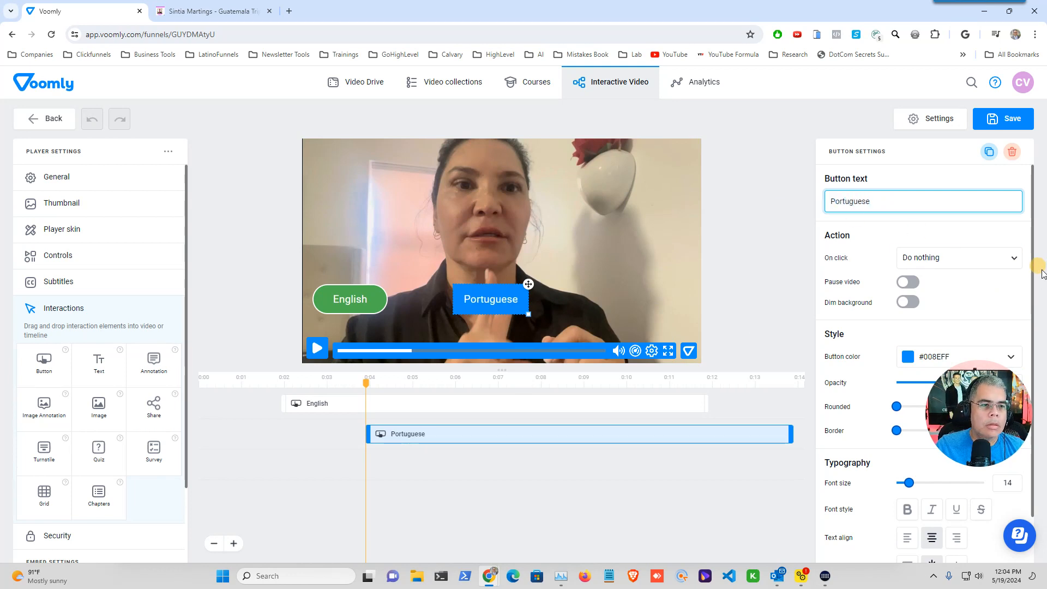
click(958, 258)
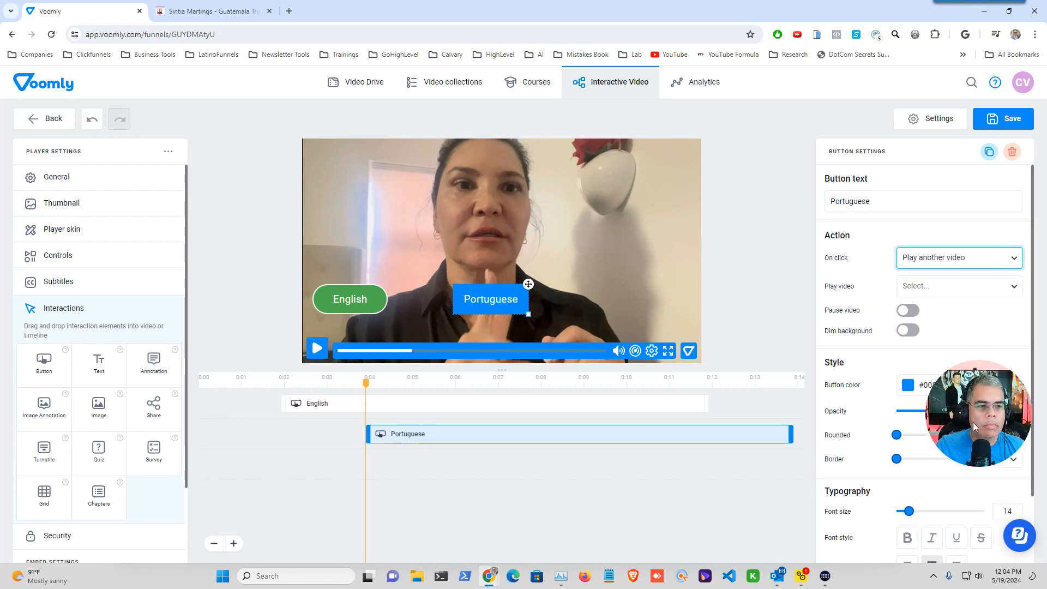
click(958, 286)
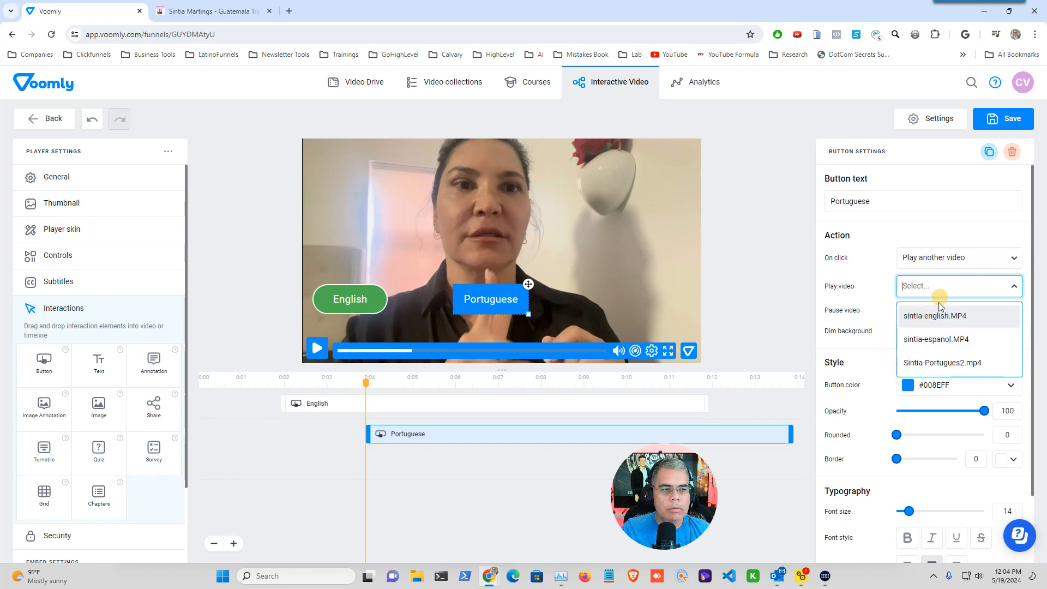
click(941, 363)
text(75)
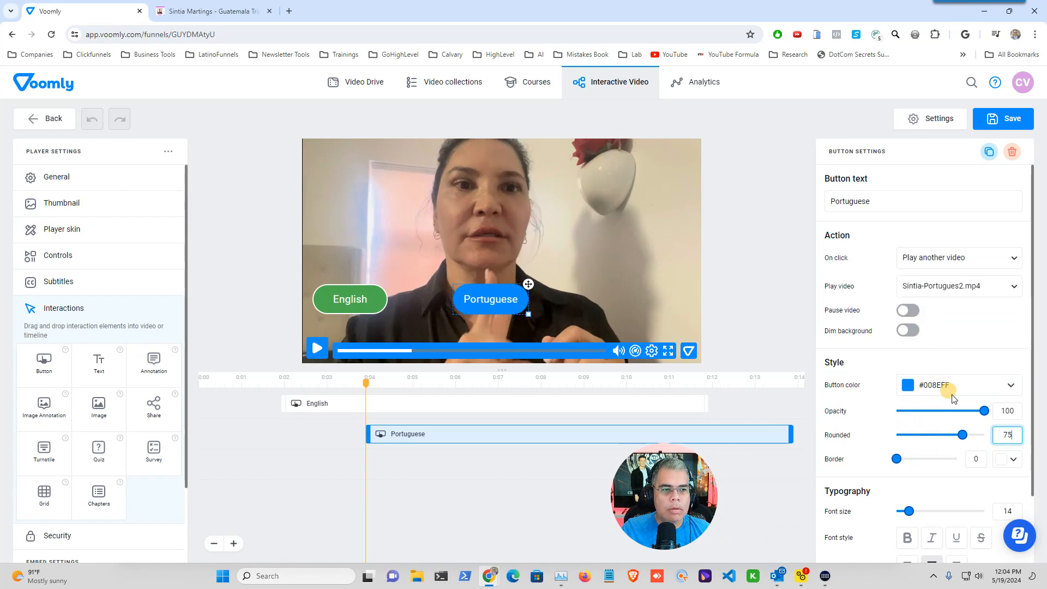
click(907, 385)
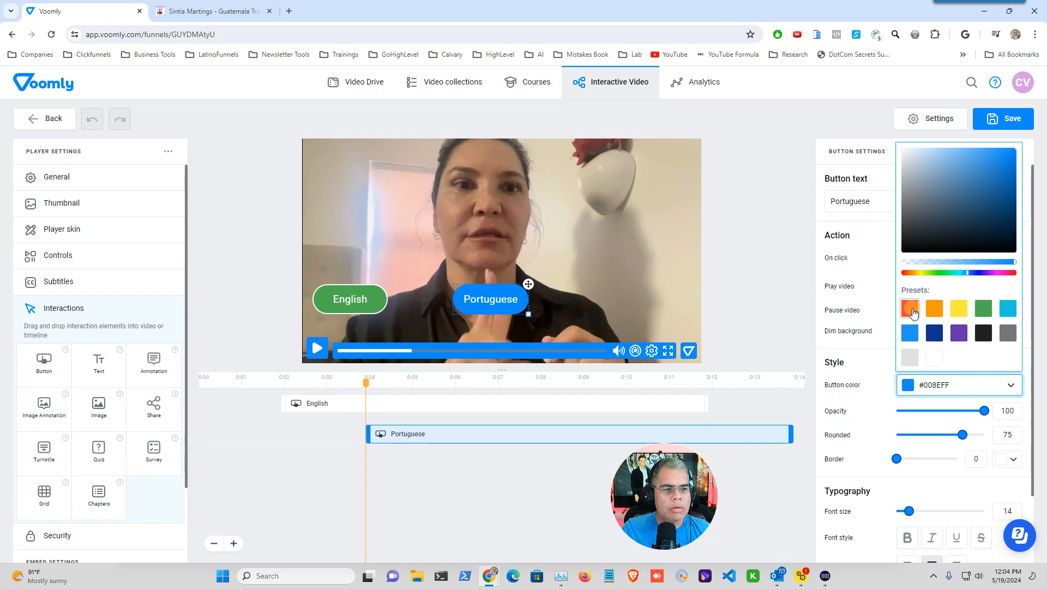
click(910, 308)
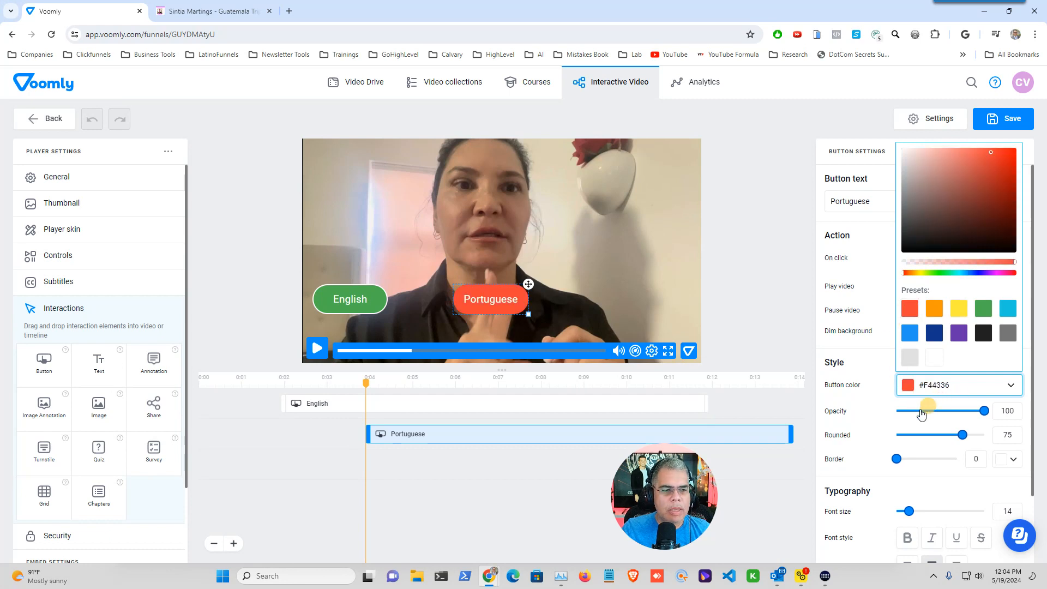
mouse_move(917, 466)
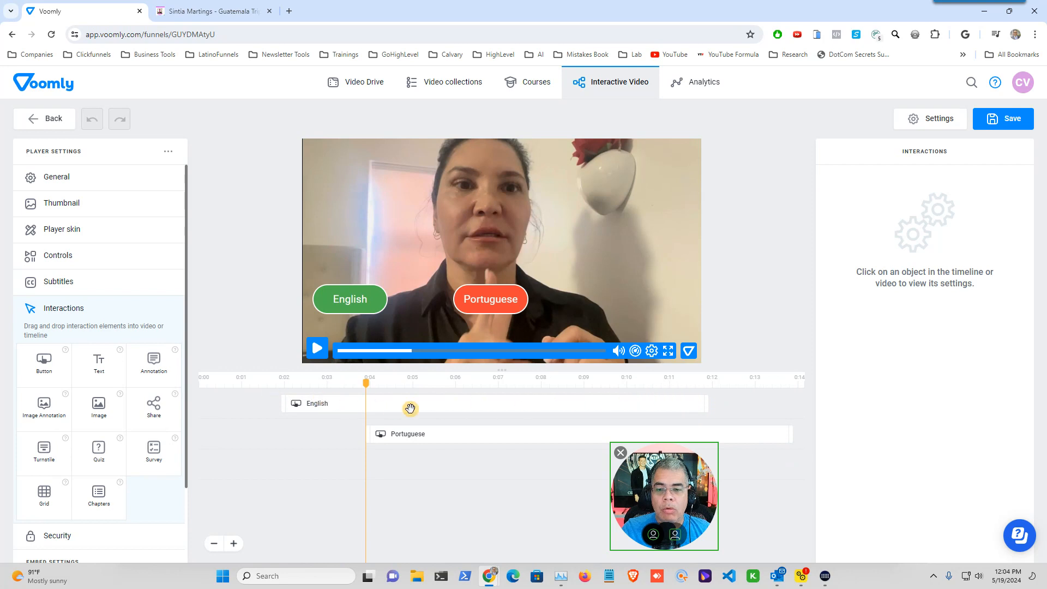
mouse_move(708, 403)
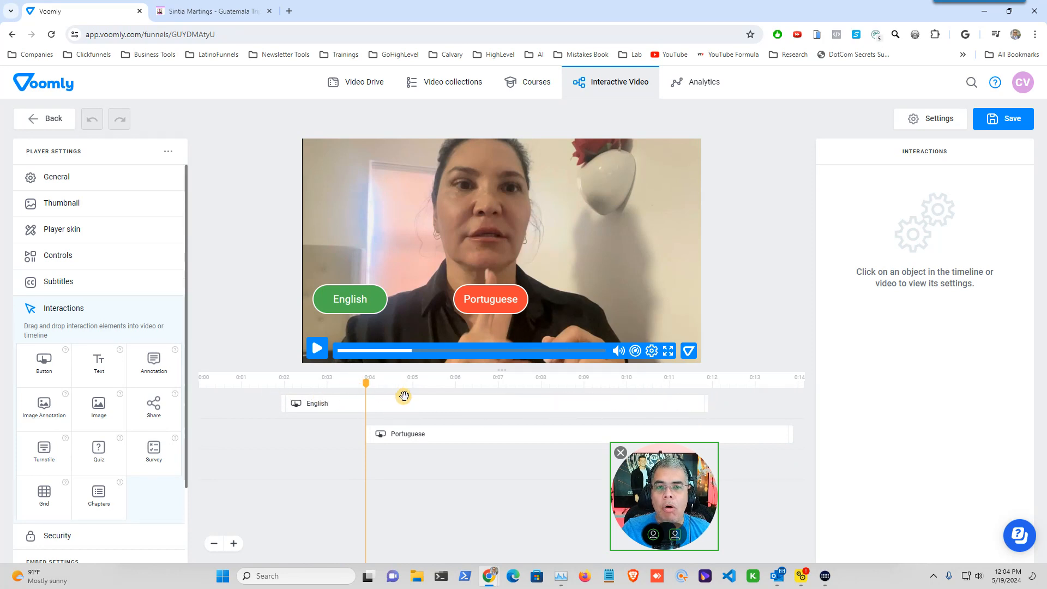
mouse_move(680, 403)
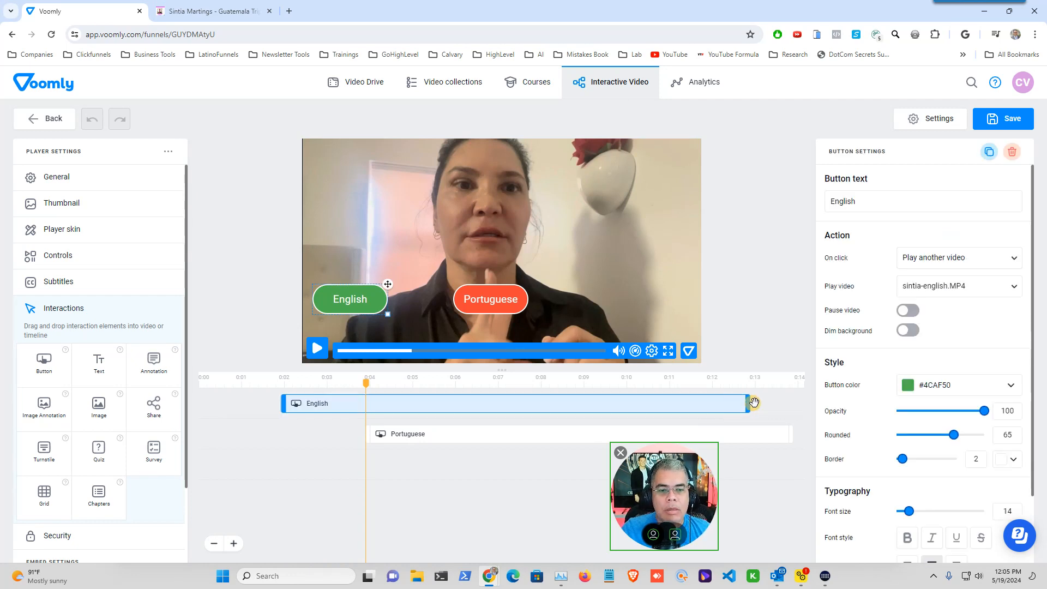
mouse_move(791, 434)
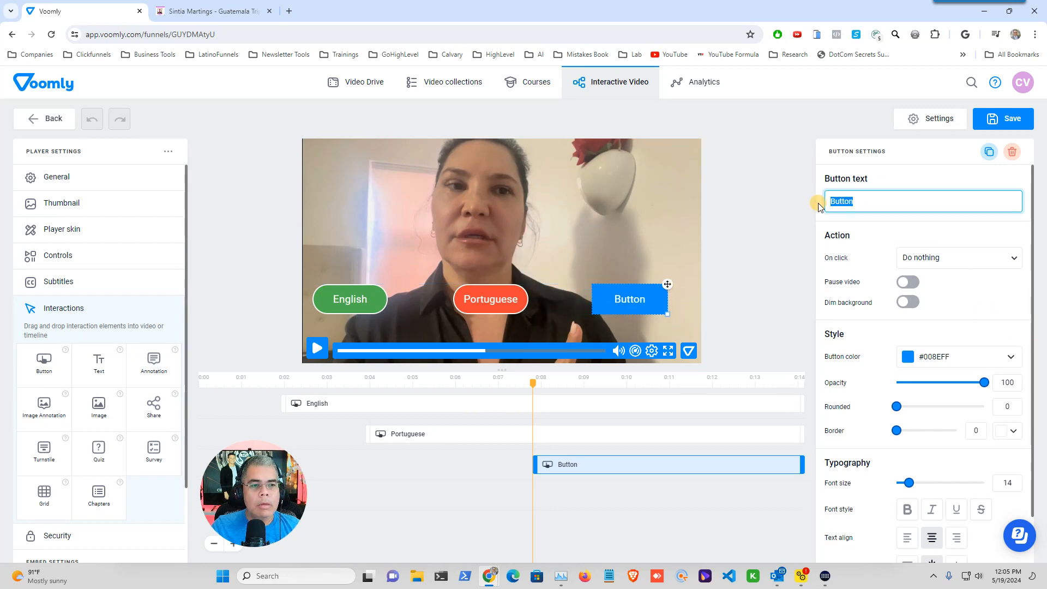
Label the third button 'Español', make it play sintia-espanol.MP4, and colour it orange
text(Esp)
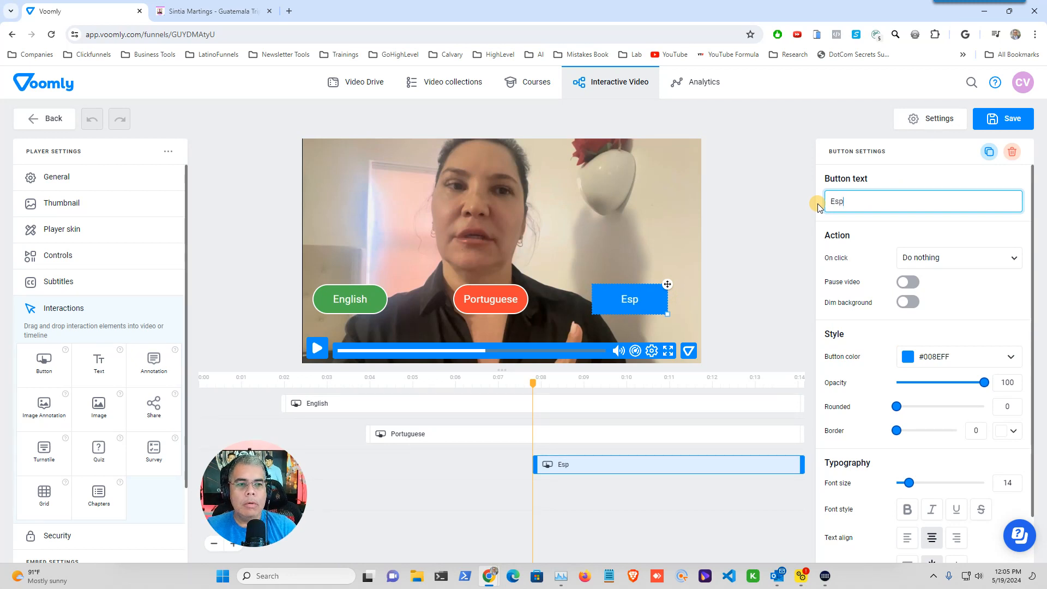
text(añol)
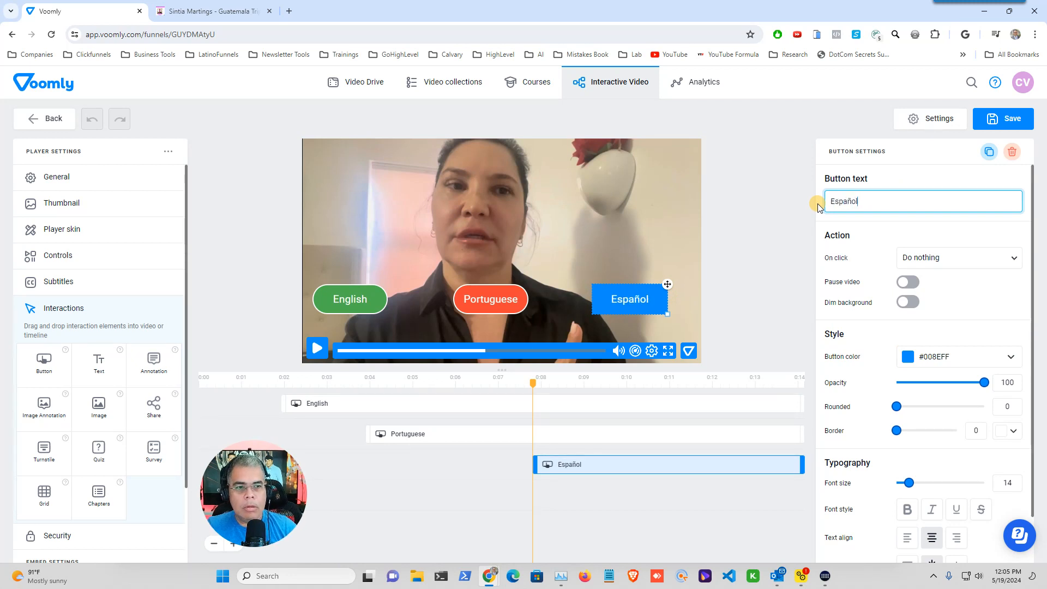
click(957, 257)
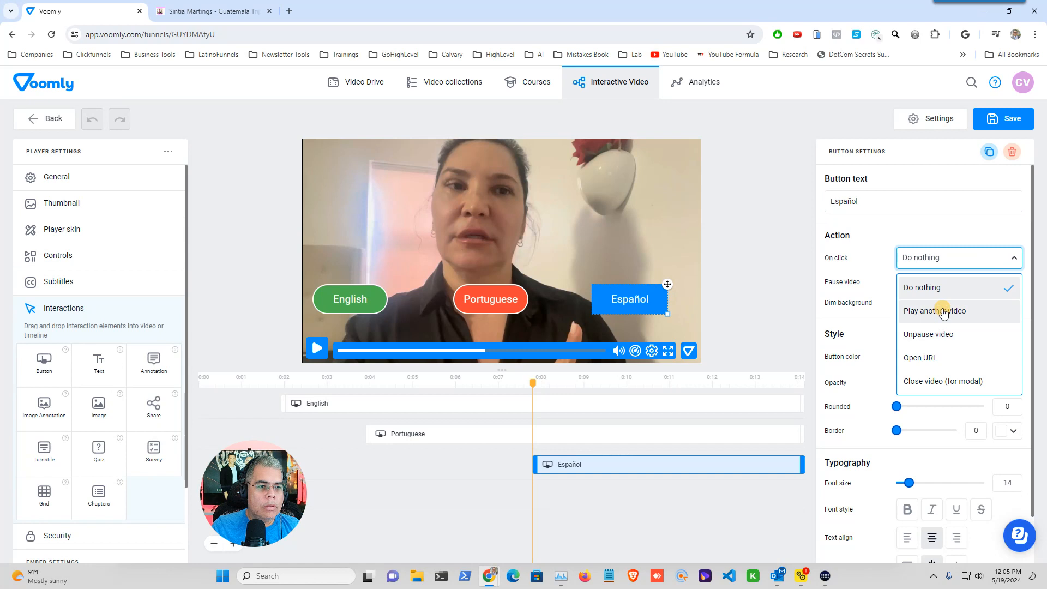
click(935, 310)
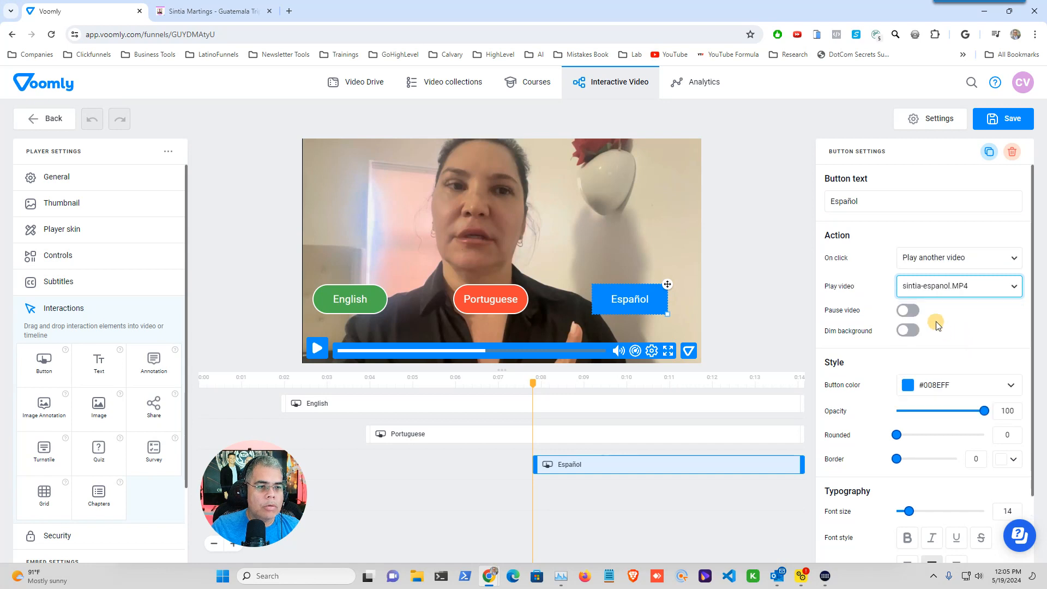
mouse_move(978, 389)
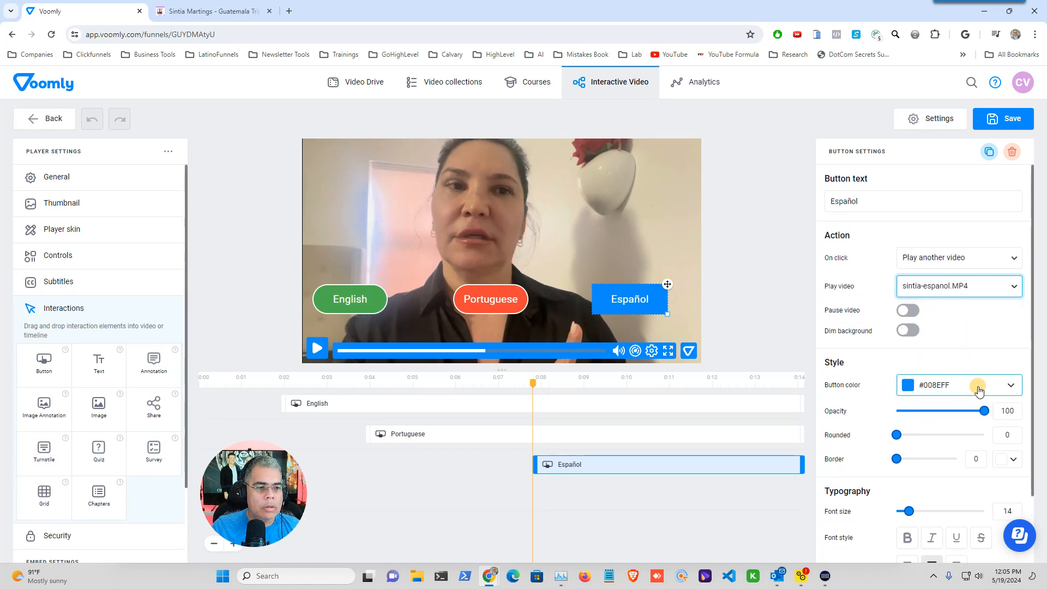
click(958, 308)
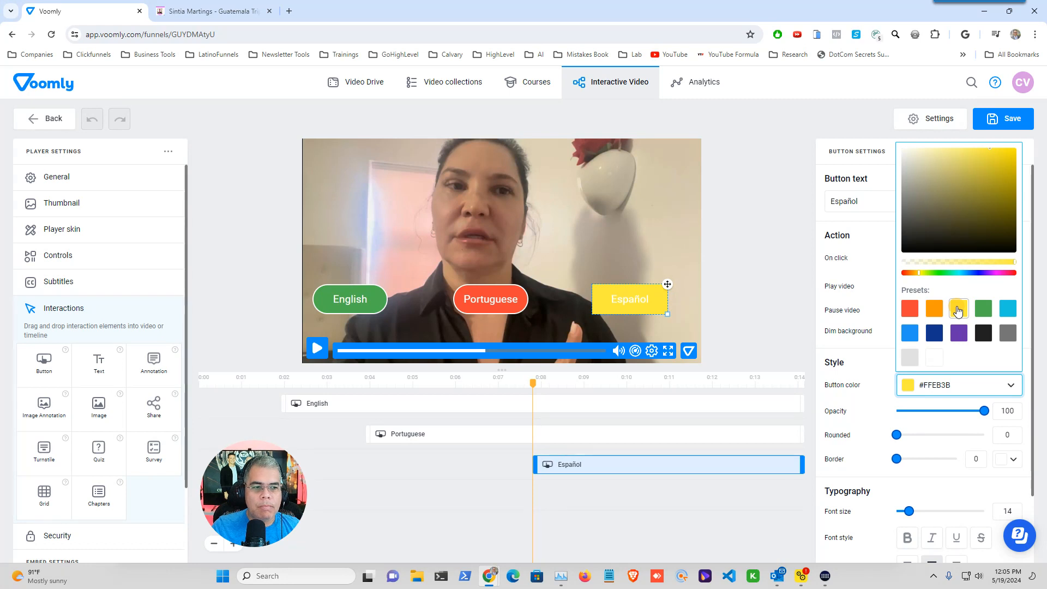
click(934, 308)
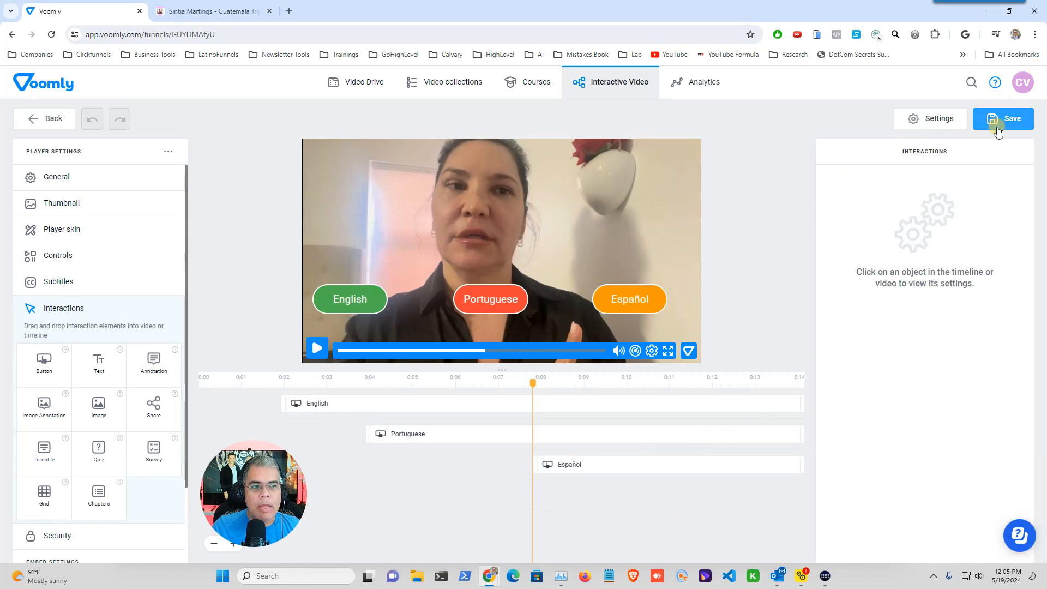
Save the funnel and confirm the 'Funnel saved' notification
click(1003, 118)
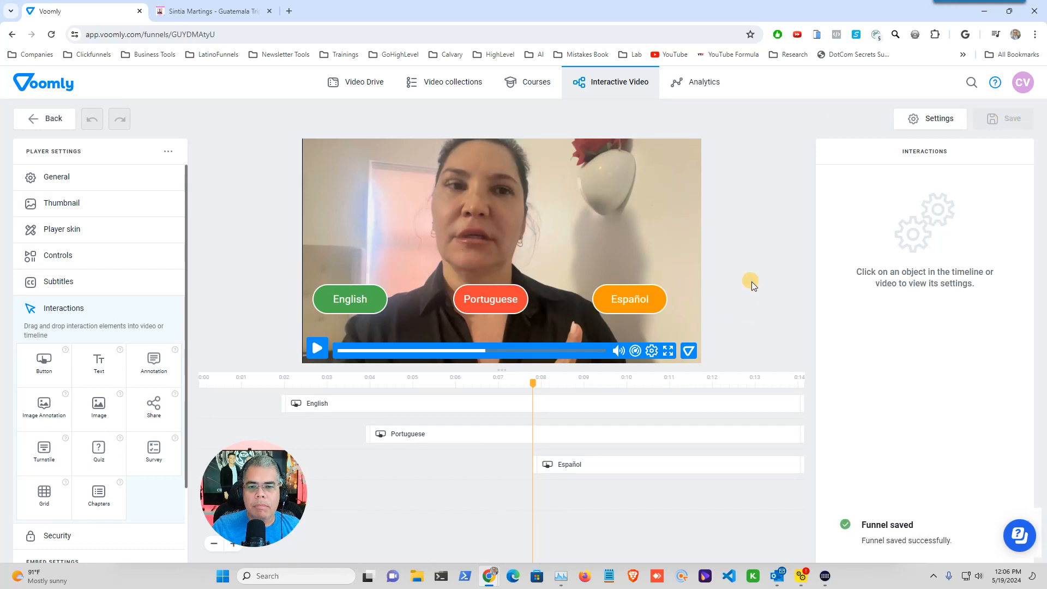
mouse_move(721, 345)
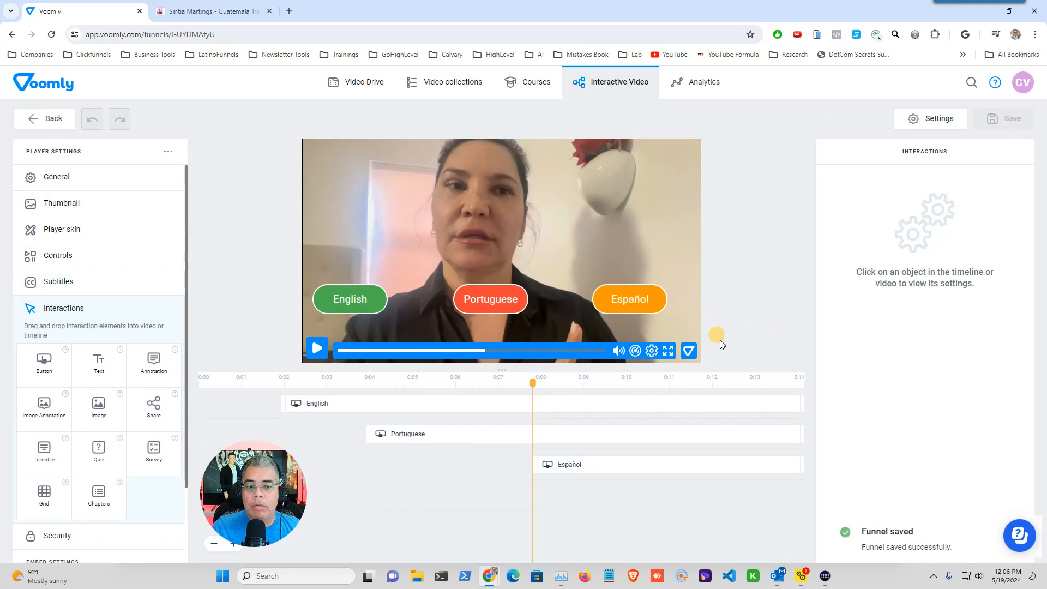
mouse_move(348, 347)
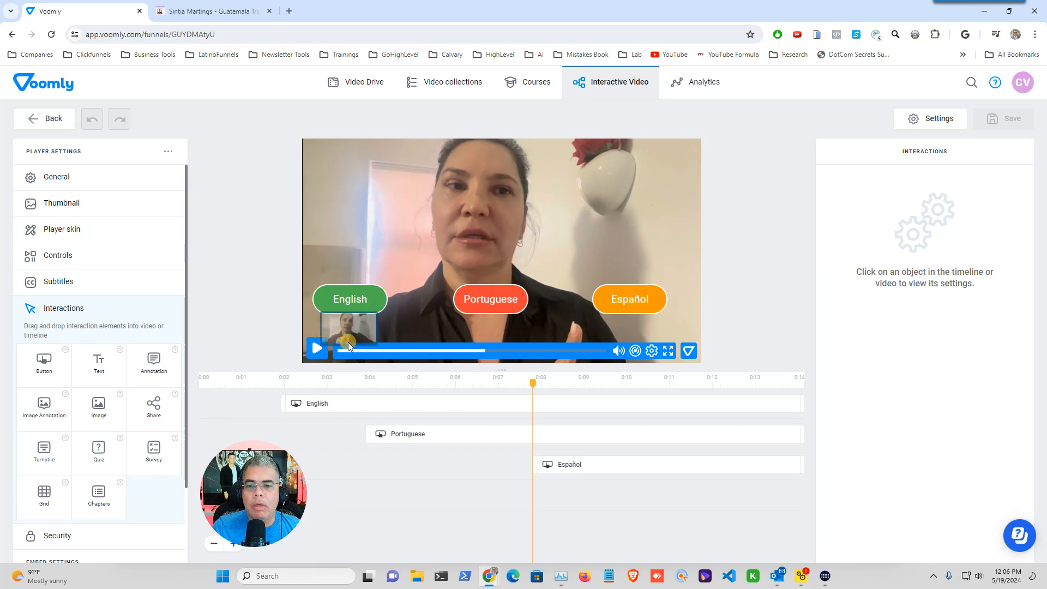
mouse_move(317, 349)
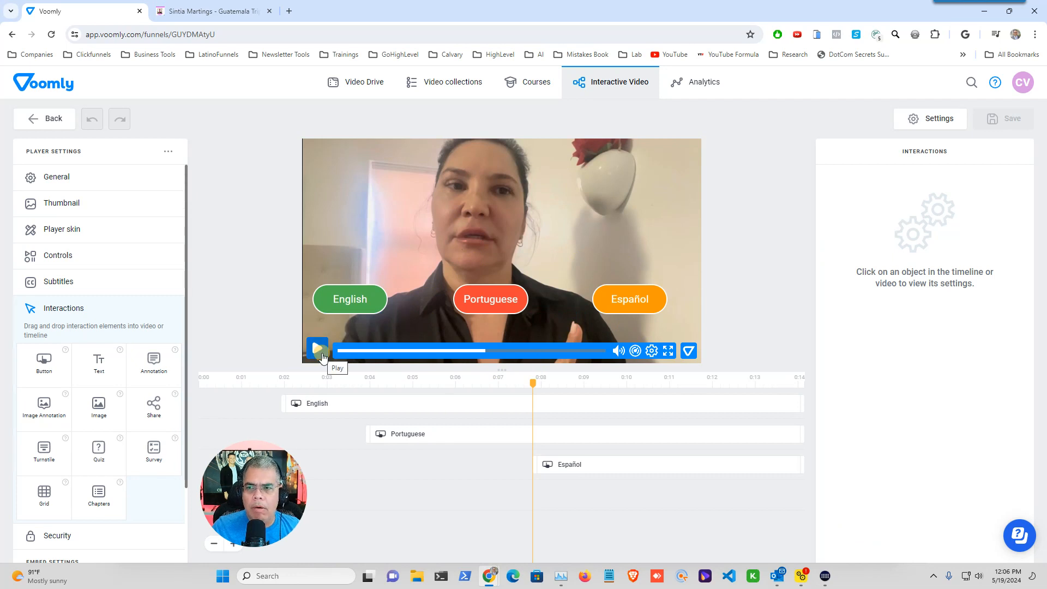
mouse_move(67, 239)
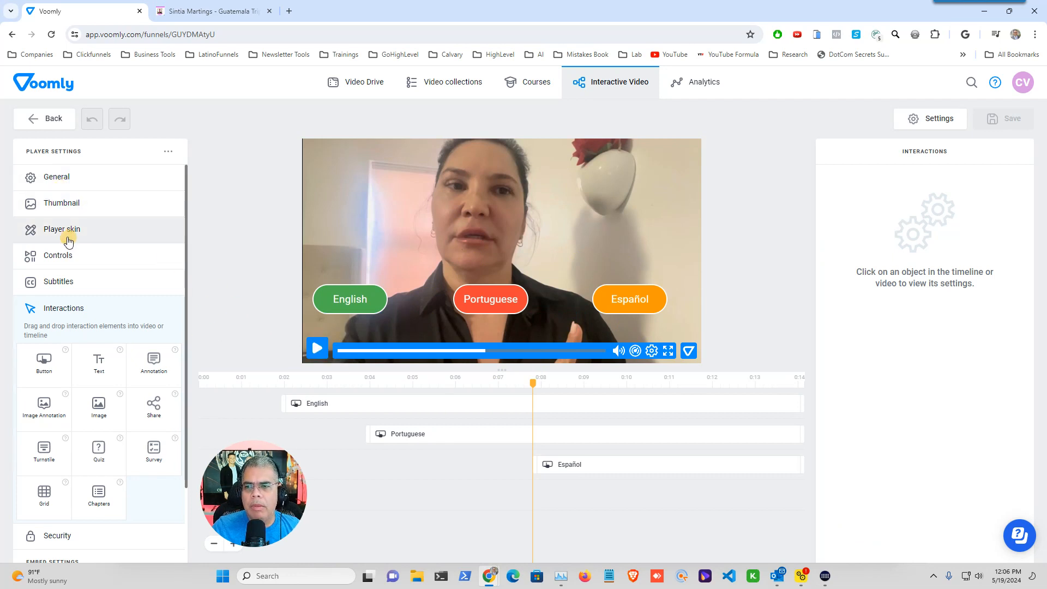
Turn off Voomly branding, choose the slim gradient skin, and set player colour #F409BE
click(62, 229)
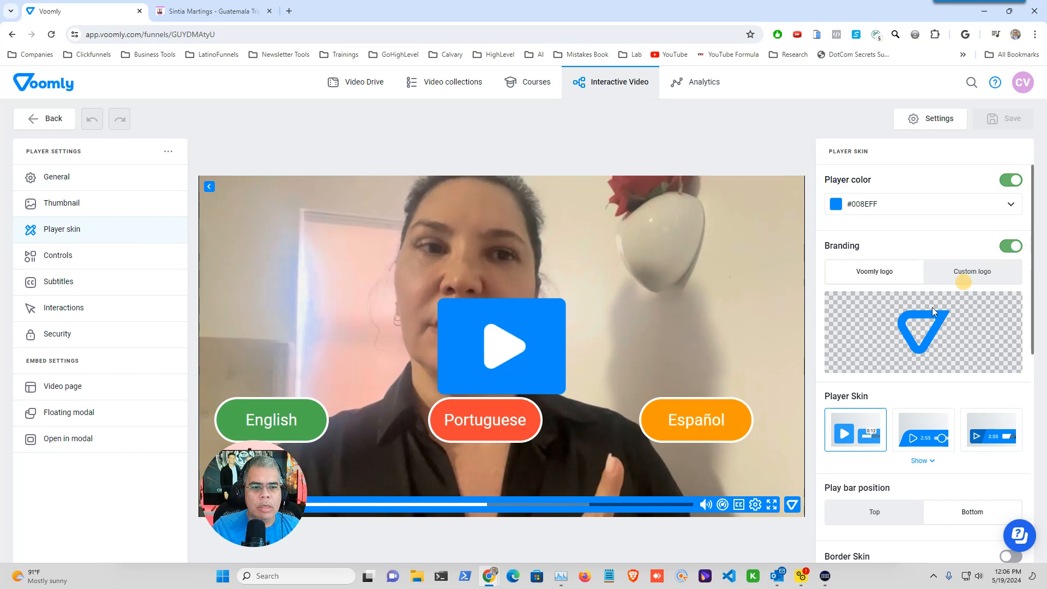
mouse_move(982, 239)
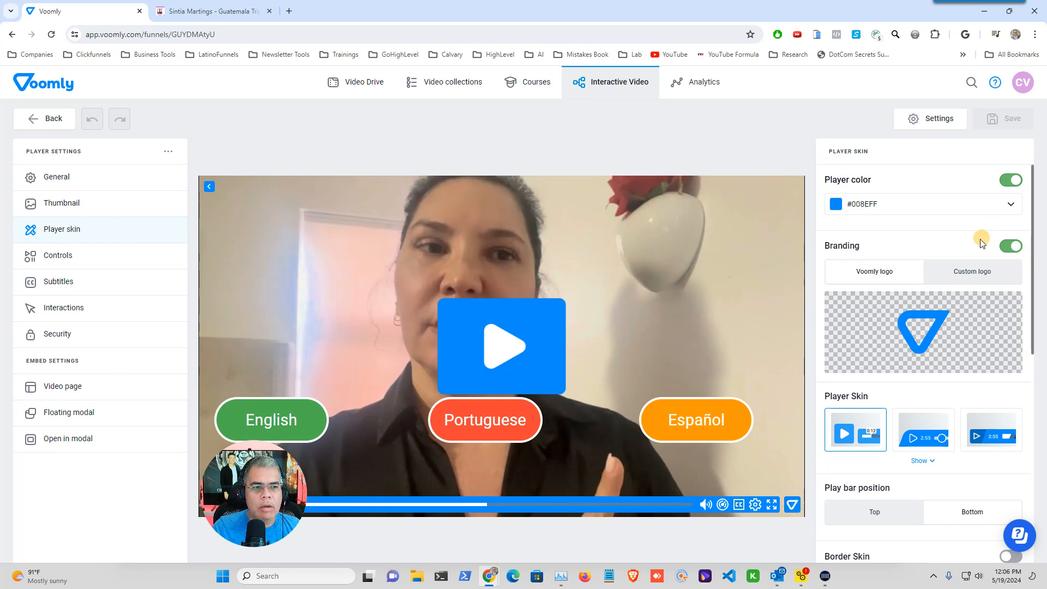
click(1011, 246)
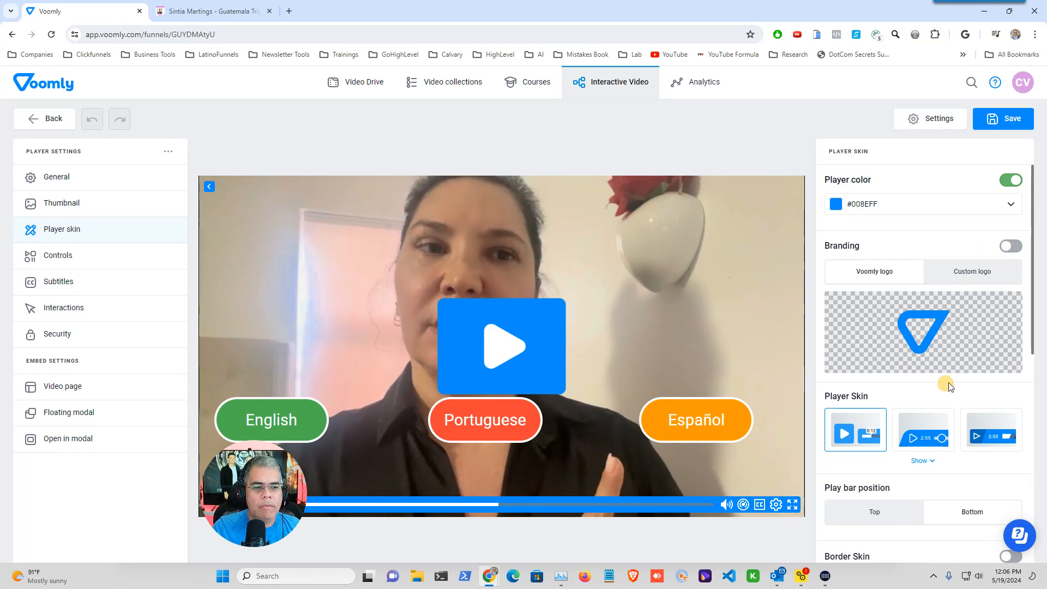
click(922, 460)
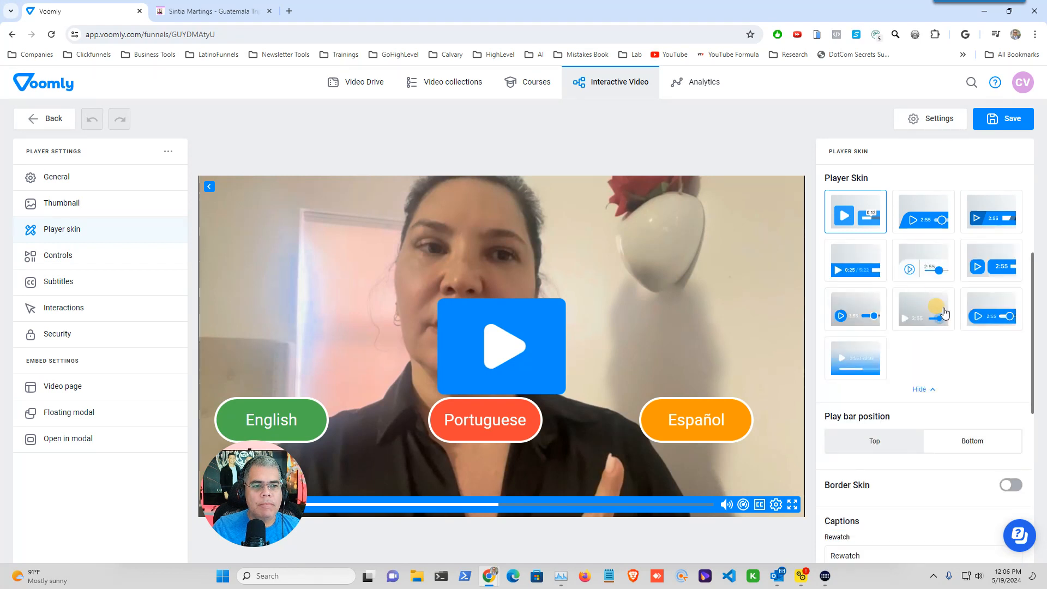
click(923, 309)
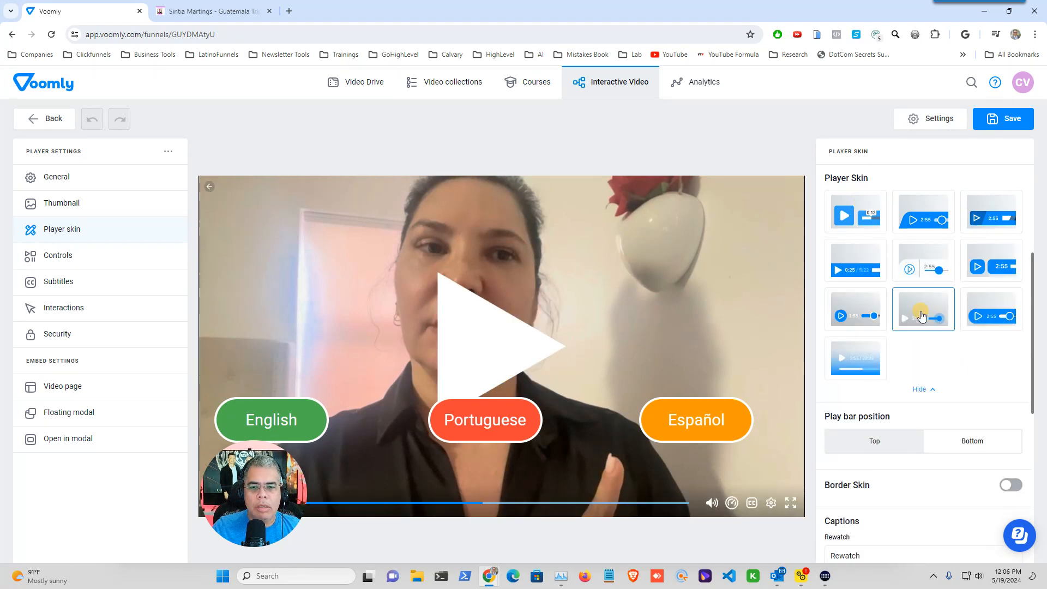
click(855, 309)
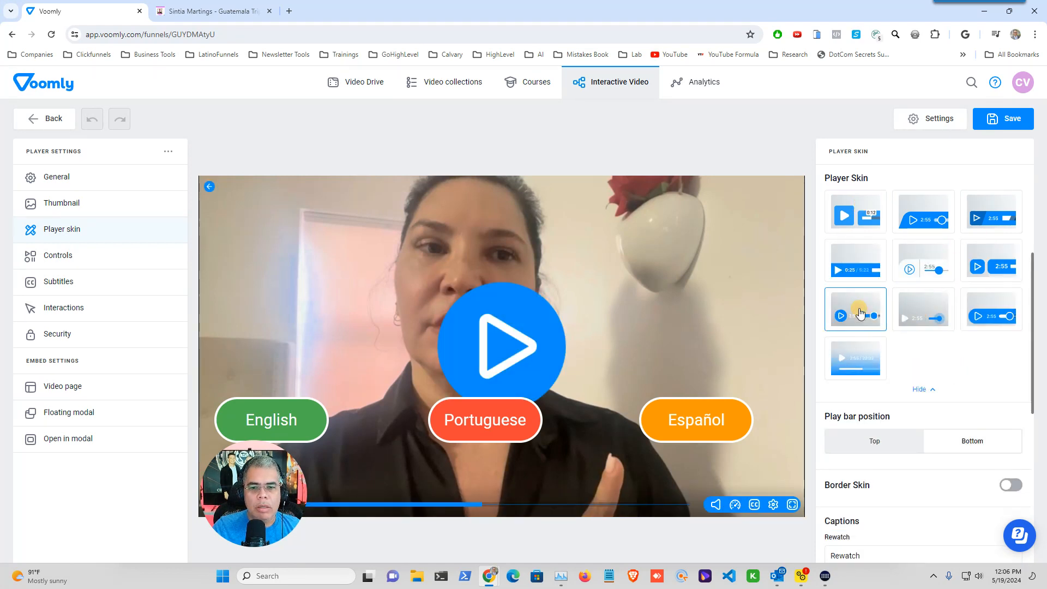
click(856, 358)
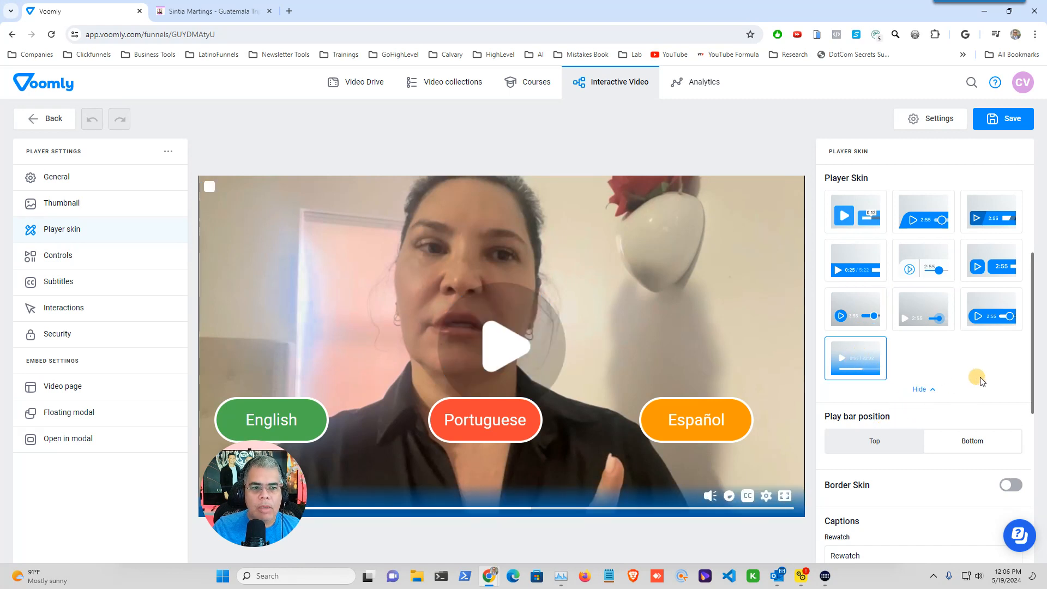
click(1010, 205)
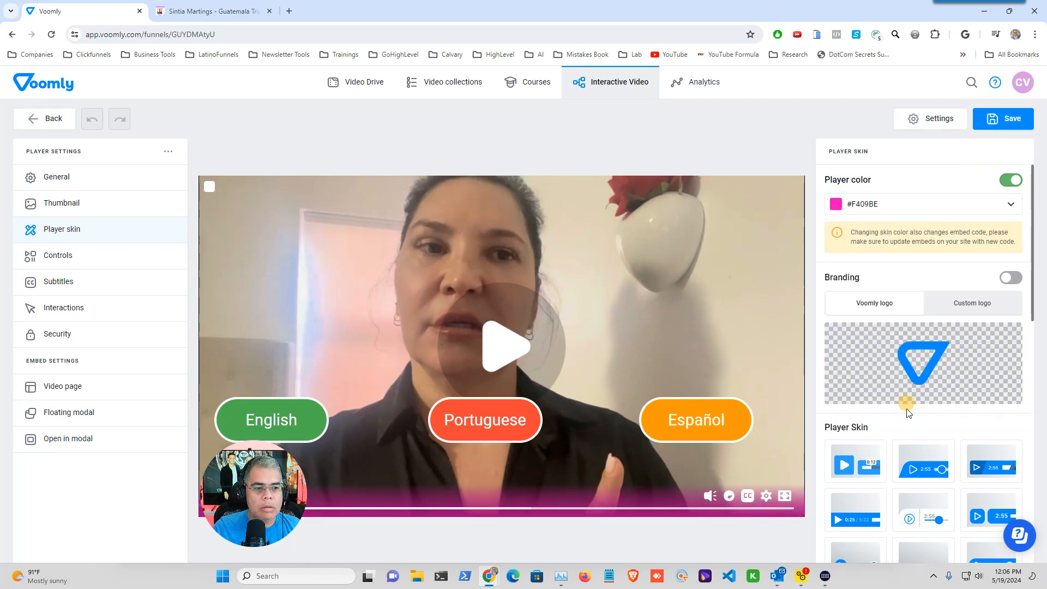
scroll(down, 3)
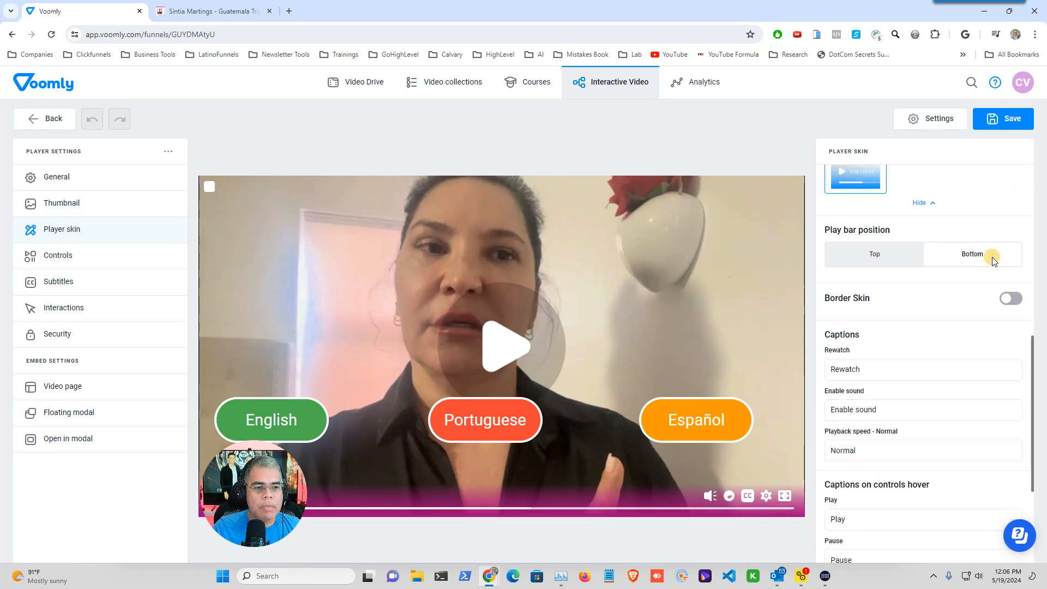
Save the player skin, return to the funnel map, and open the public share page
click(1002, 118)
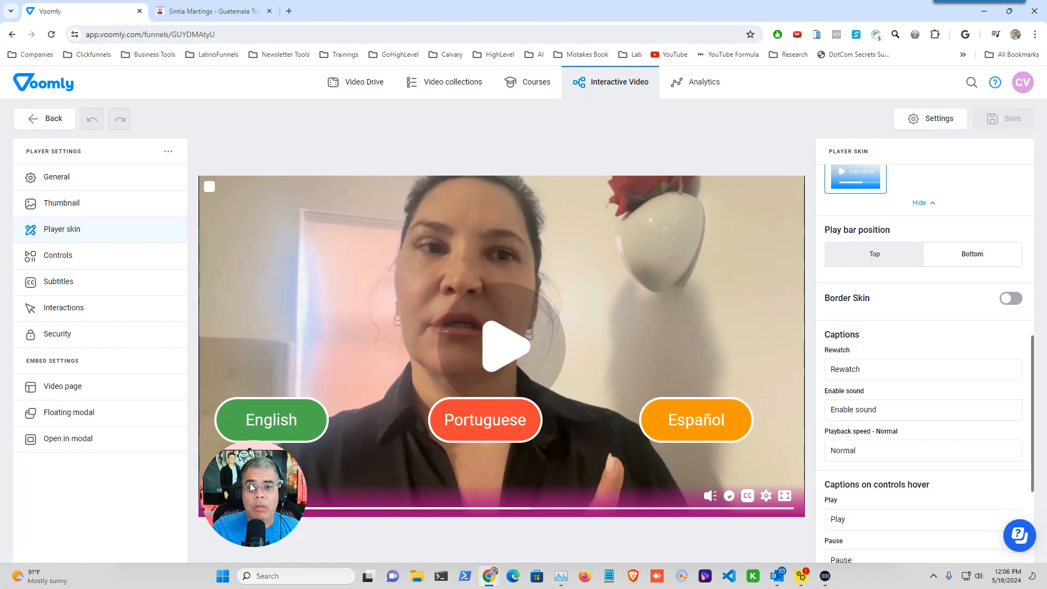
click(252, 494)
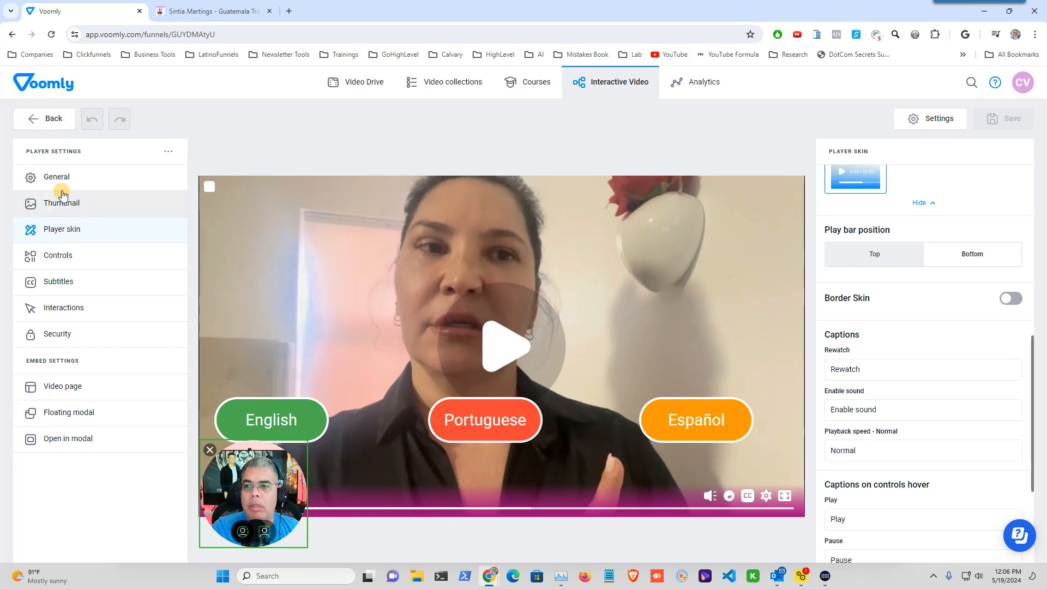
mouse_move(64, 179)
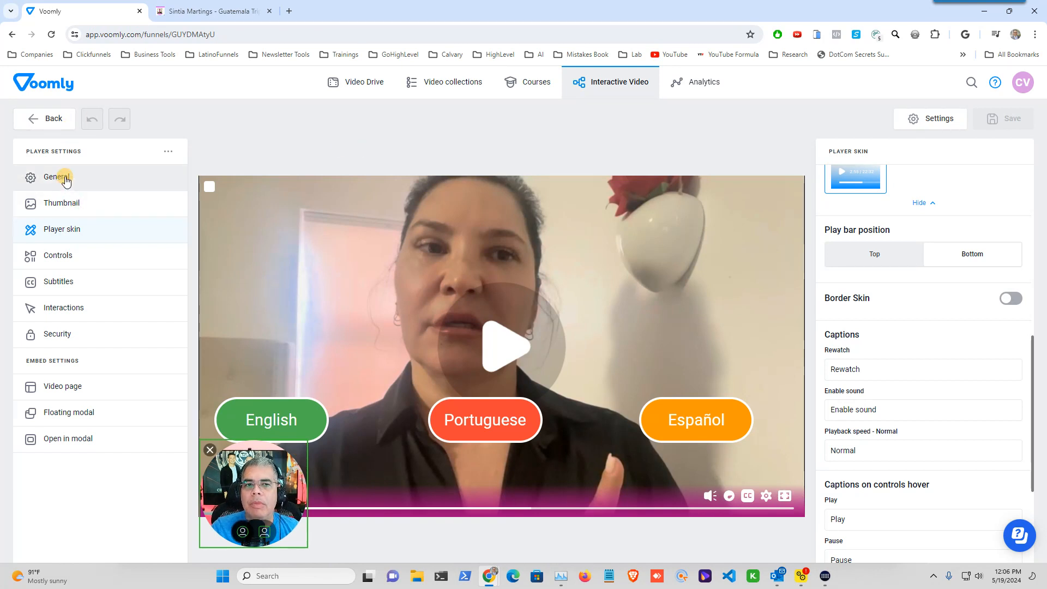
mouse_move(41, 124)
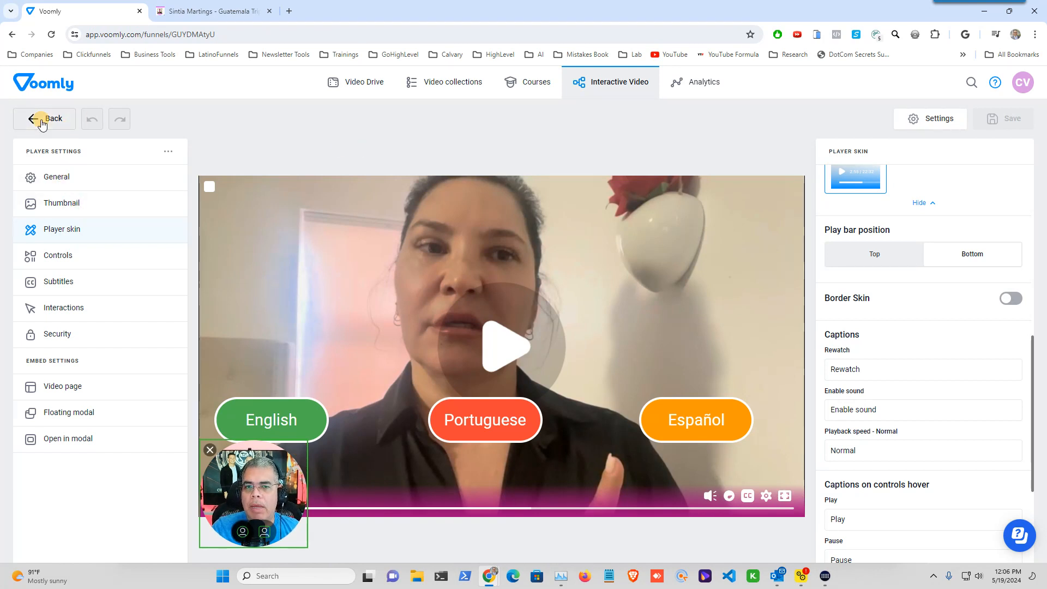
click(45, 119)
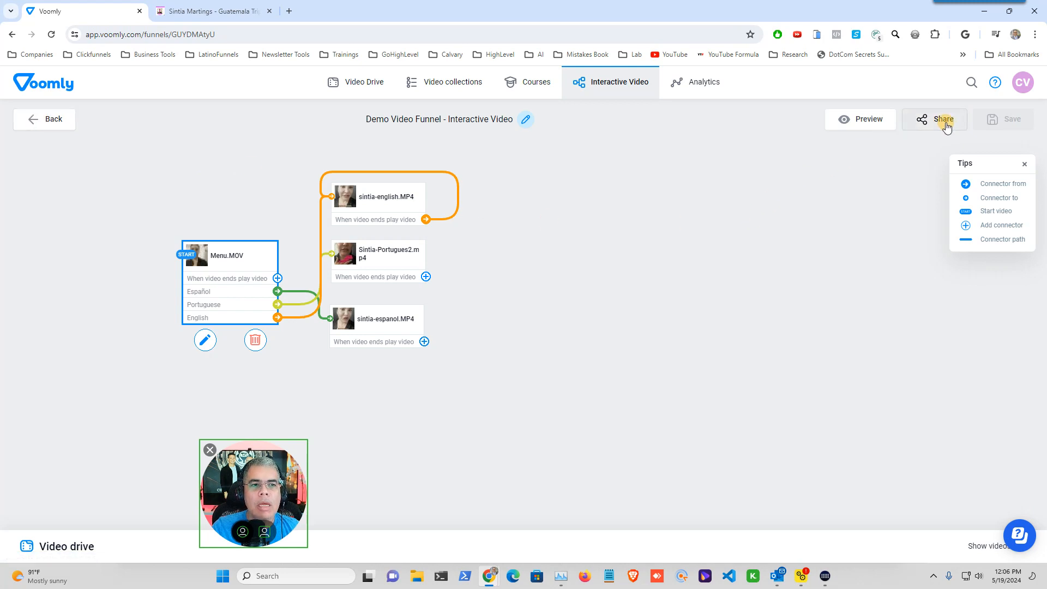
click(944, 119)
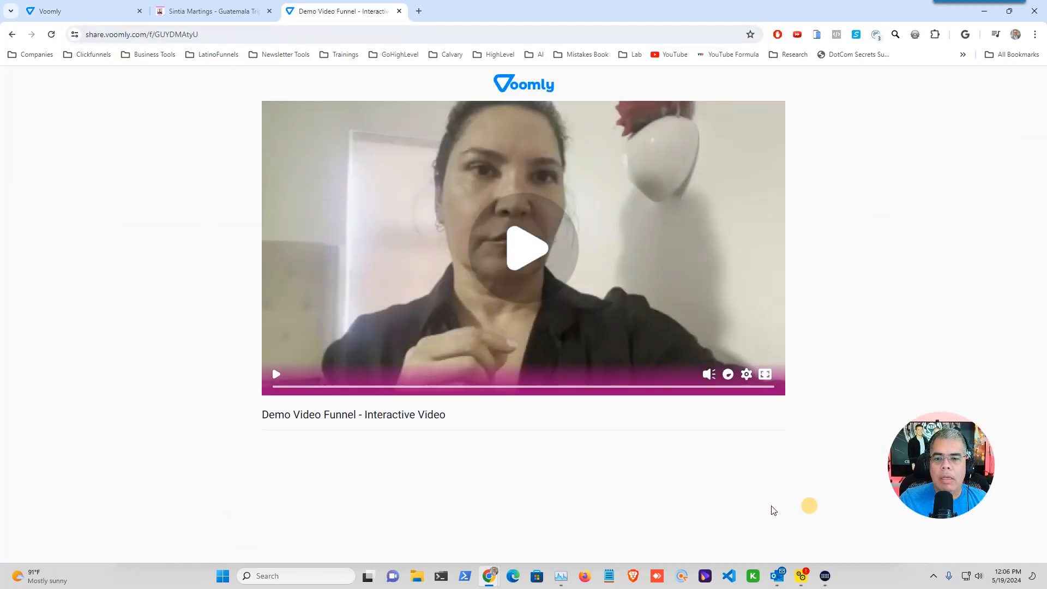
mouse_move(684, 508)
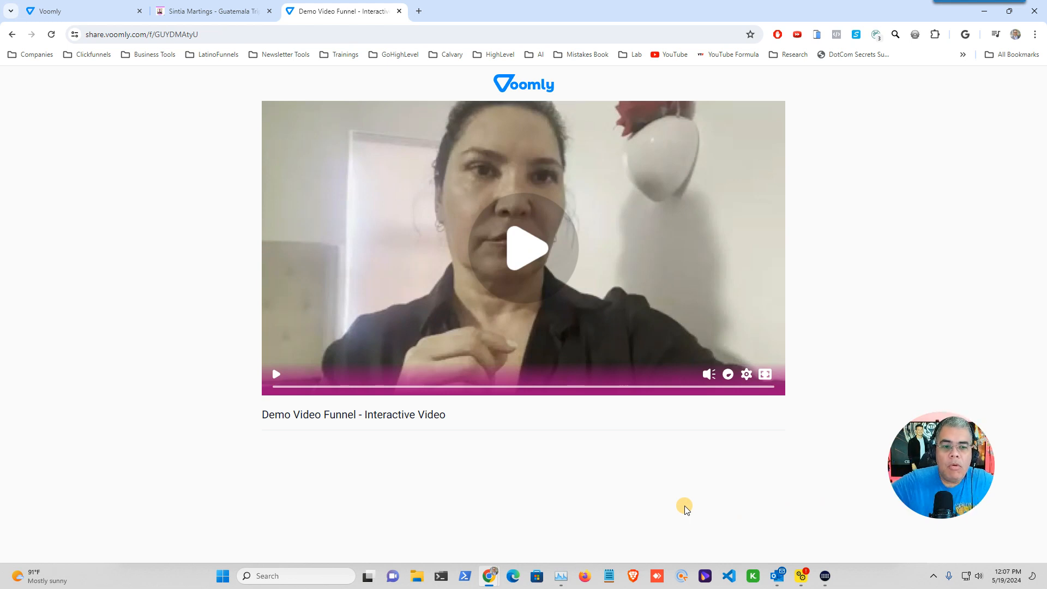
mouse_move(527, 249)
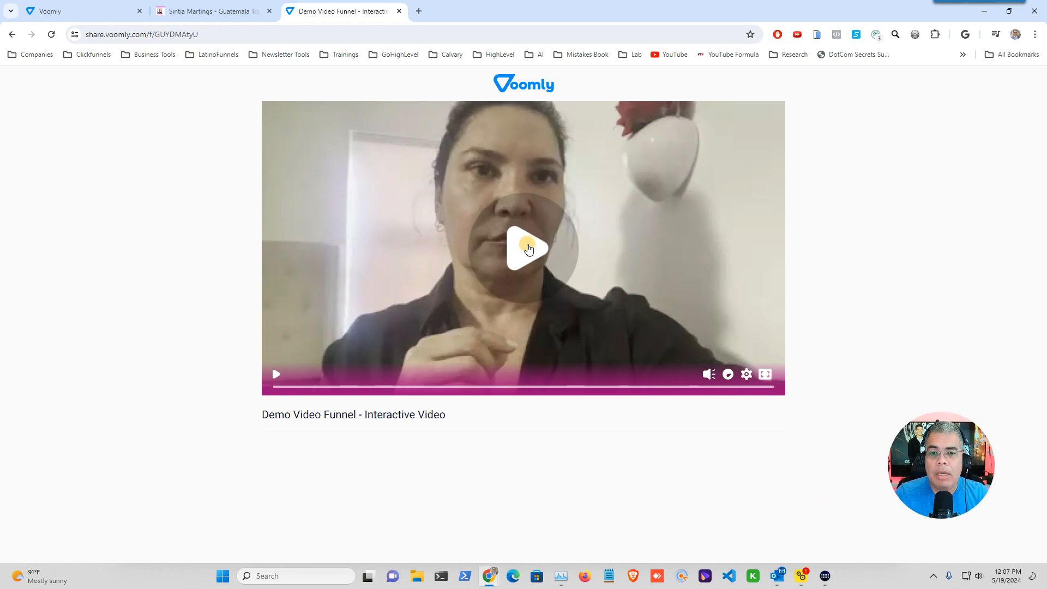
Play the menu video on the share page showing the three language buttons, then pause it
click(529, 249)
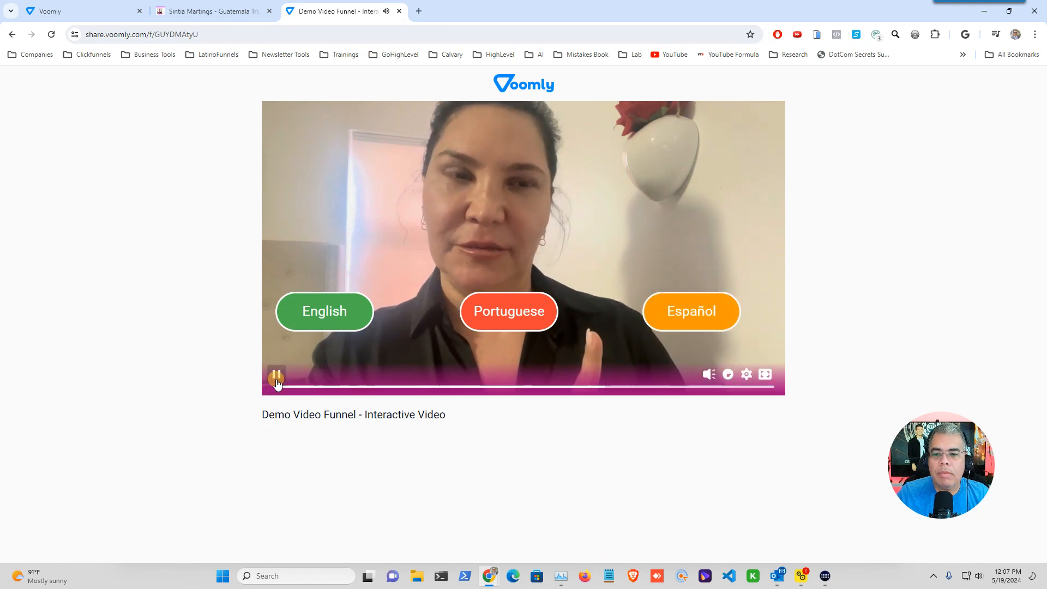
click(276, 374)
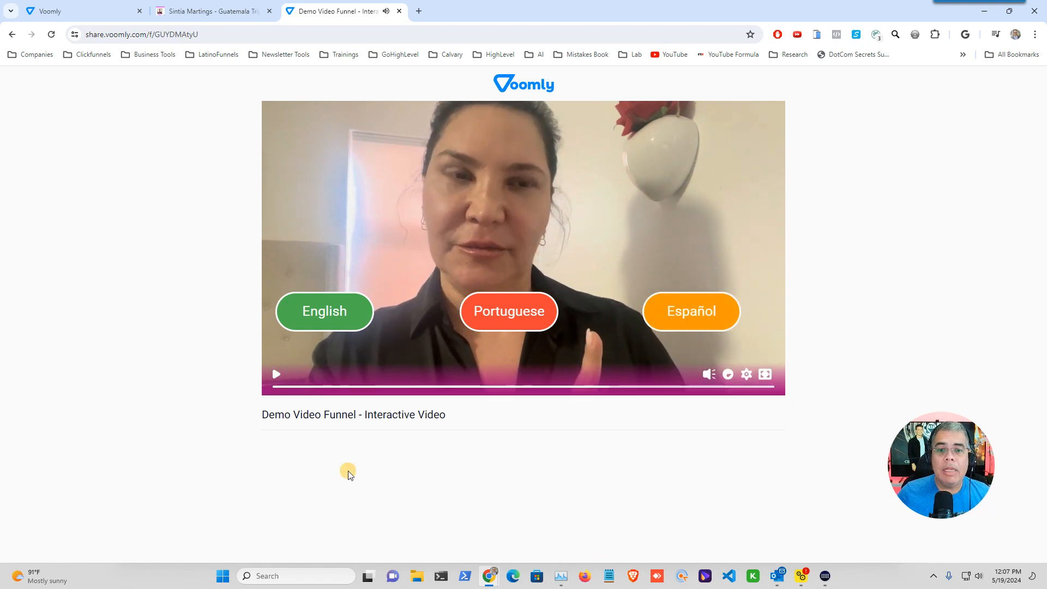